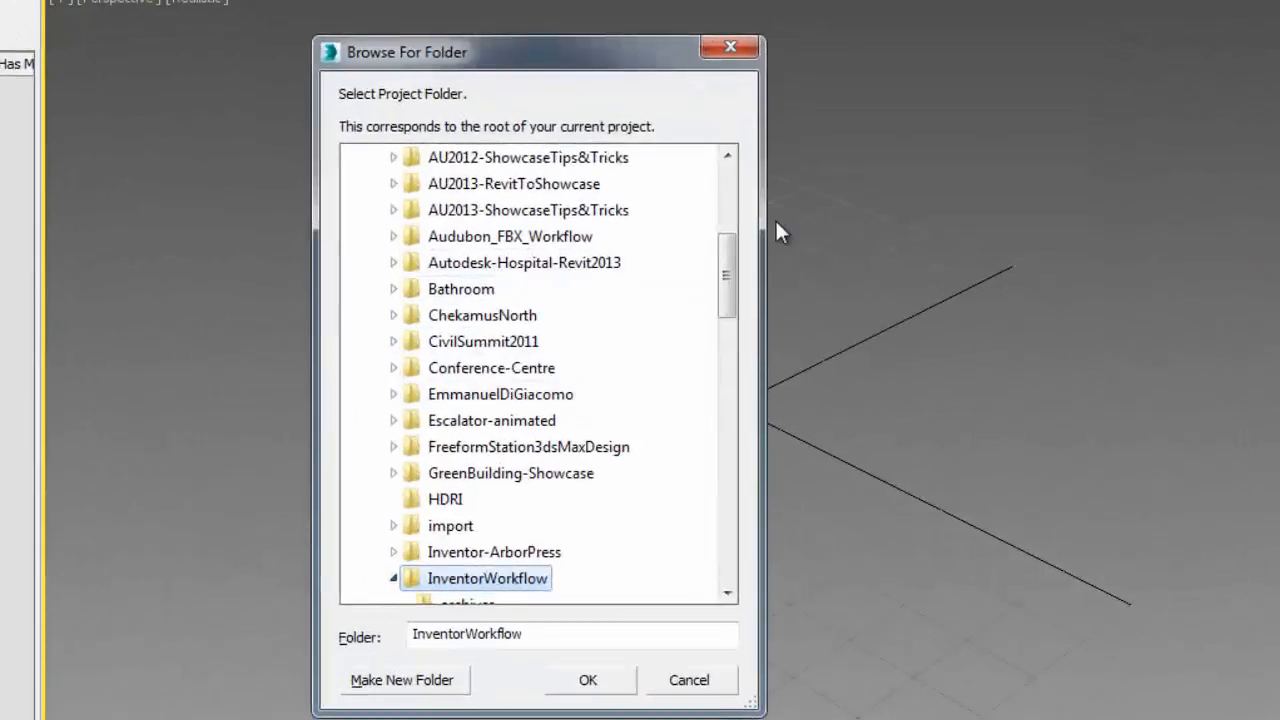
# Select the InventorWorkflow folder in Browse For Folder and confirm it as the project folder
pyautogui.click(396, 578)
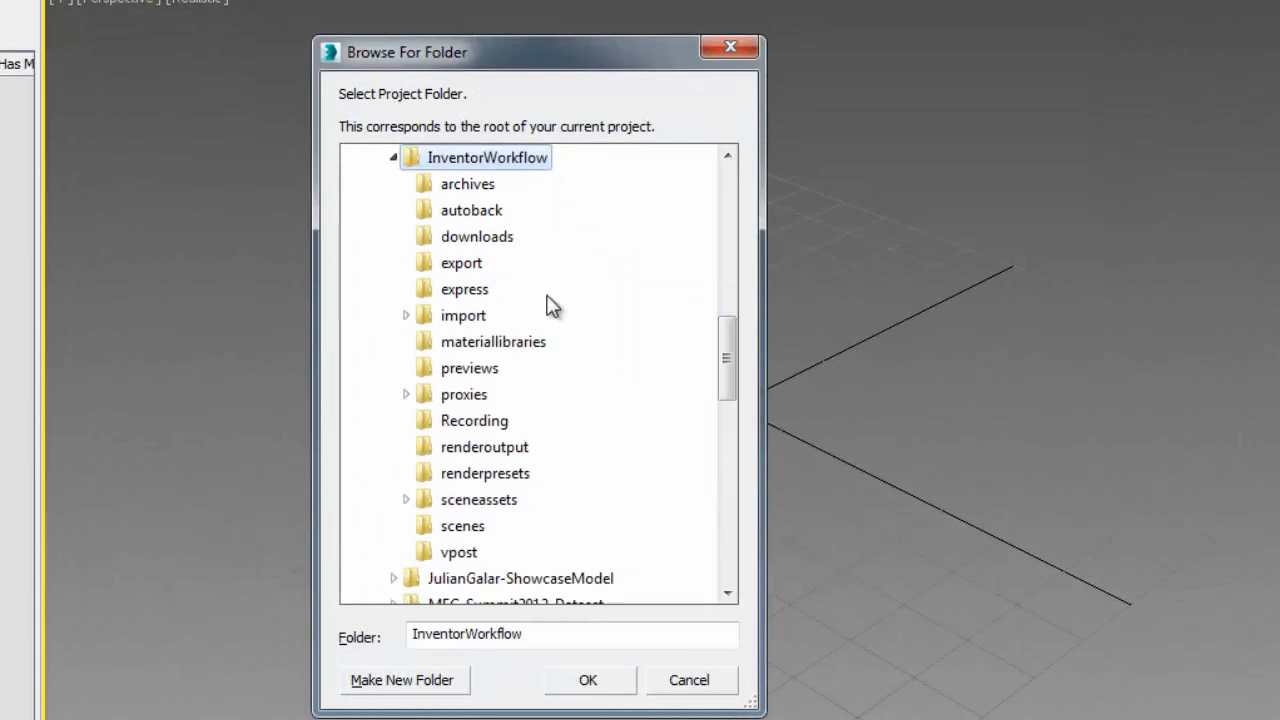
pyautogui.moveTo(498, 560)
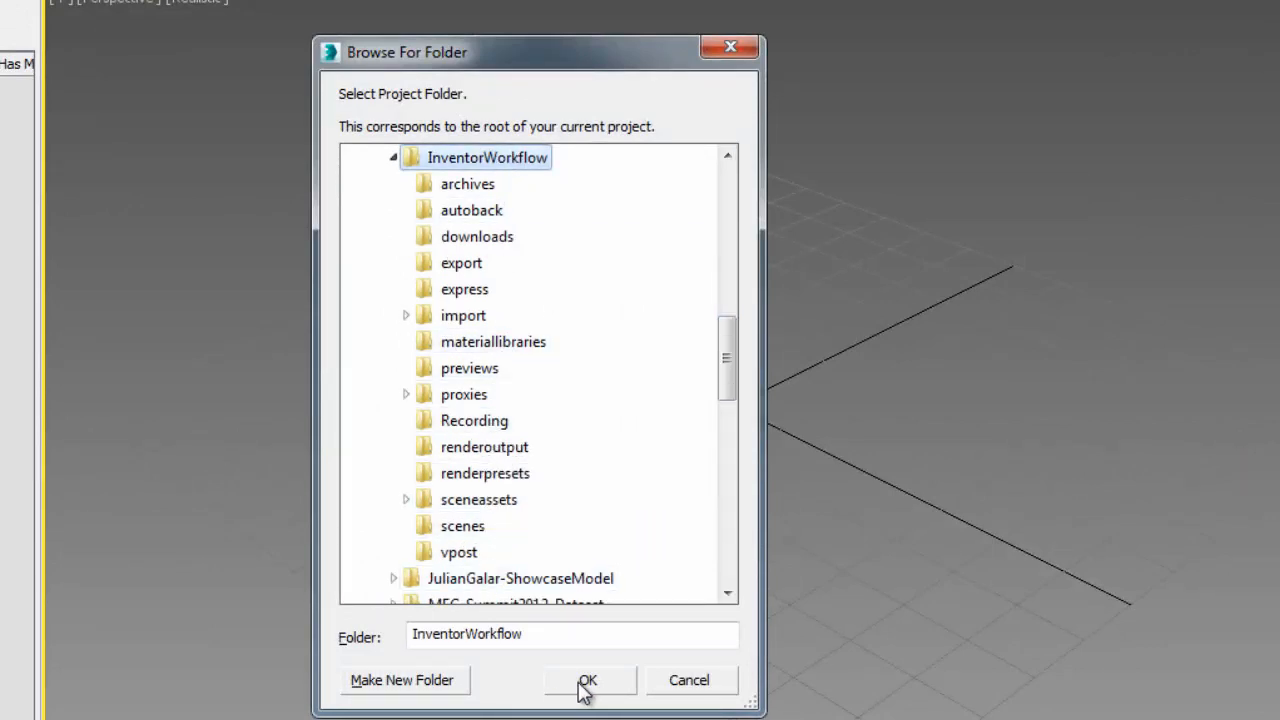
pyautogui.click(588, 680)
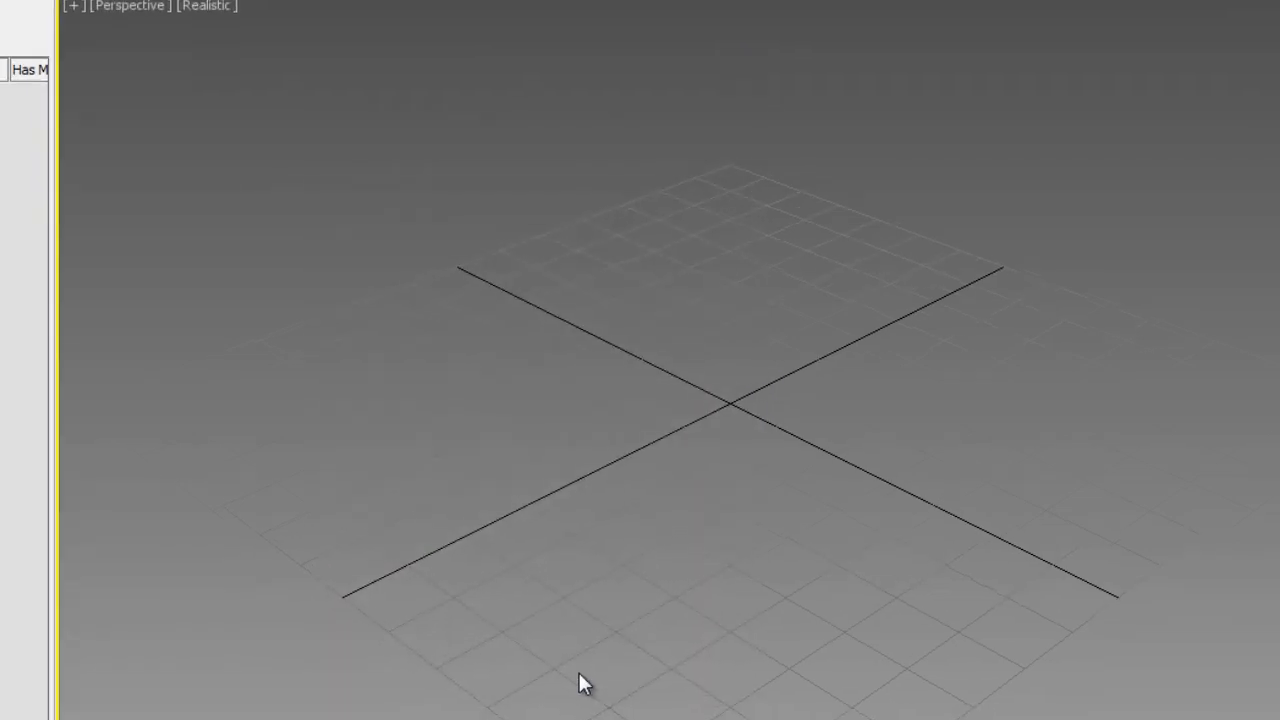
# Show the welcome screen from Help, browse its Learn and Start pages, then close it
pyautogui.click(798, 28)
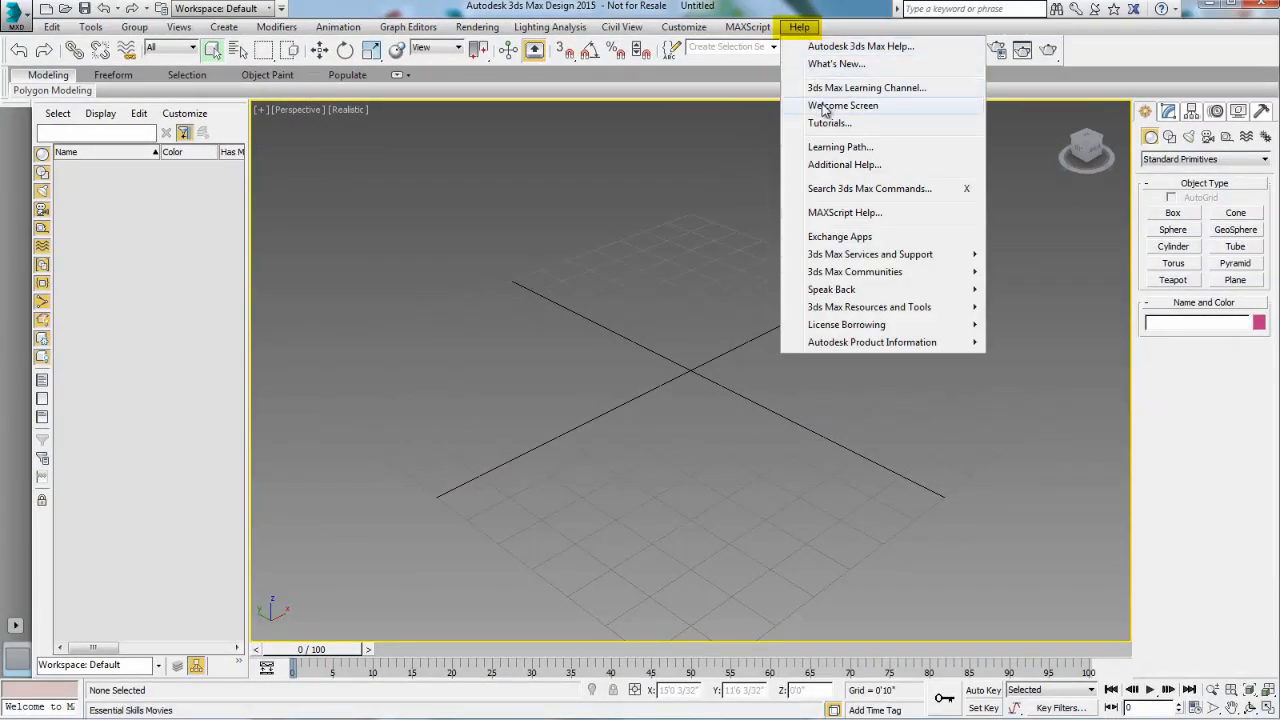
pyautogui.click(844, 104)
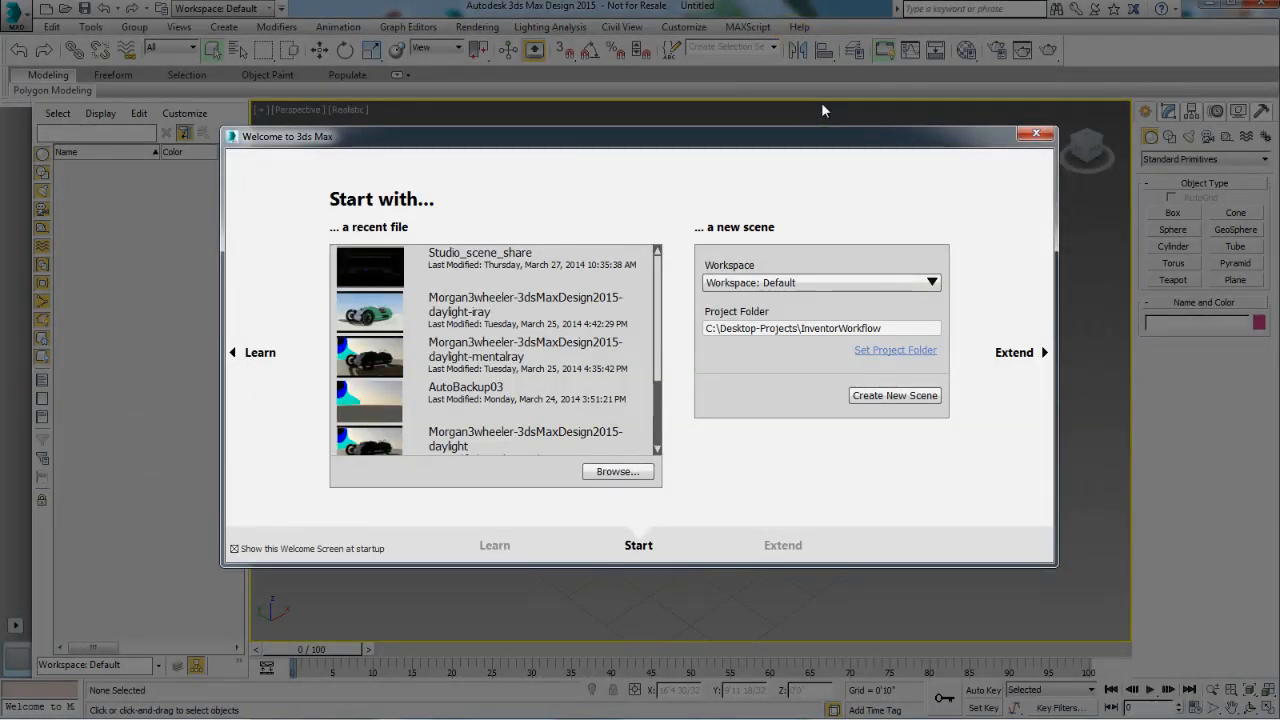
pyautogui.click(494, 544)
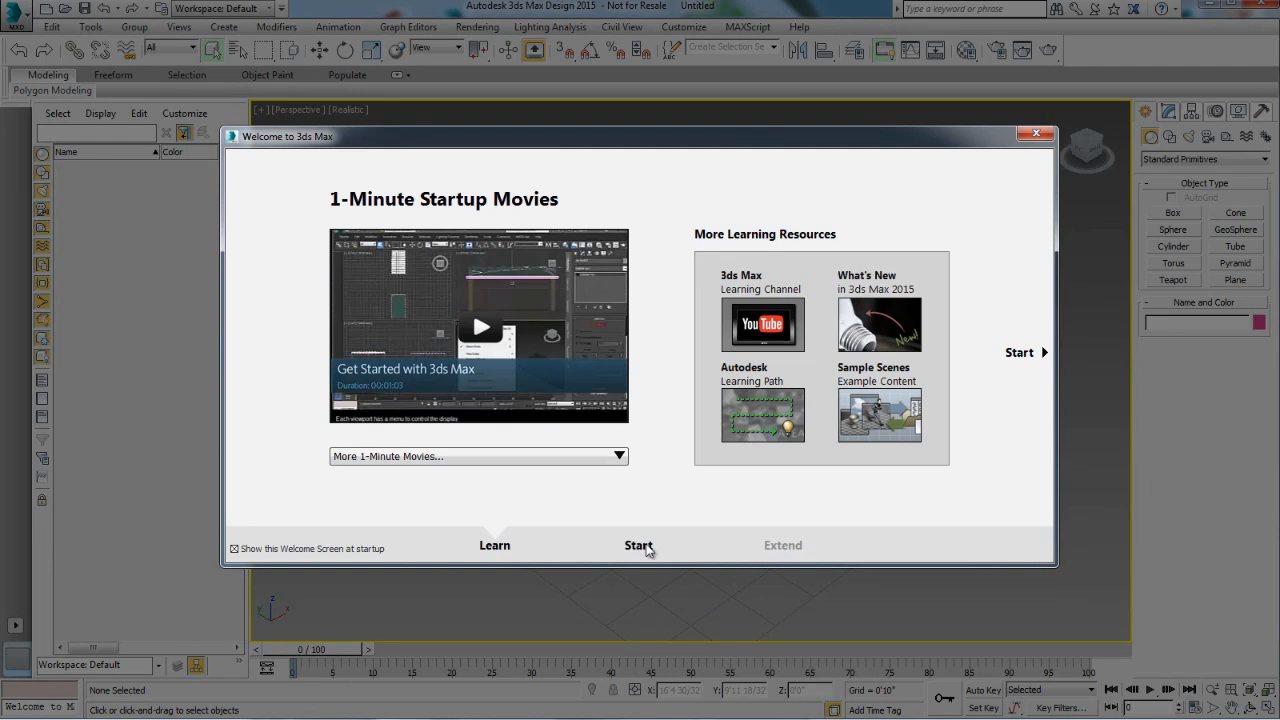
pyautogui.click(638, 544)
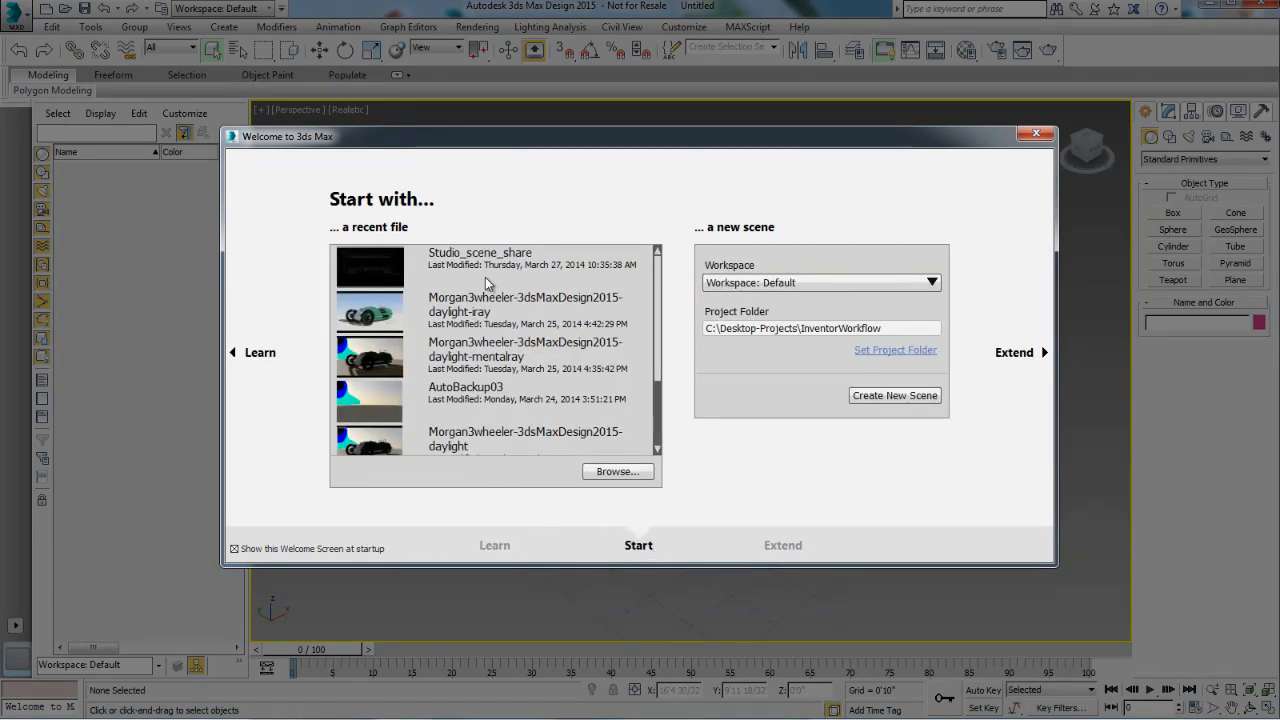
pyautogui.moveTo(480, 258)
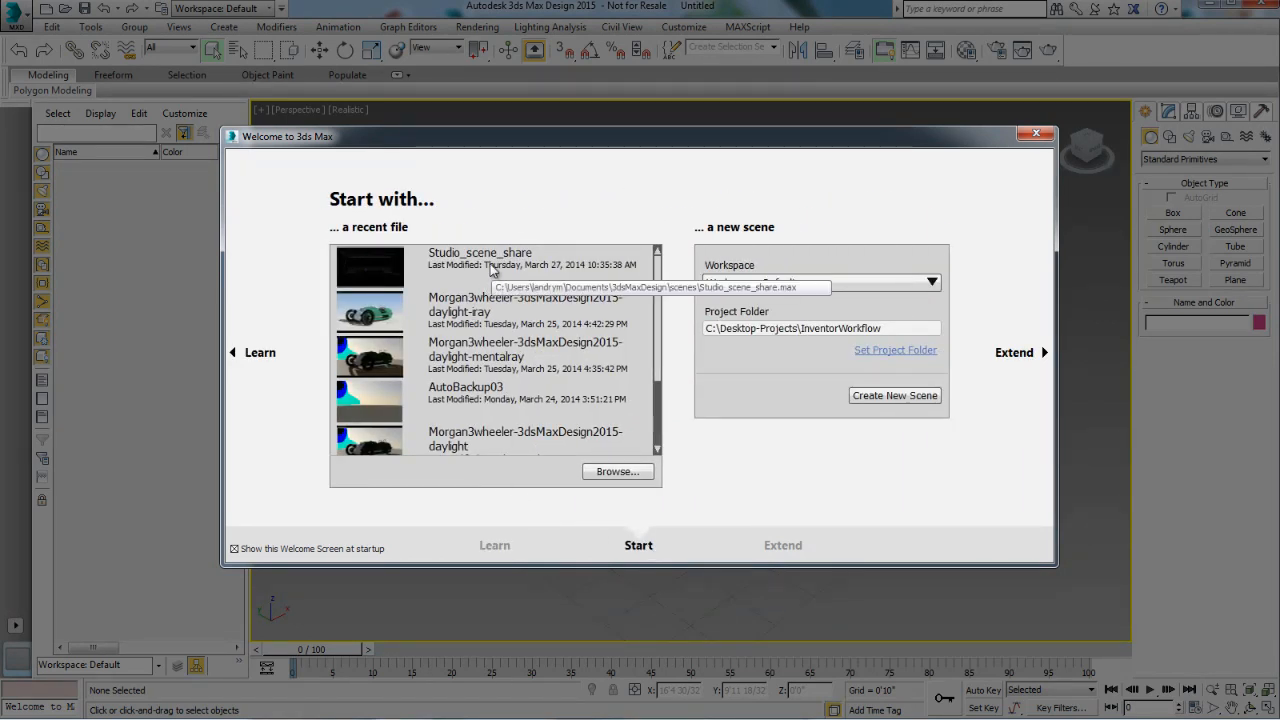
pyautogui.click(1036, 132)
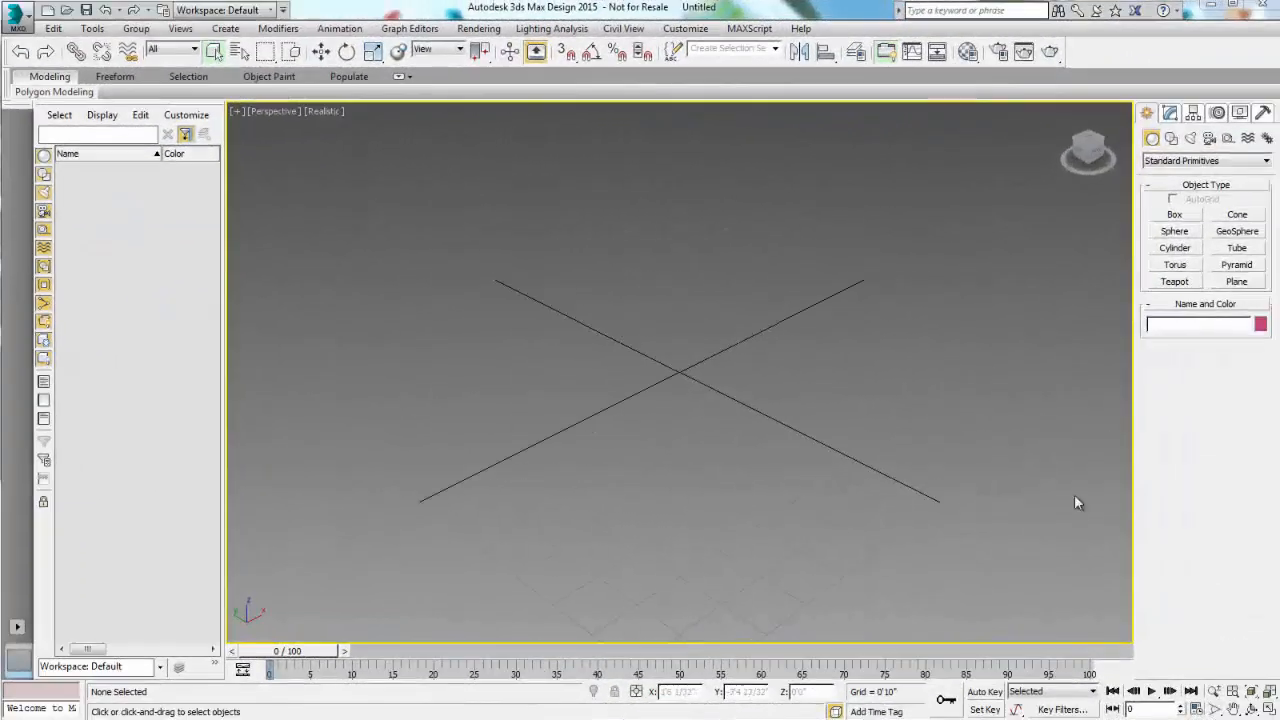
# Bring the welcome screen back up from the Help menu
pyautogui.click(800, 28)
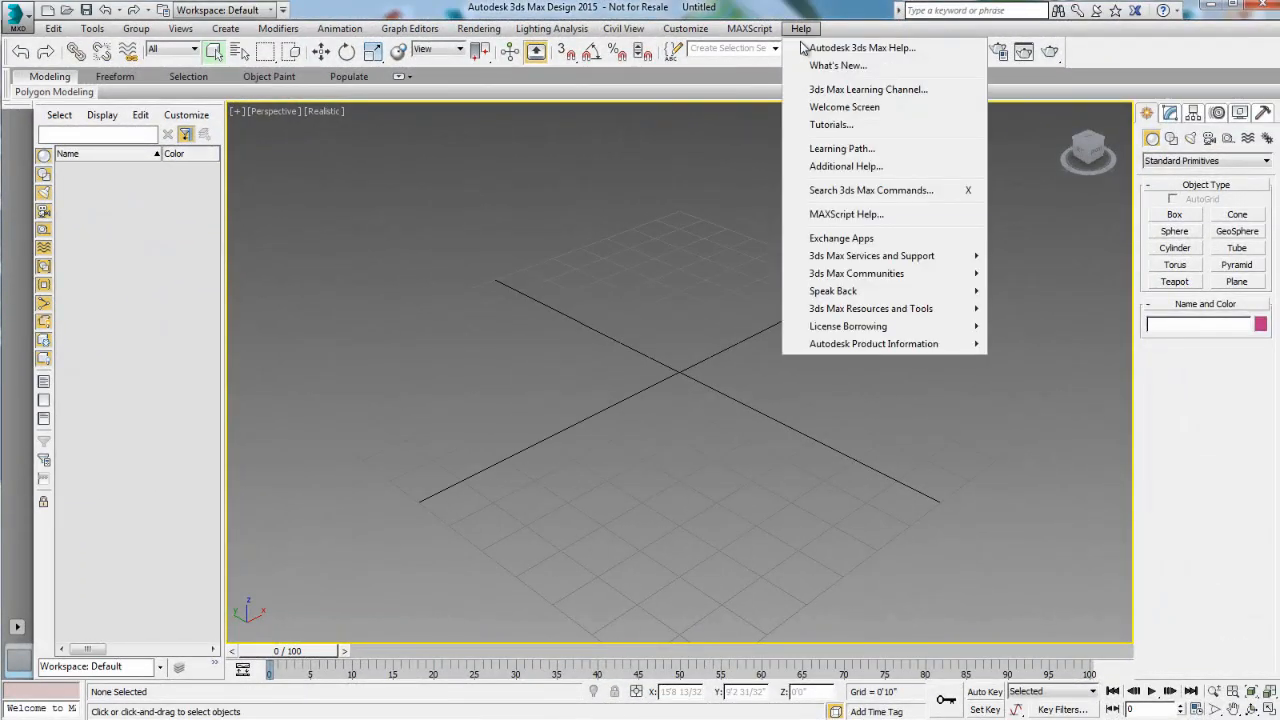
pyautogui.click(844, 108)
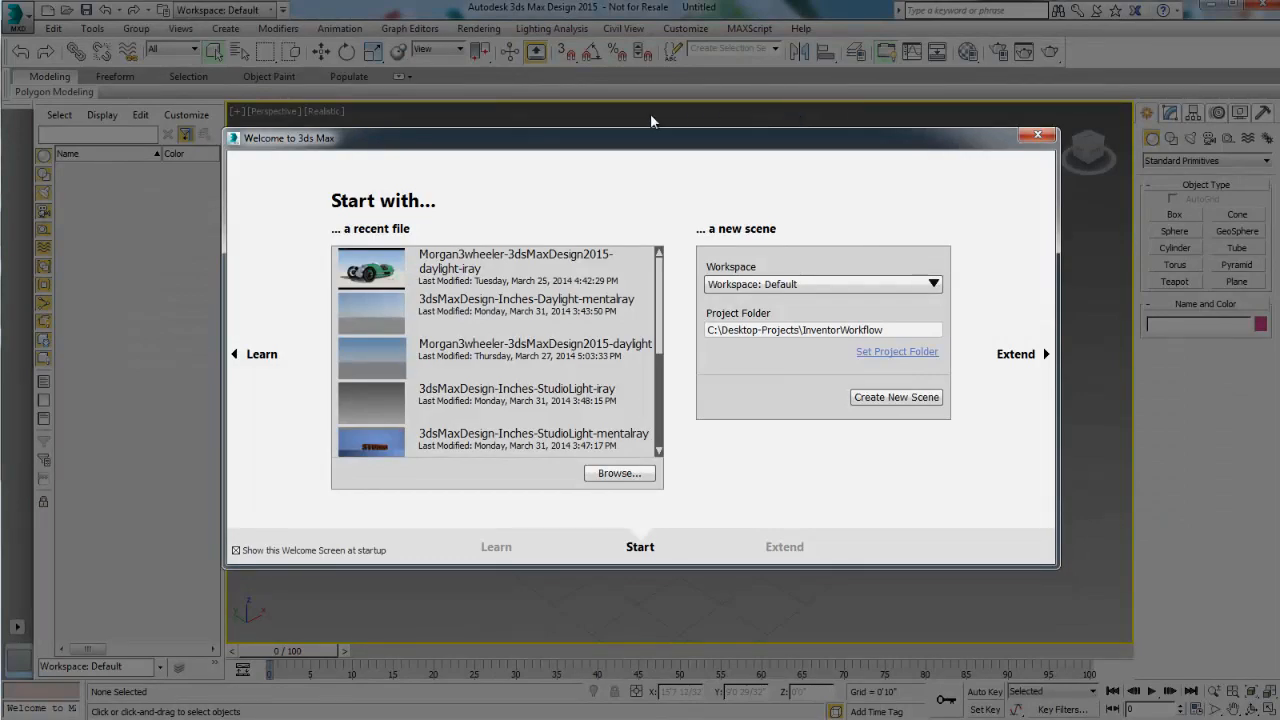
# Browse to Documents\3dsMaxDesign\scenes and select Studio_scene_share.max for opening
pyautogui.click(618, 472)
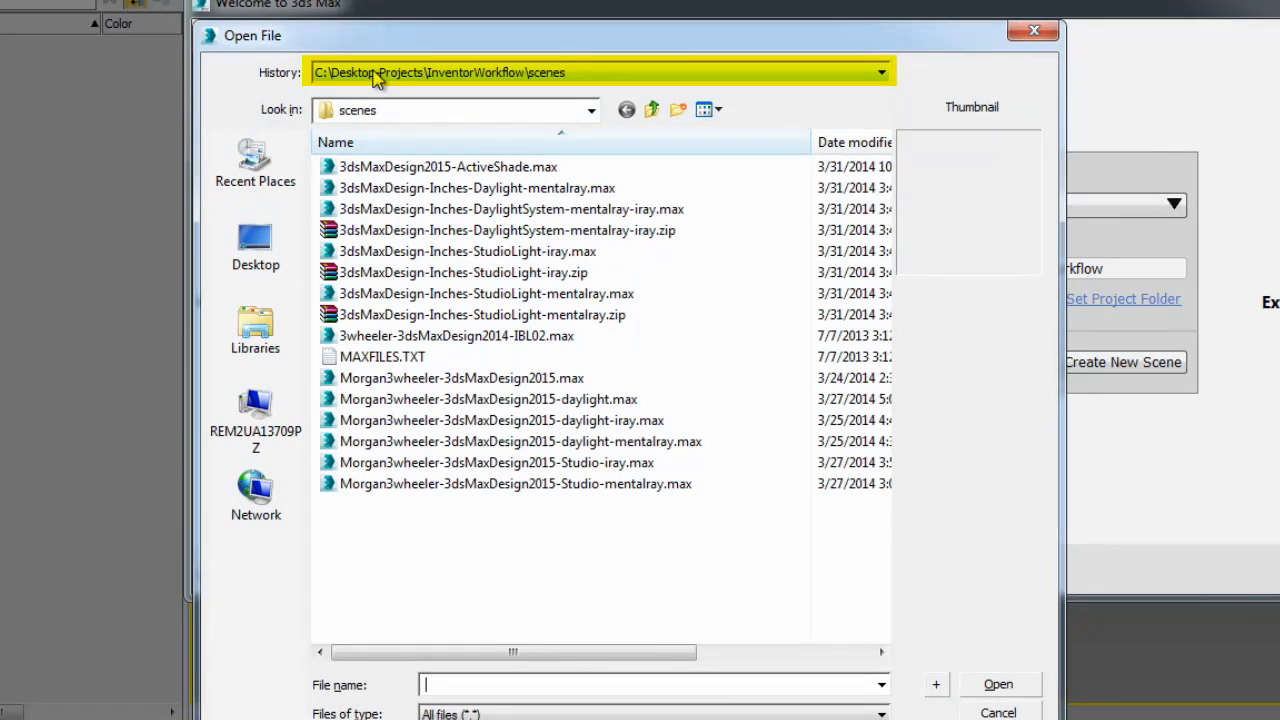
pyautogui.moveTo(620, 84)
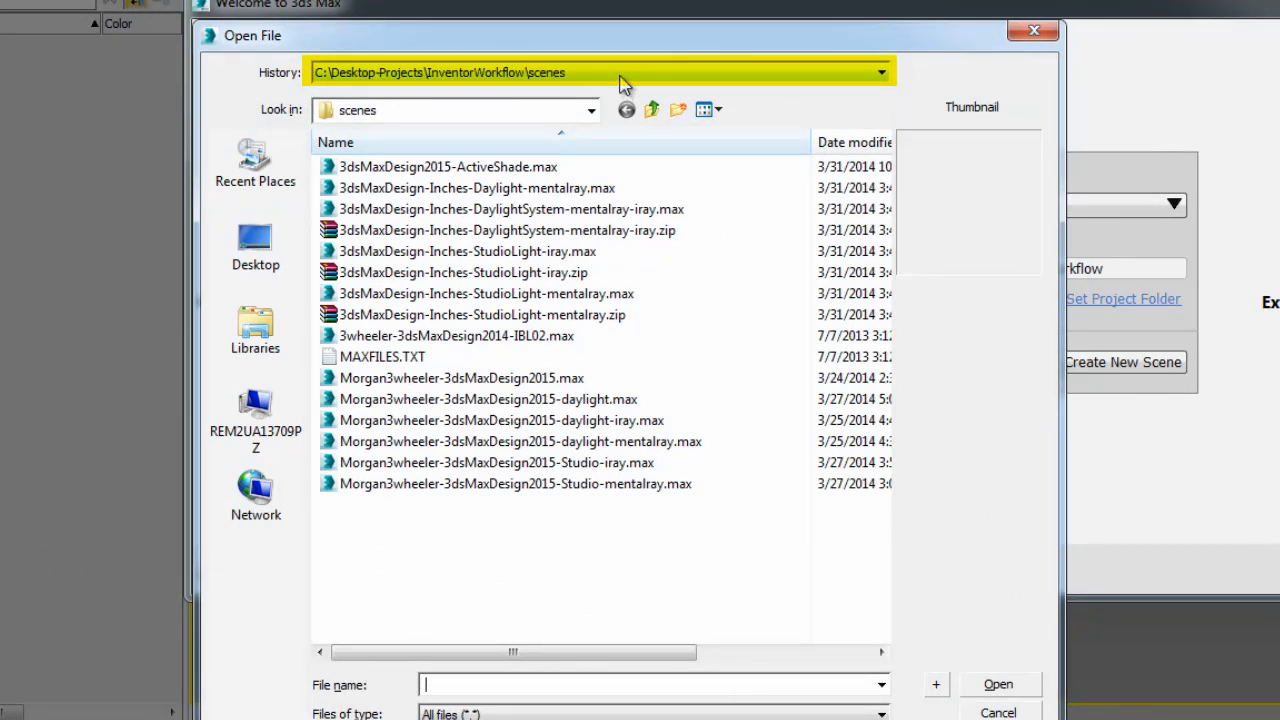
pyautogui.click(880, 72)
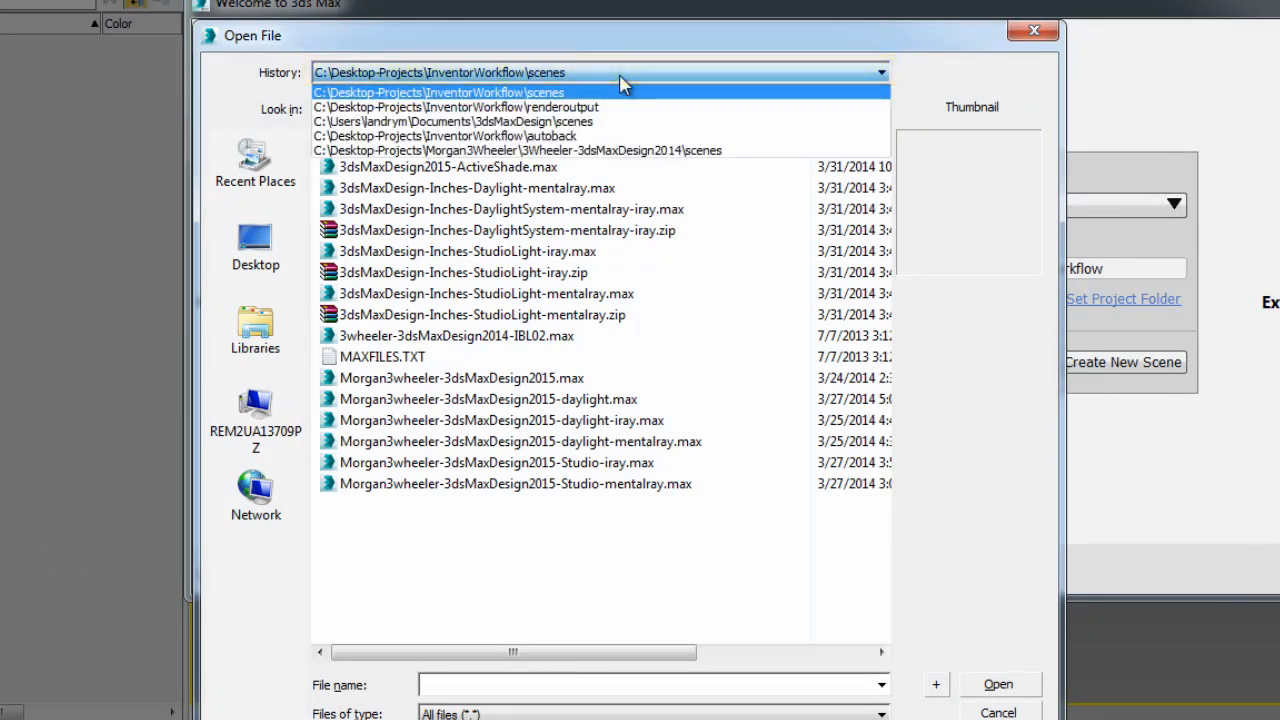
pyautogui.moveTo(590, 122)
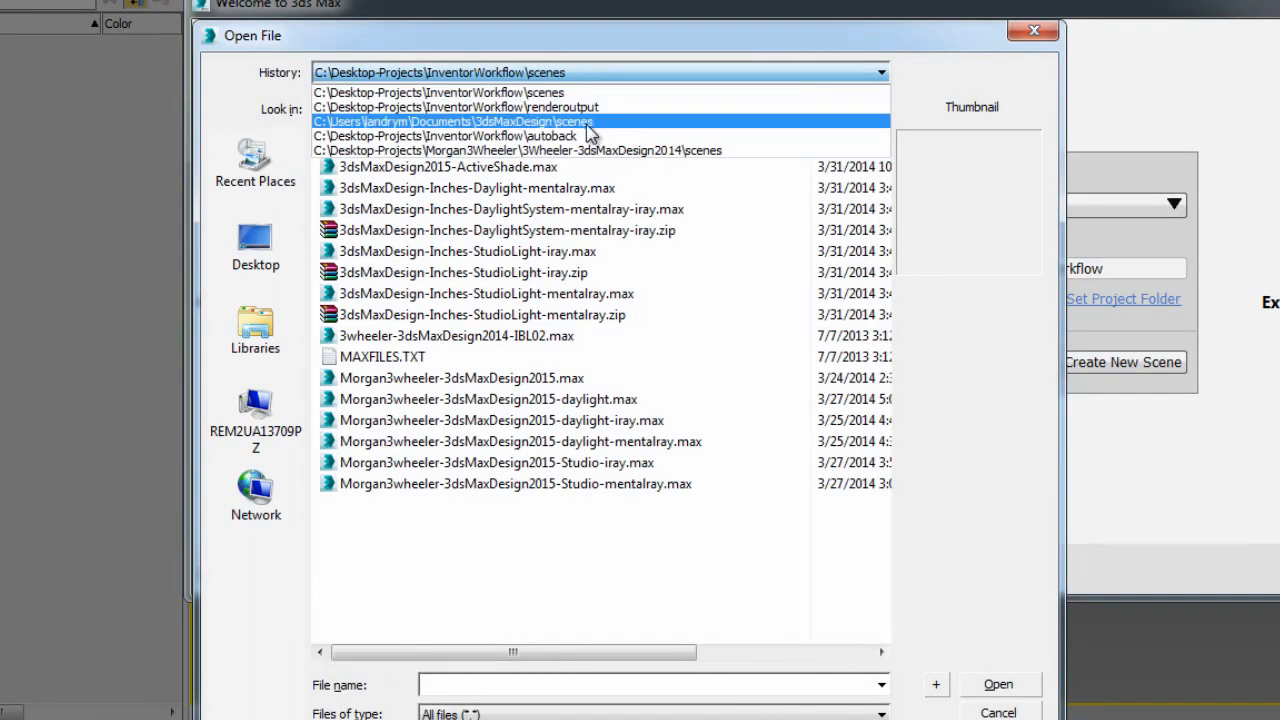
pyautogui.click(452, 122)
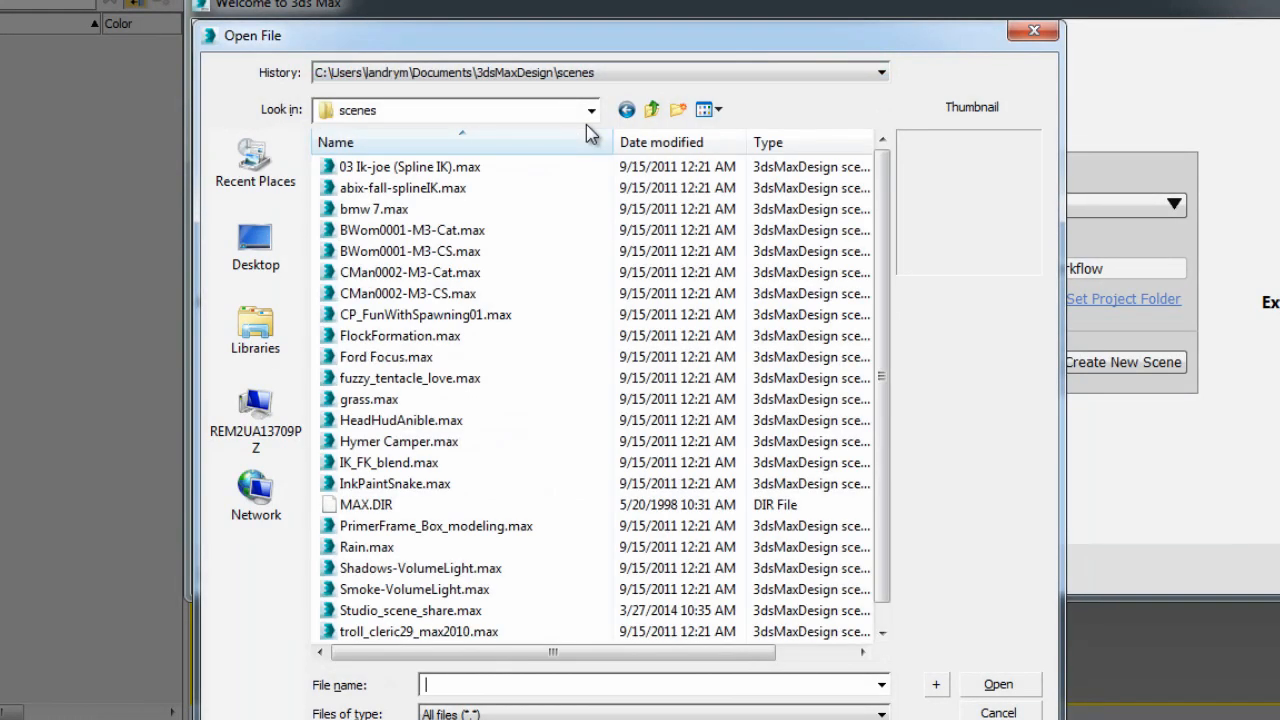
pyautogui.click(588, 110)
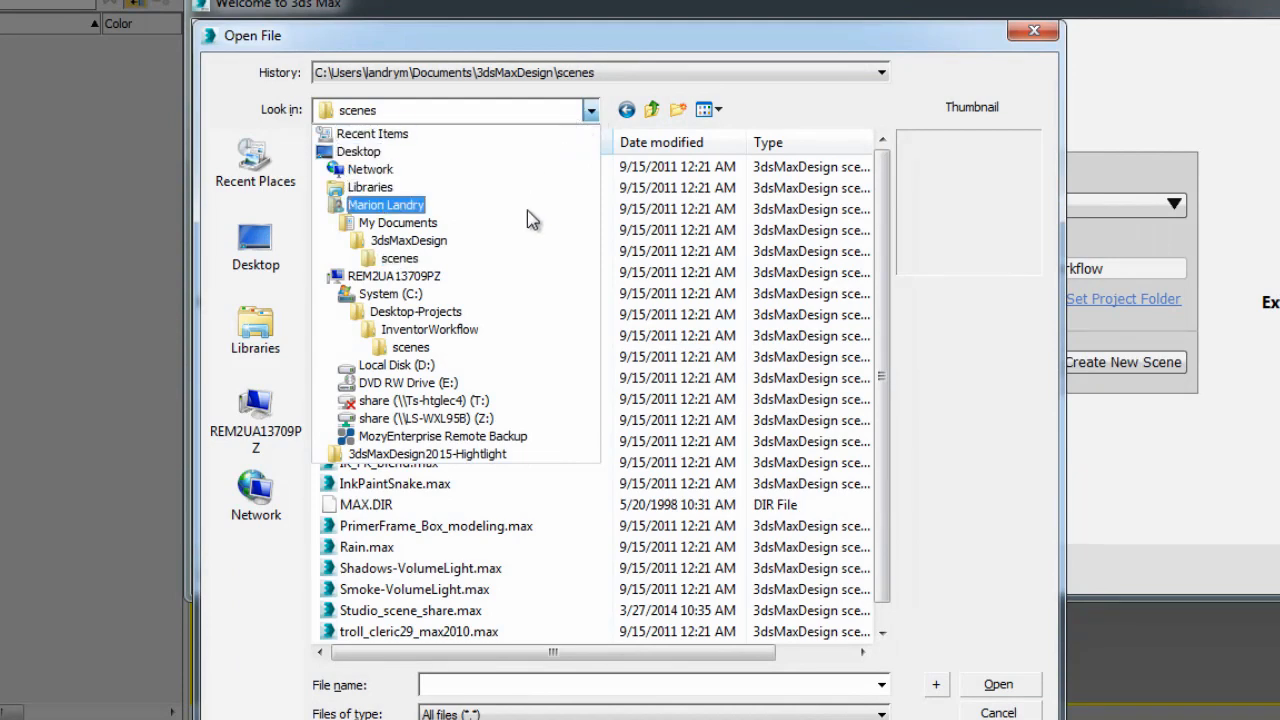
pyautogui.click(388, 292)
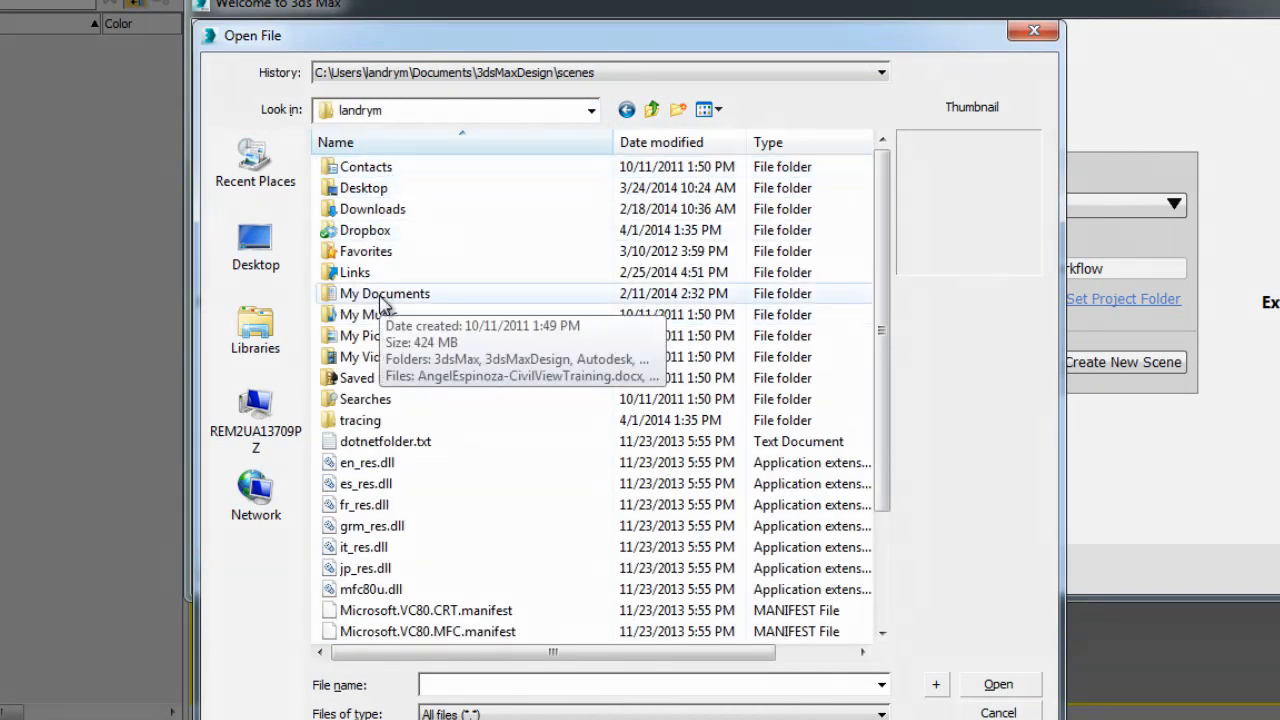
pyautogui.doubleClick(384, 292)
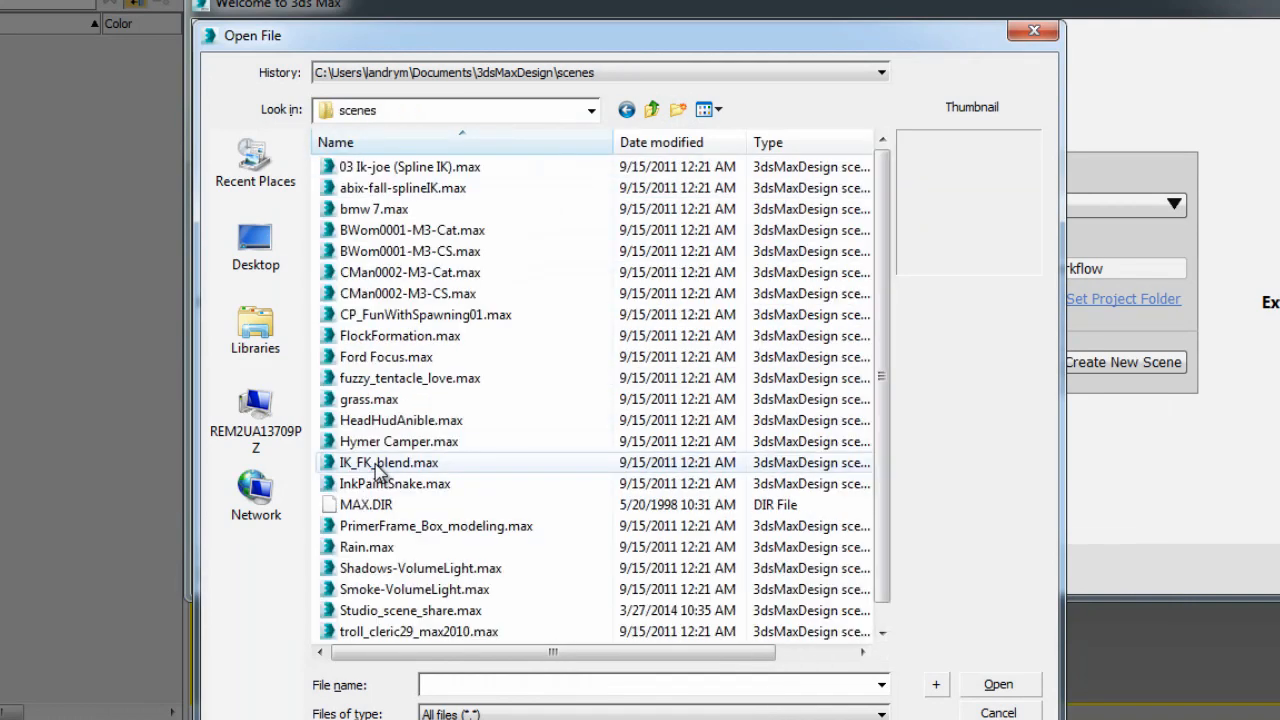
pyautogui.click(410, 610)
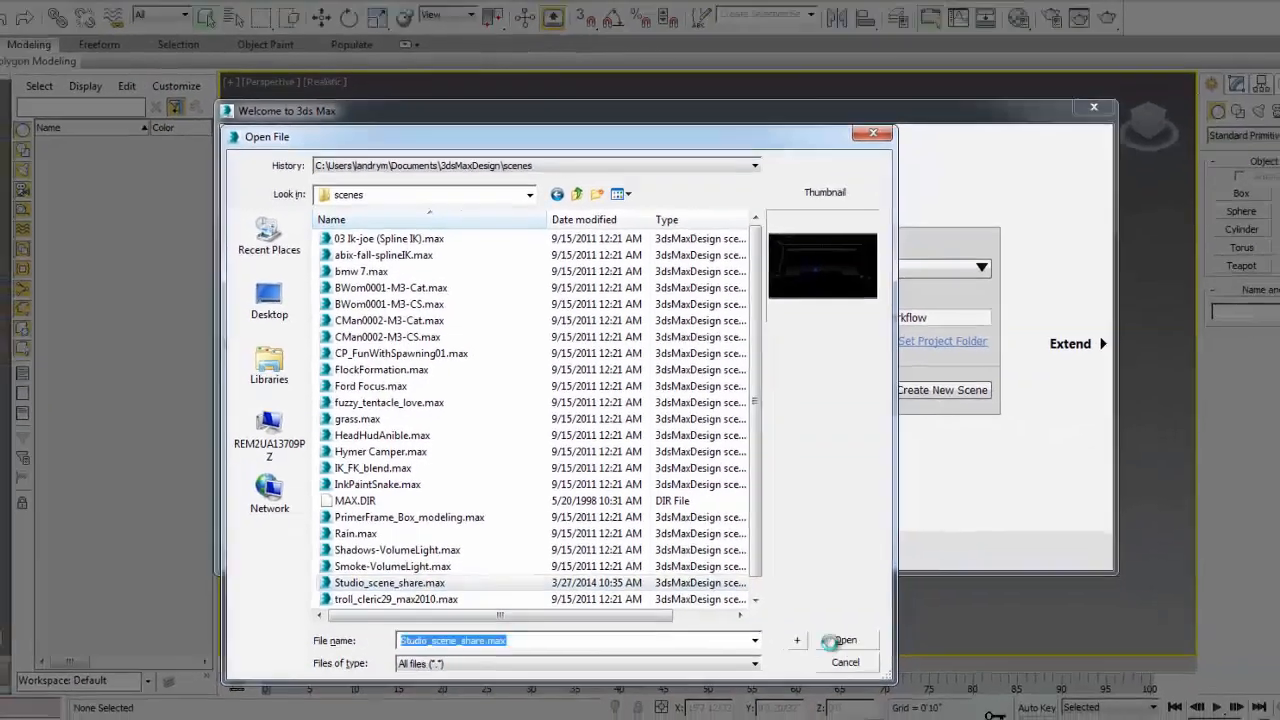
# Load Studio_scene_share.max and switch the Camera01 viewport from Hidden Line to Realistic shading
pyautogui.click(844, 662)
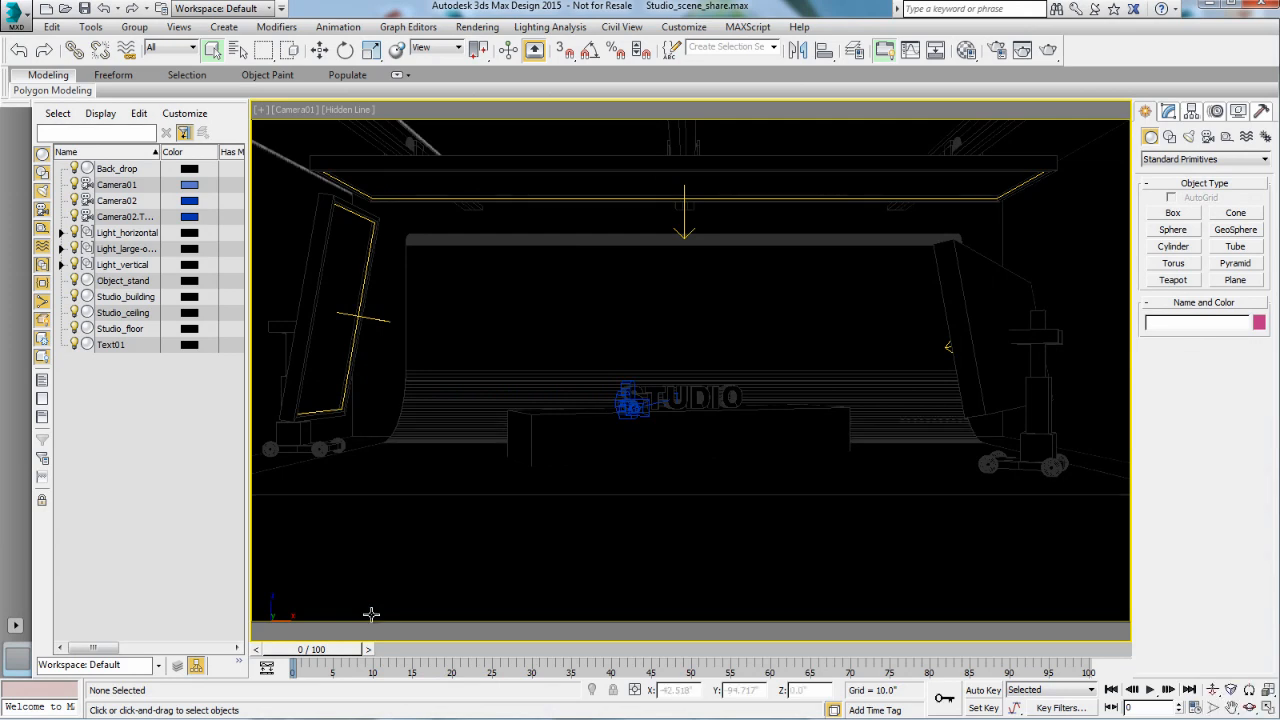
pyautogui.moveTo(294, 420)
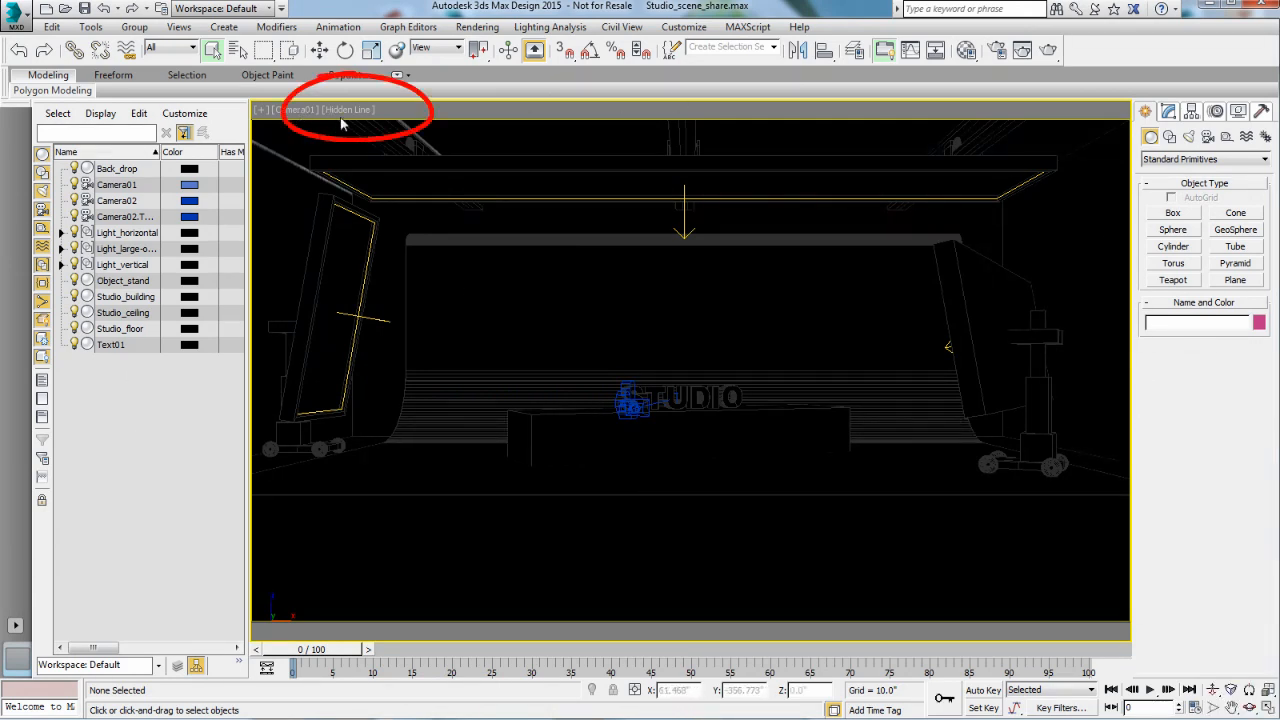
pyautogui.click(348, 108)
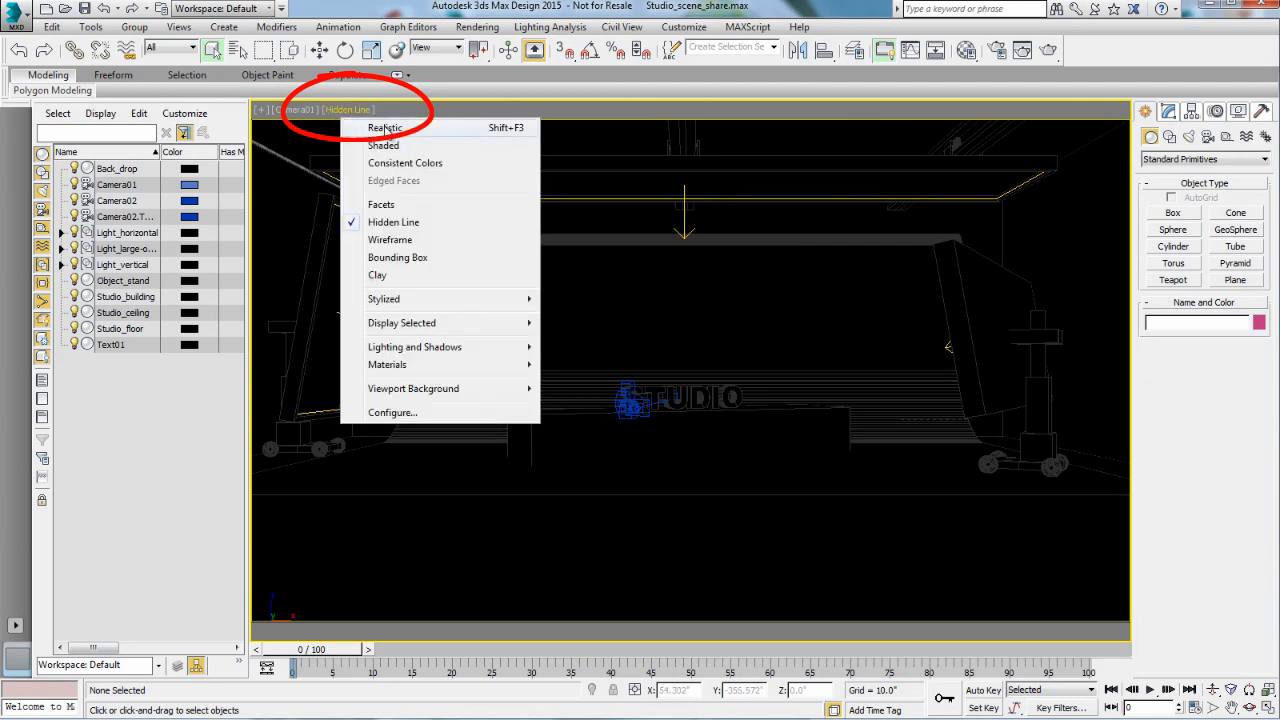
pyautogui.click(384, 128)
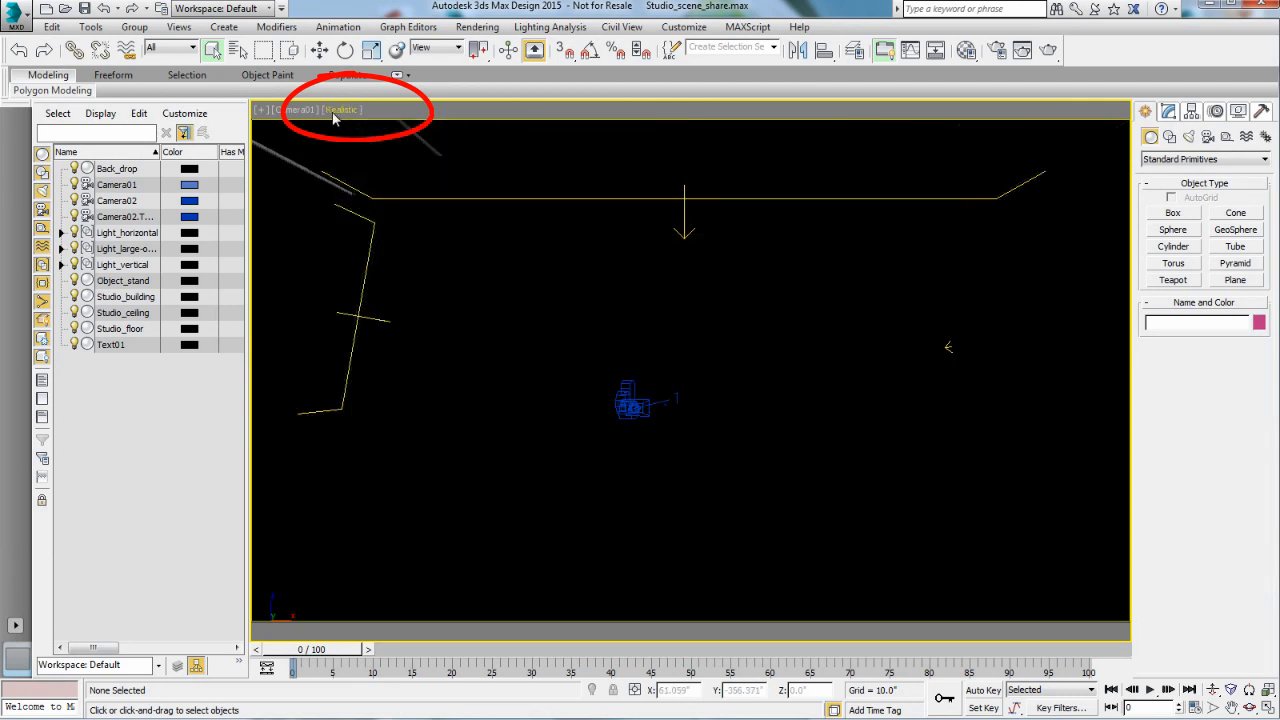
pyautogui.click(342, 108)
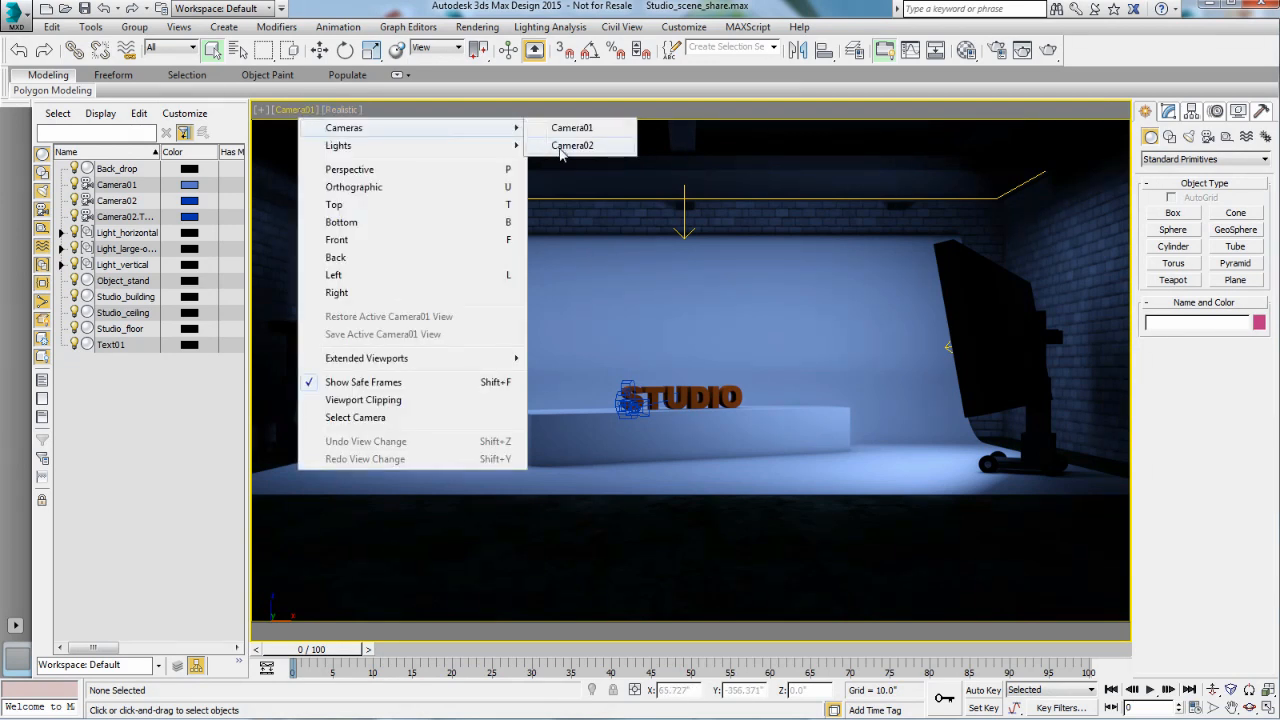
pyautogui.click(572, 144)
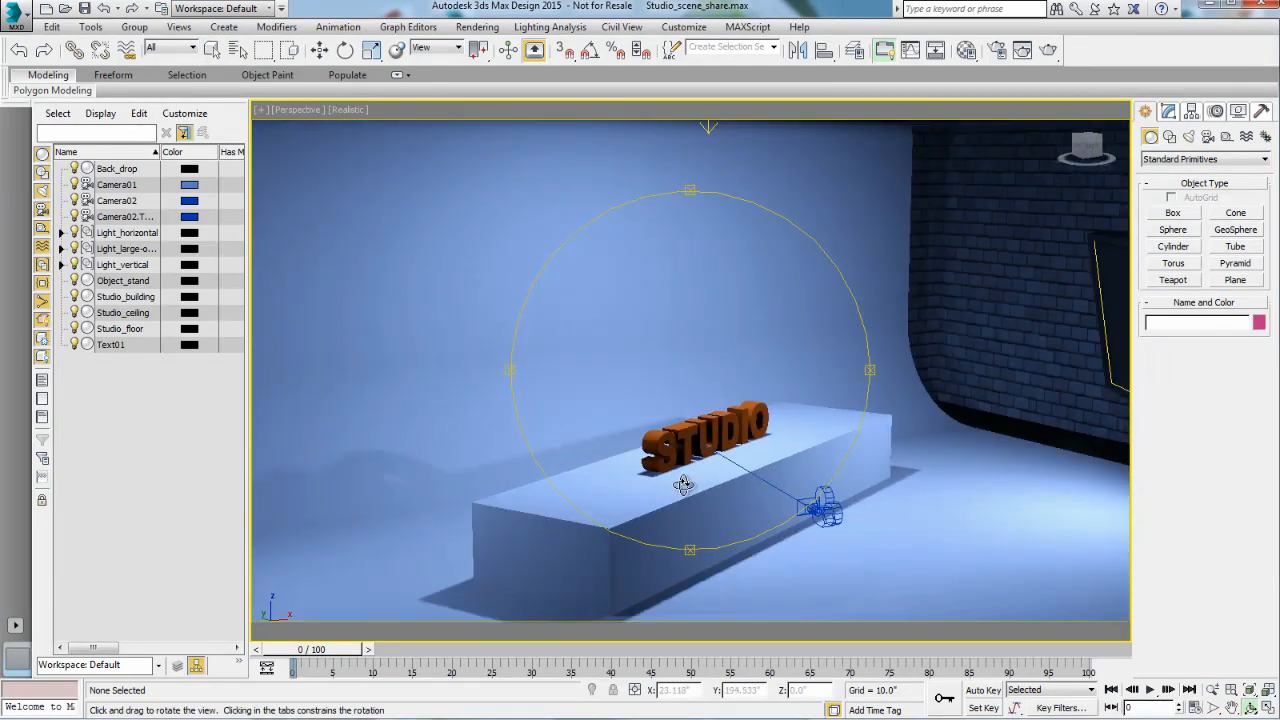
pyautogui.moveTo(684, 486); pyautogui.dragTo(696, 476)
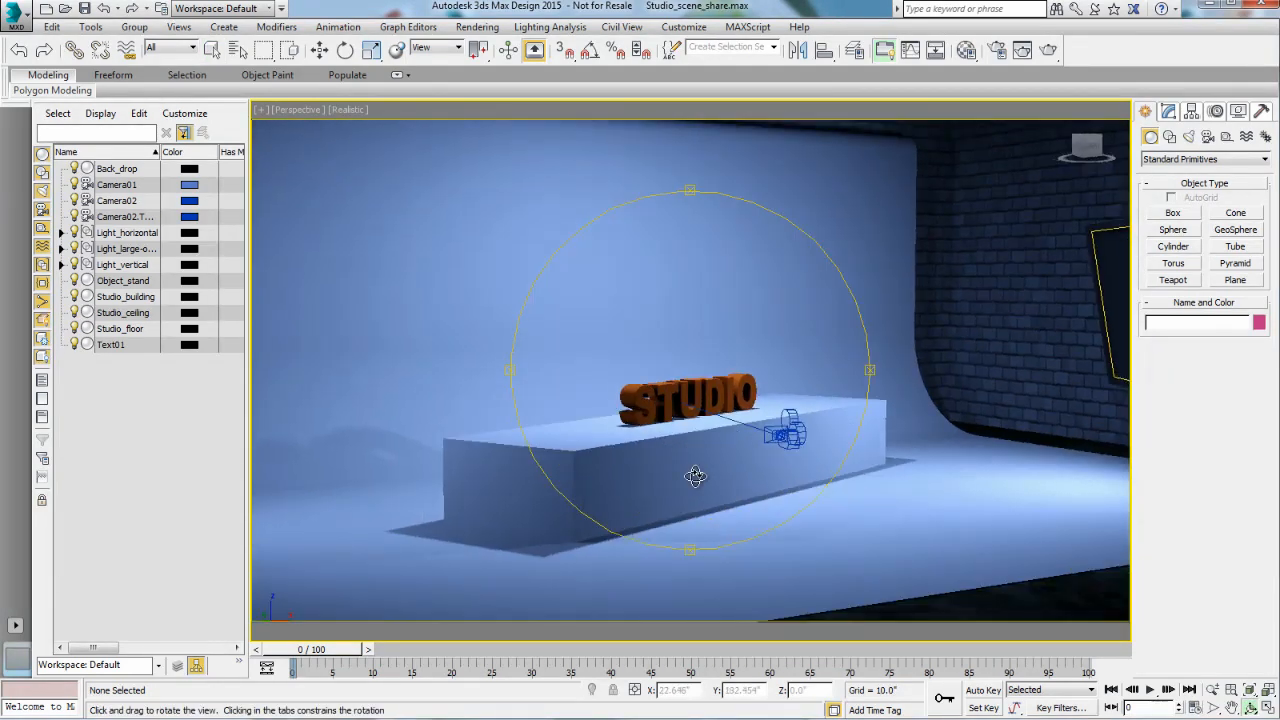
pyautogui.moveTo(696, 476); pyautogui.dragTo(700, 472)
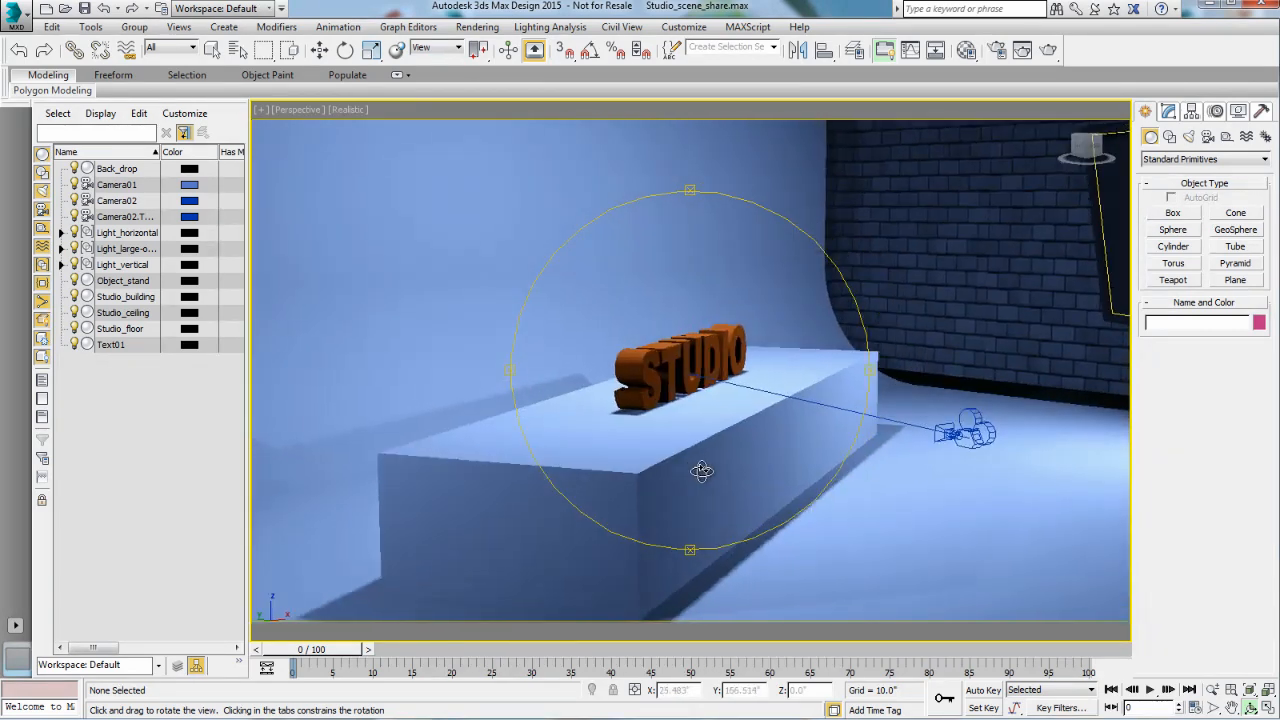
pyautogui.moveTo(700, 472); pyautogui.dragTo(672, 468)
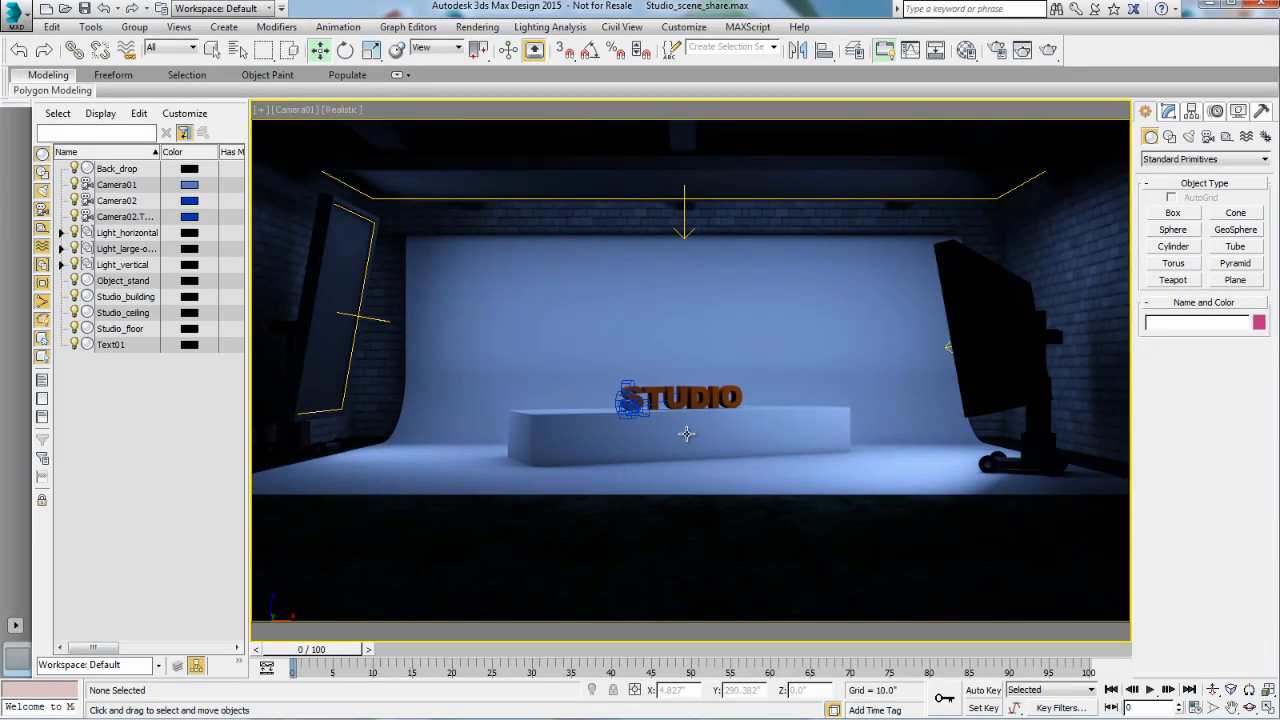
pyautogui.click(684, 436)
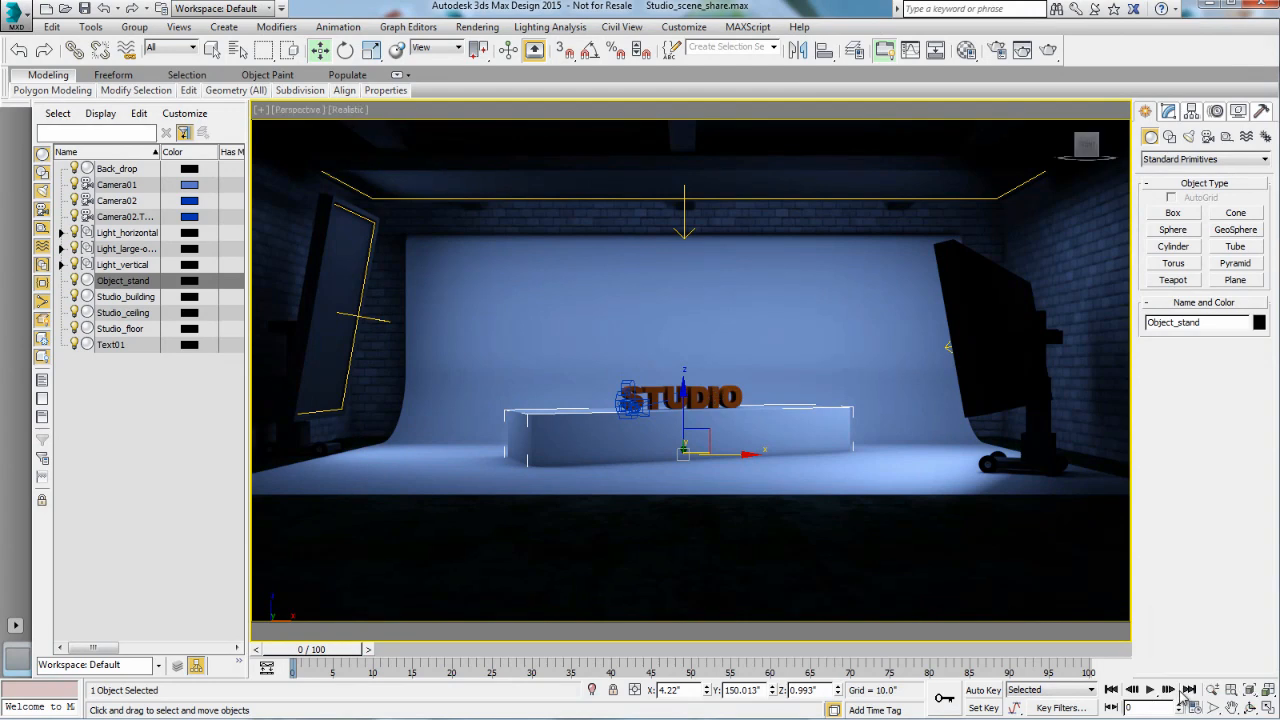
pyautogui.moveTo(684, 380); pyautogui.dragTo(724, 500)
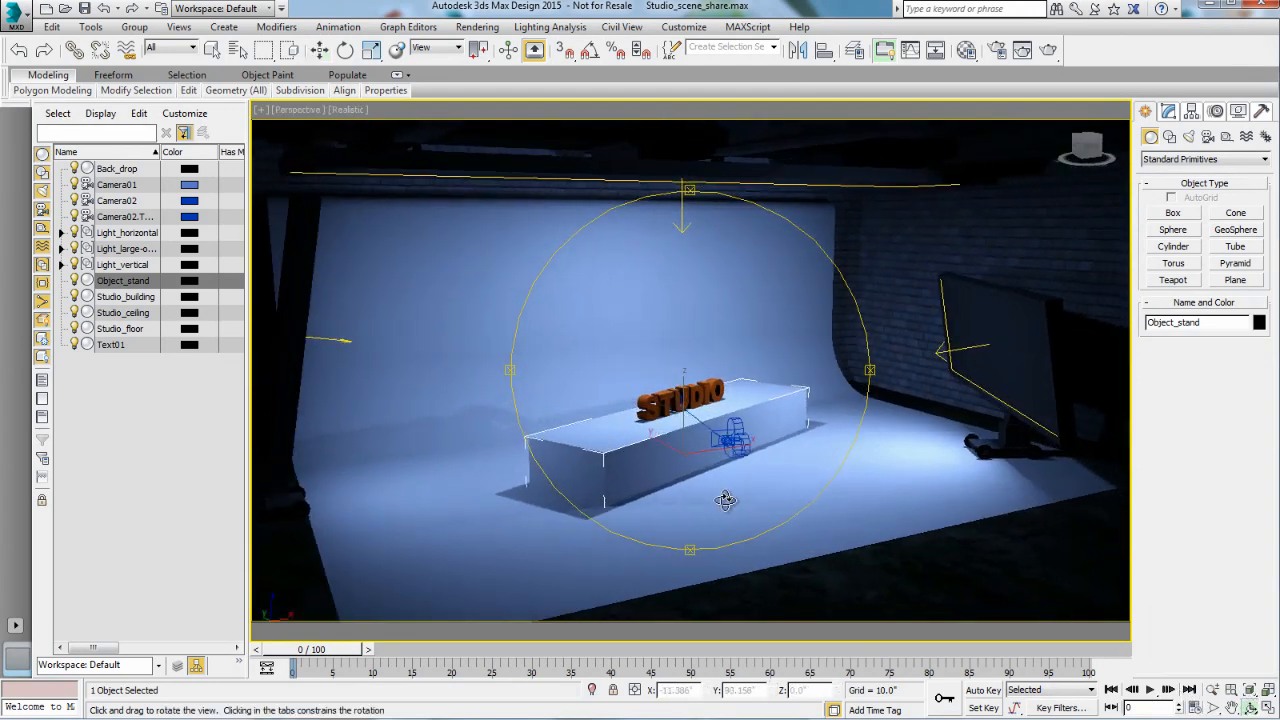
pyautogui.moveTo(724, 500); pyautogui.dragTo(580, 464)
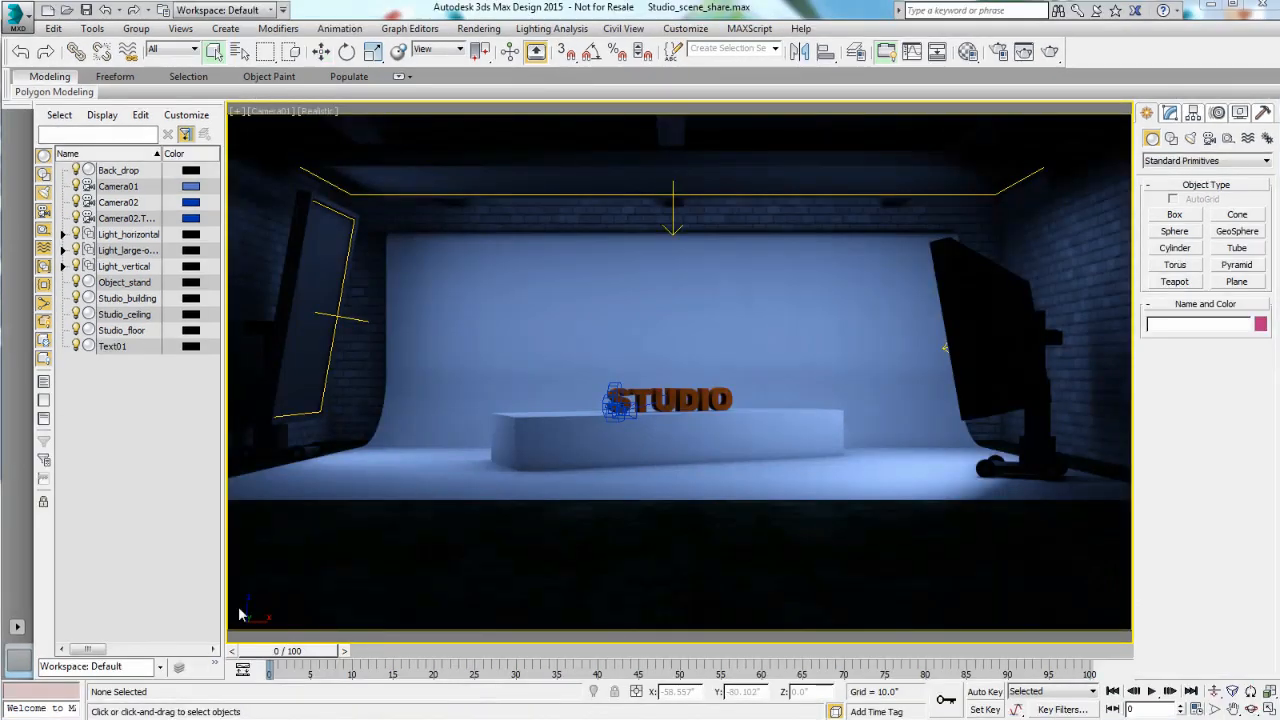
# Start an import from the Morgan3Wheeler folder and choose merging with the current scene
pyautogui.click(20, 12)
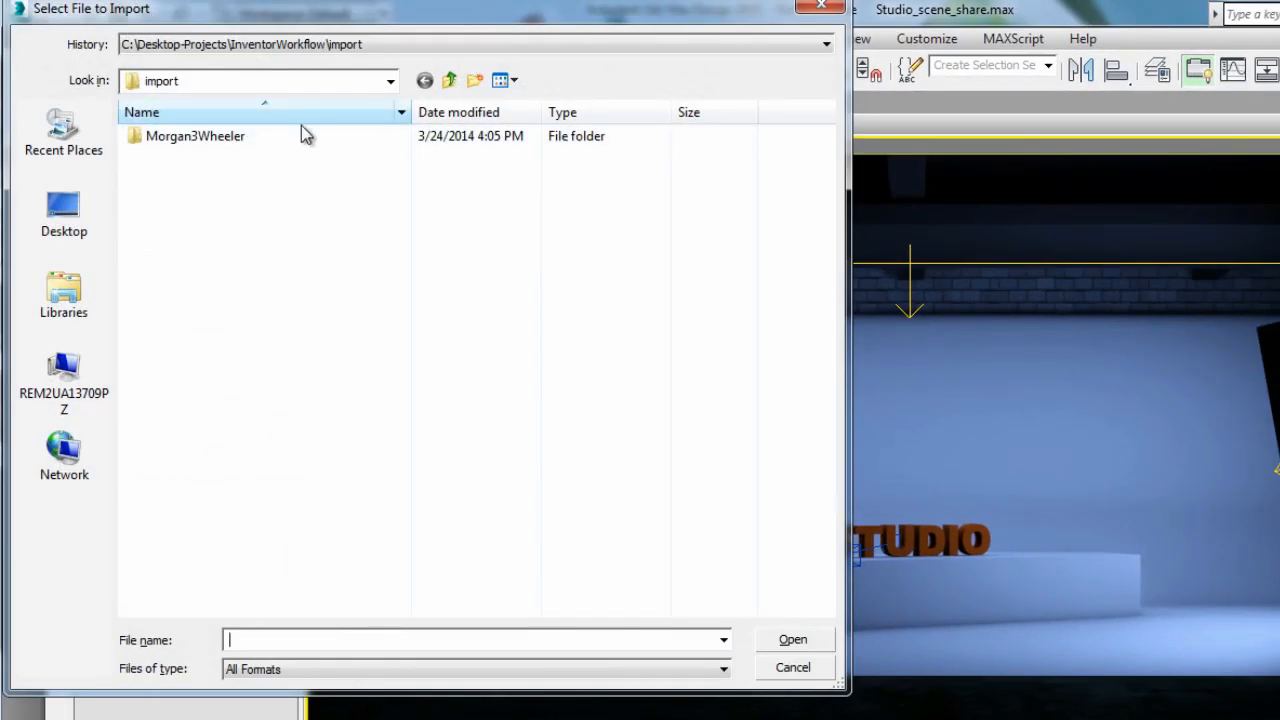
pyautogui.doubleClick(196, 136)
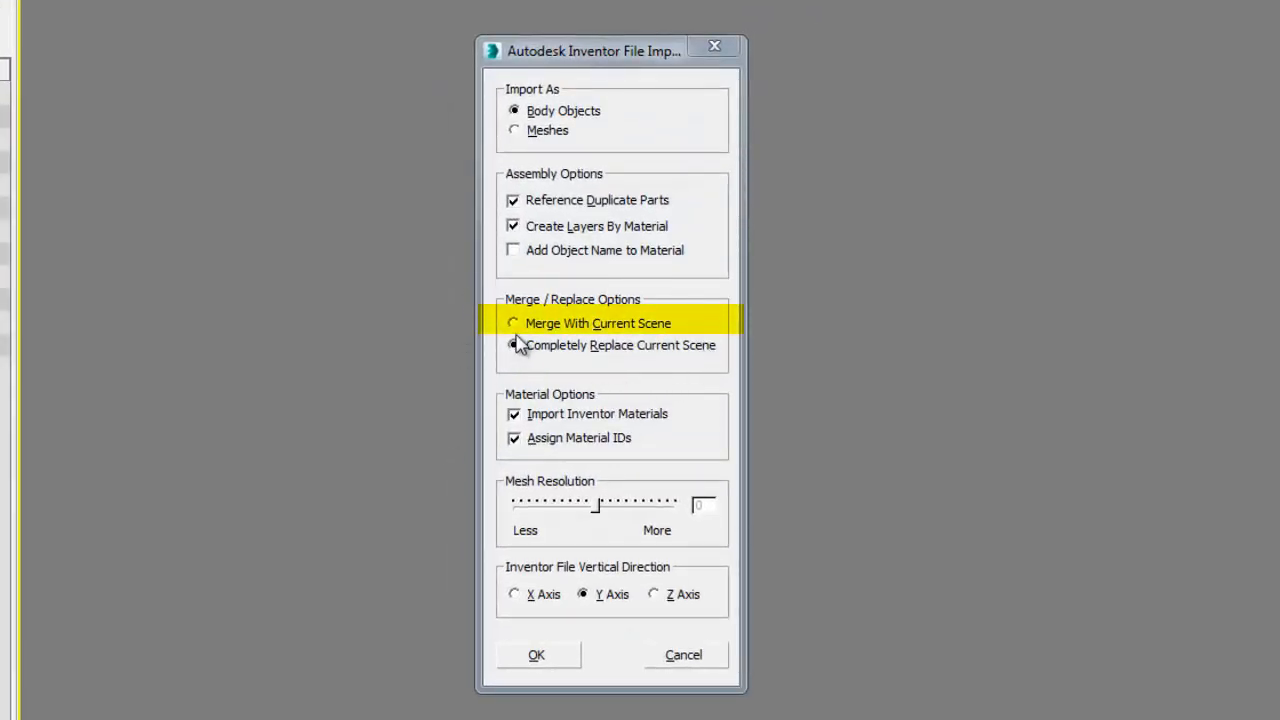
pyautogui.click(512, 322)
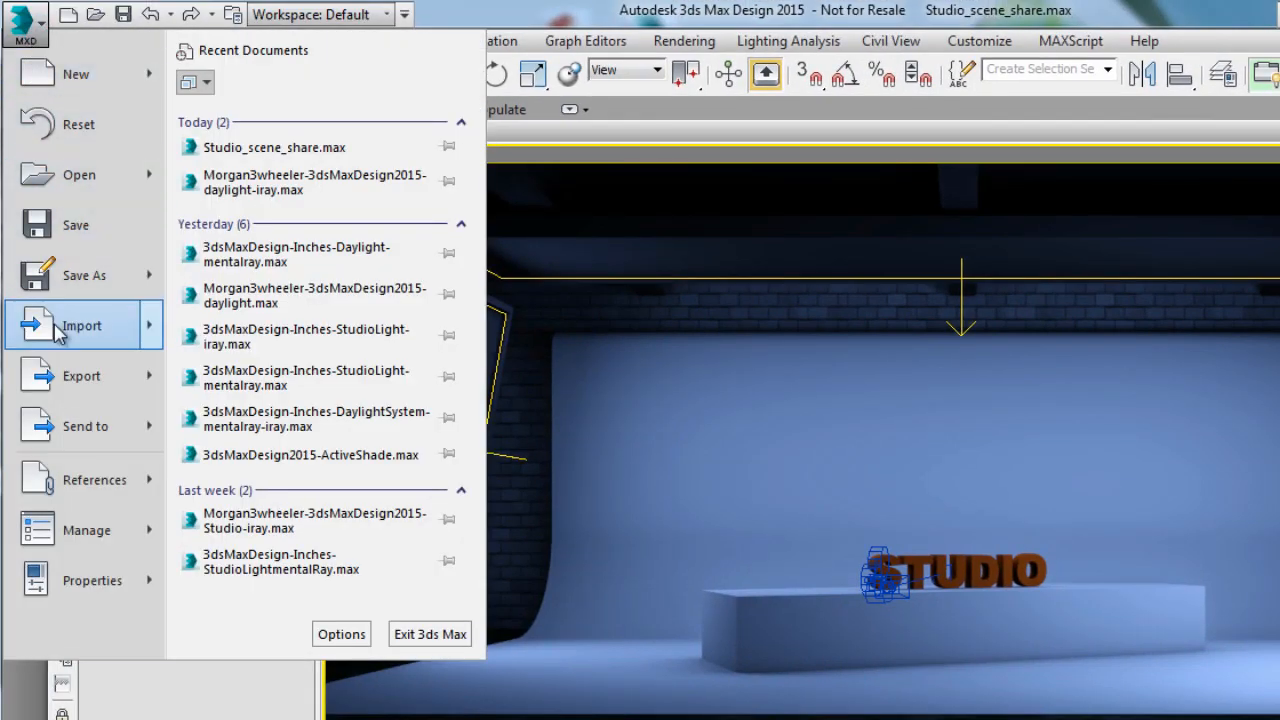
# Merge from Morgan3wheeler-3dsMaxDesign2015-daylight-iray.max to list its objects
pyautogui.click(80, 324)
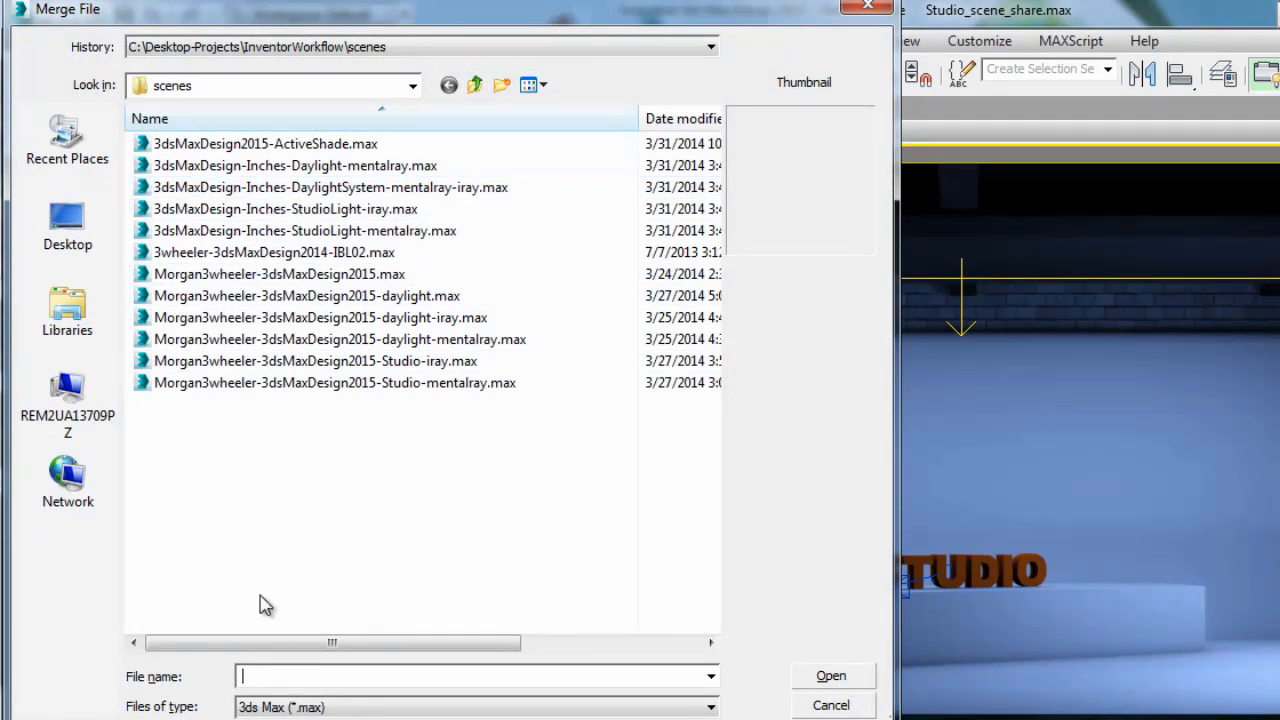
pyautogui.click(320, 316)
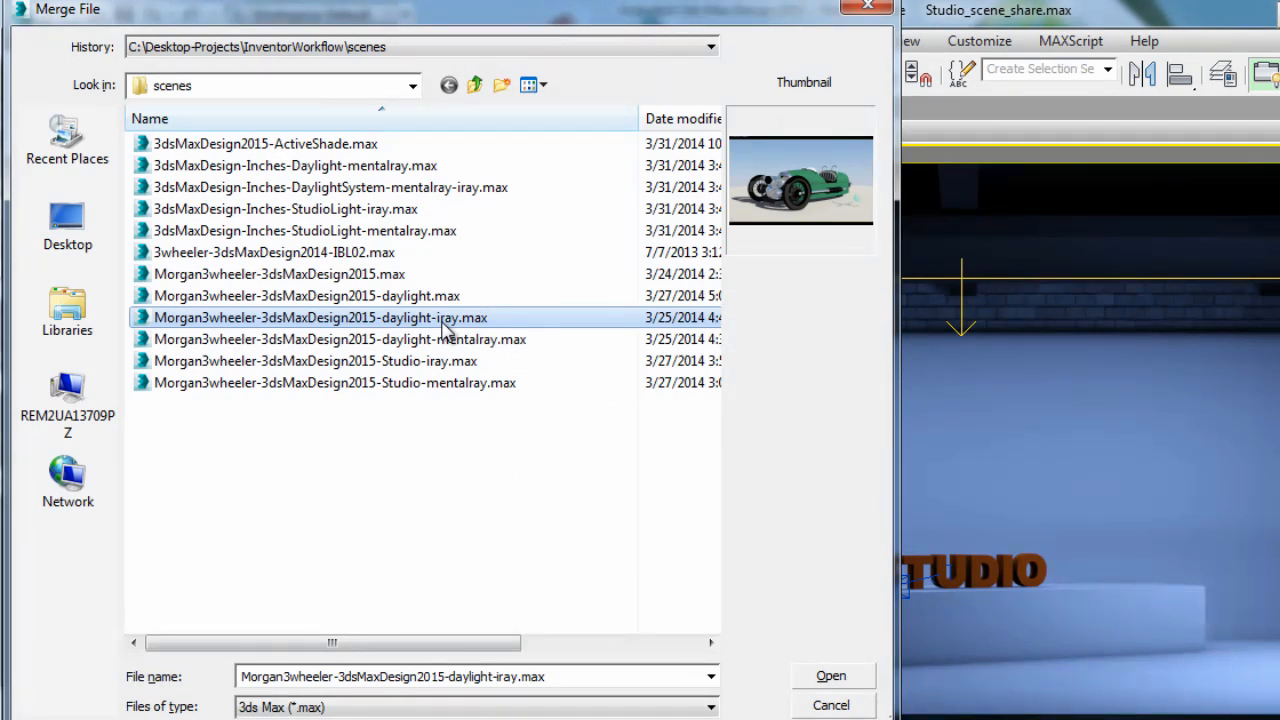
pyautogui.click(832, 676)
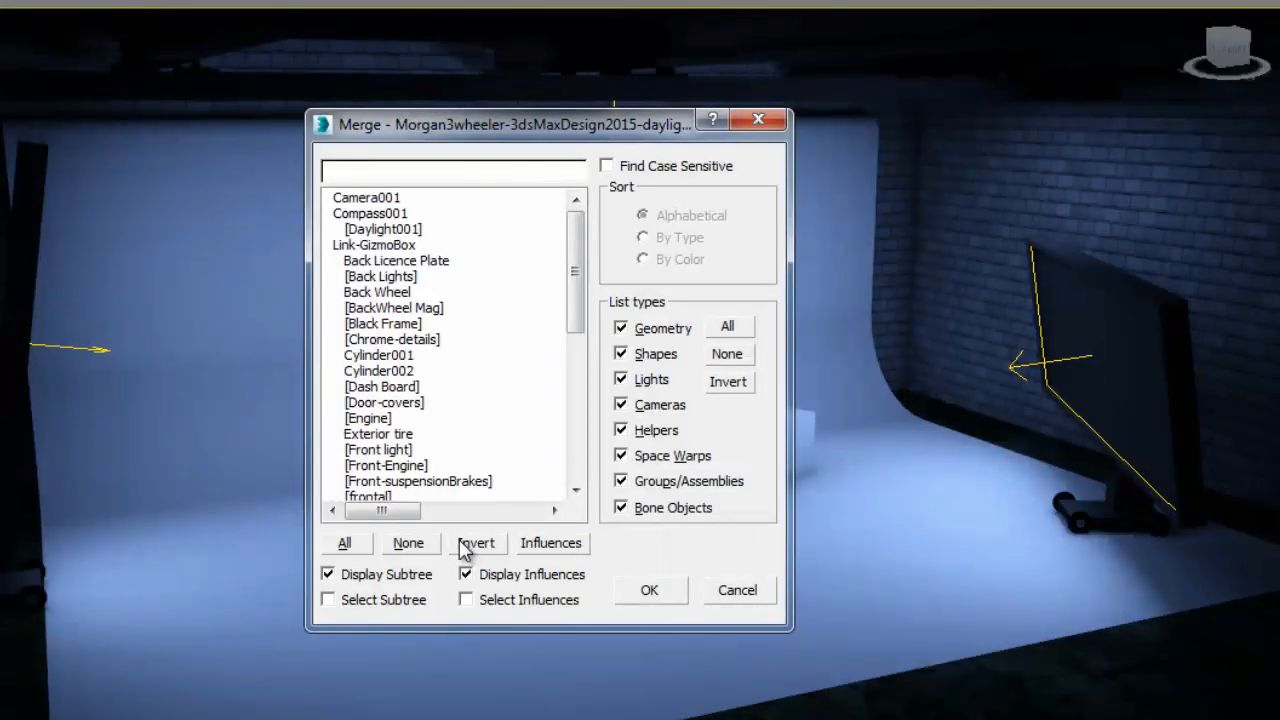
pyautogui.moveTo(410, 244)
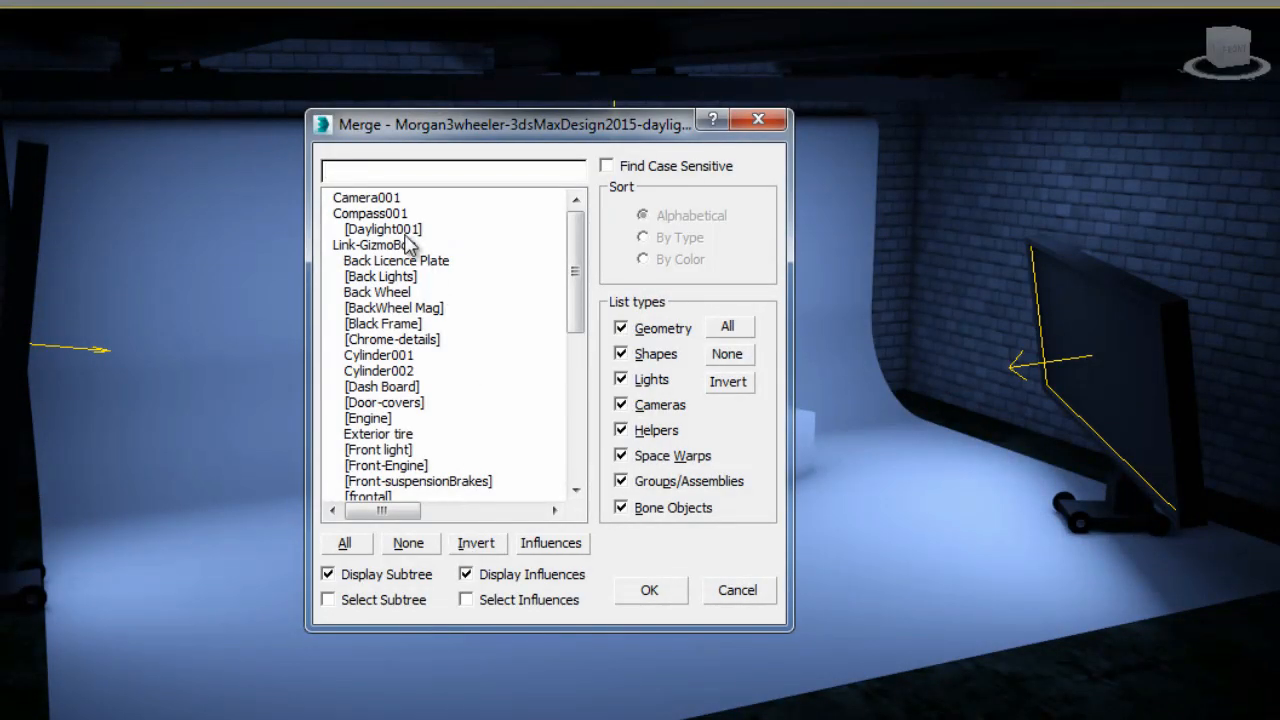
# Select the car parts Link-GizmoBox through xshell-DC_Shell, skipping camera and daylight, and merge them
pyautogui.click(366, 198)
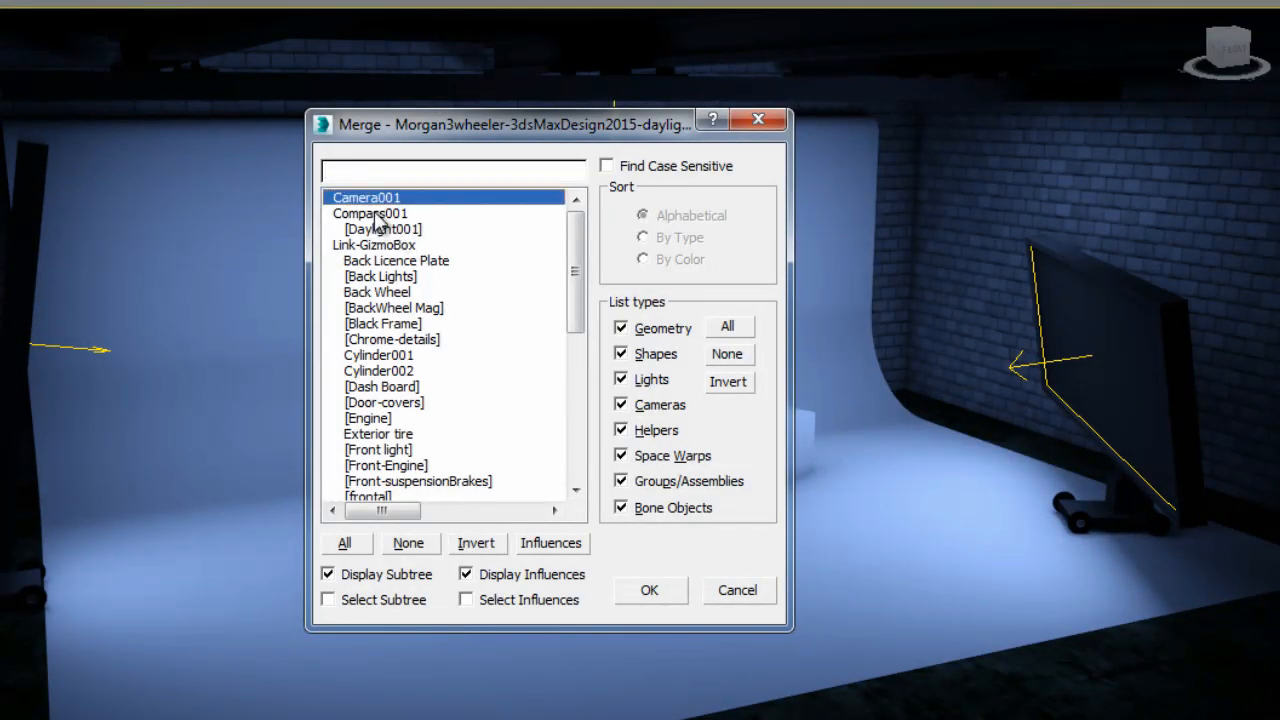
pyautogui.click(384, 228)
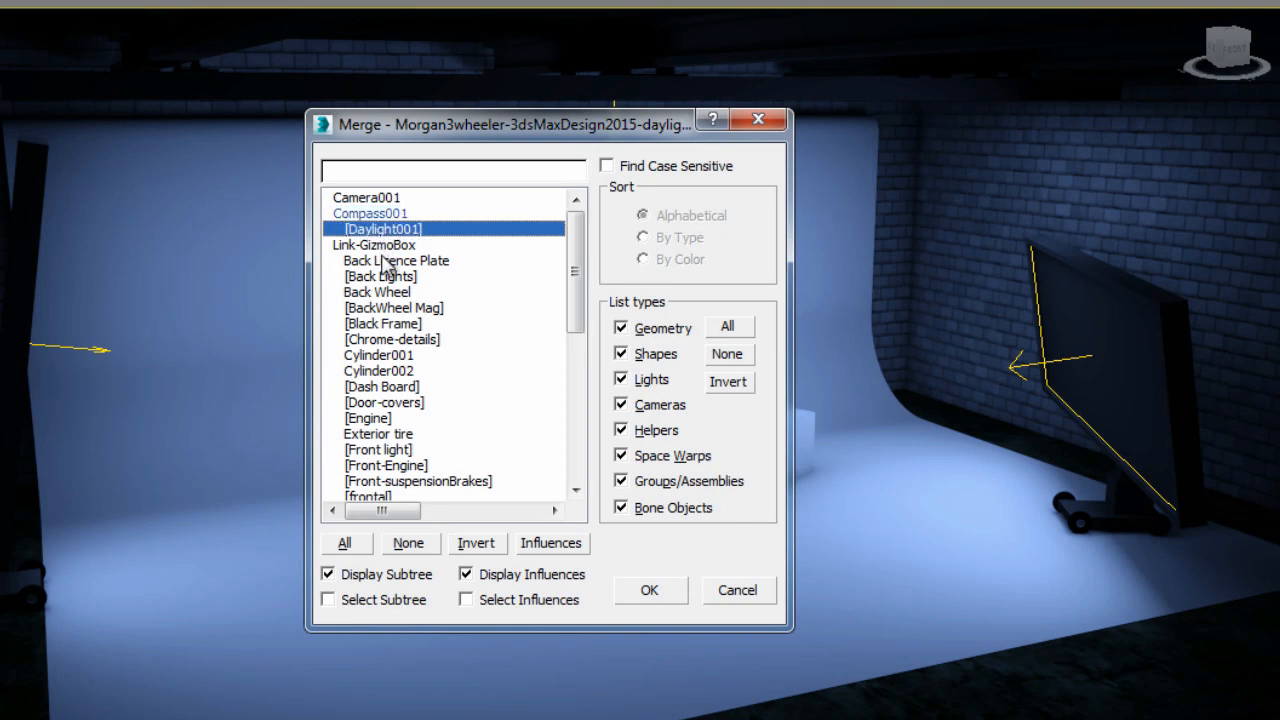
pyautogui.click(372, 244)
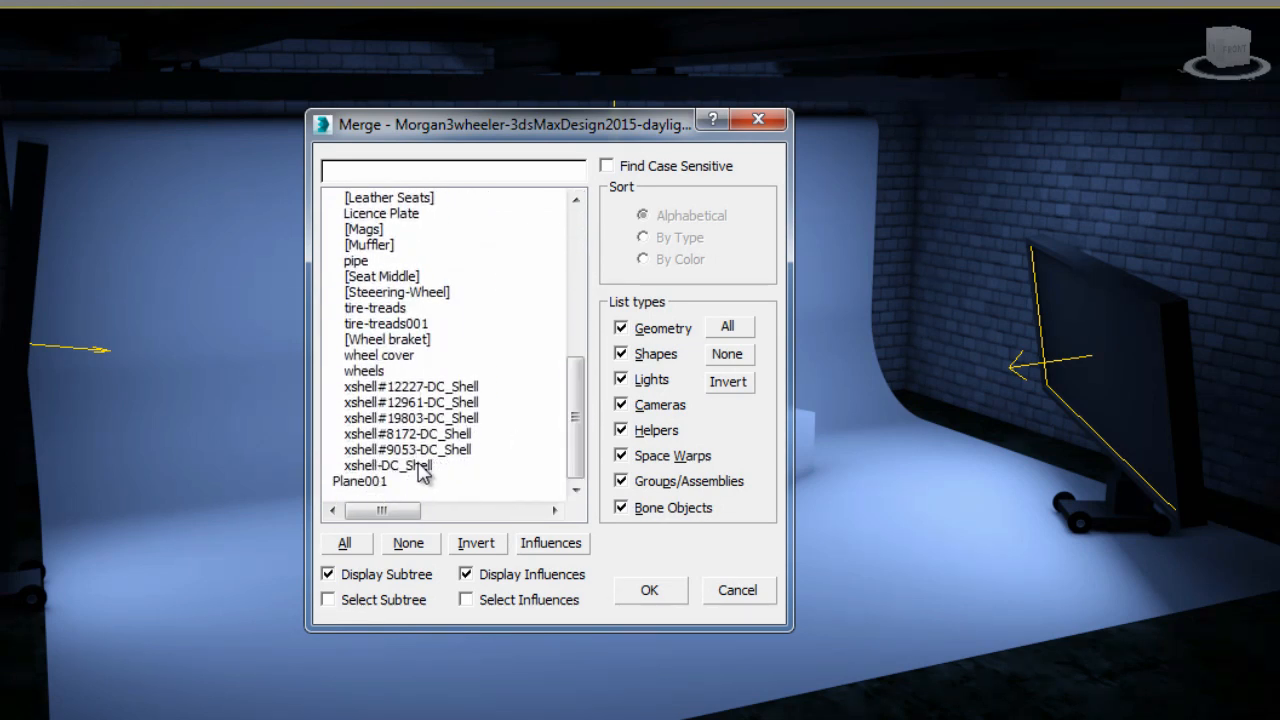
pyautogui.click(344, 544)
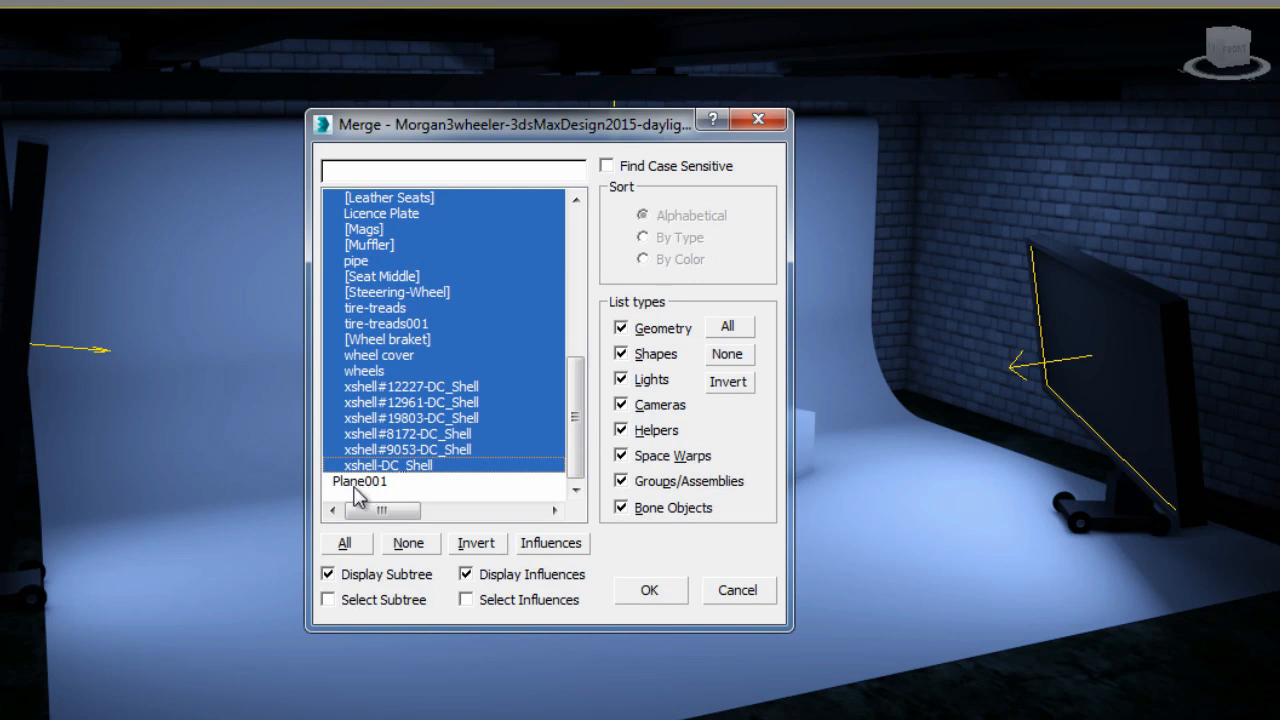
pyautogui.moveTo(368, 496)
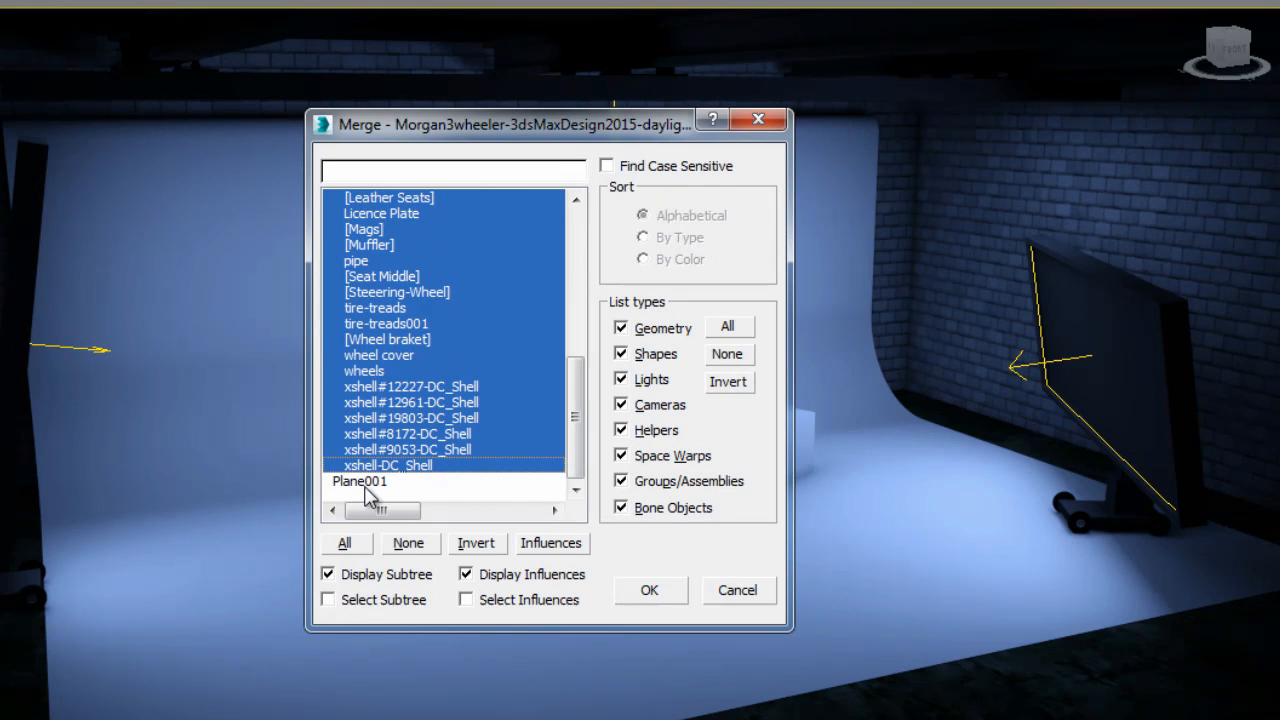
pyautogui.moveTo(570, 604)
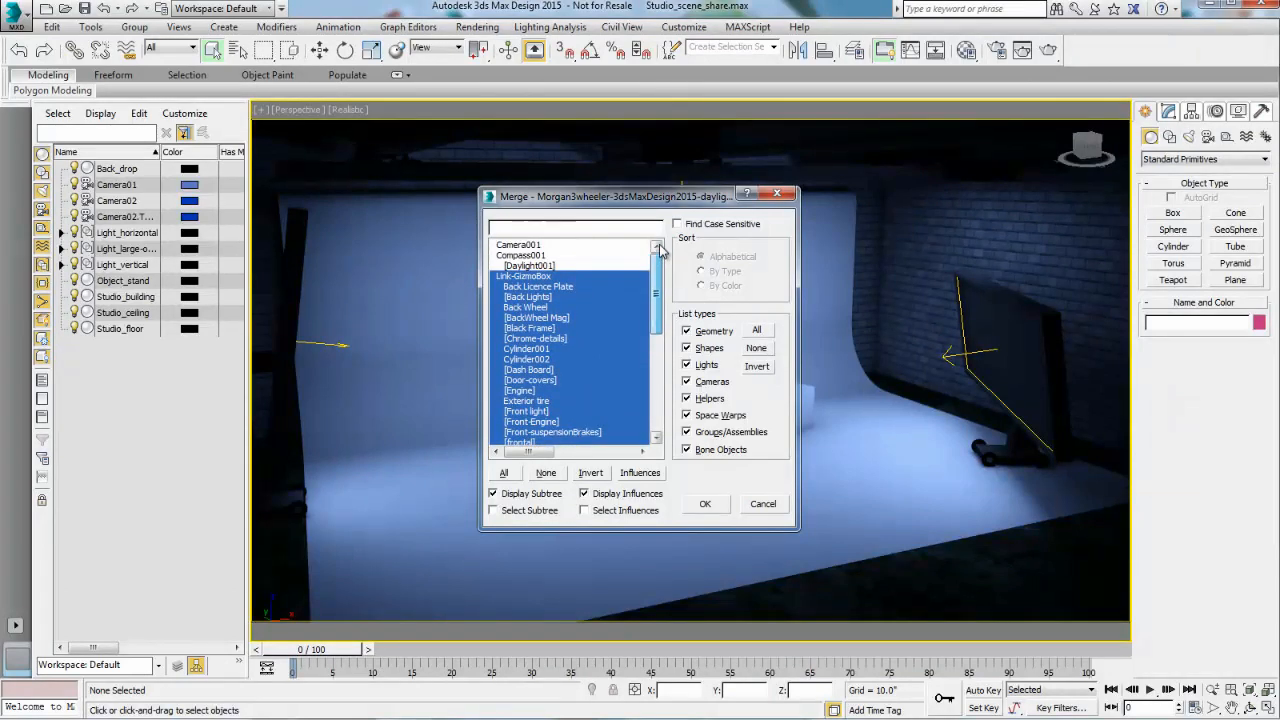
pyautogui.scroll(-3)
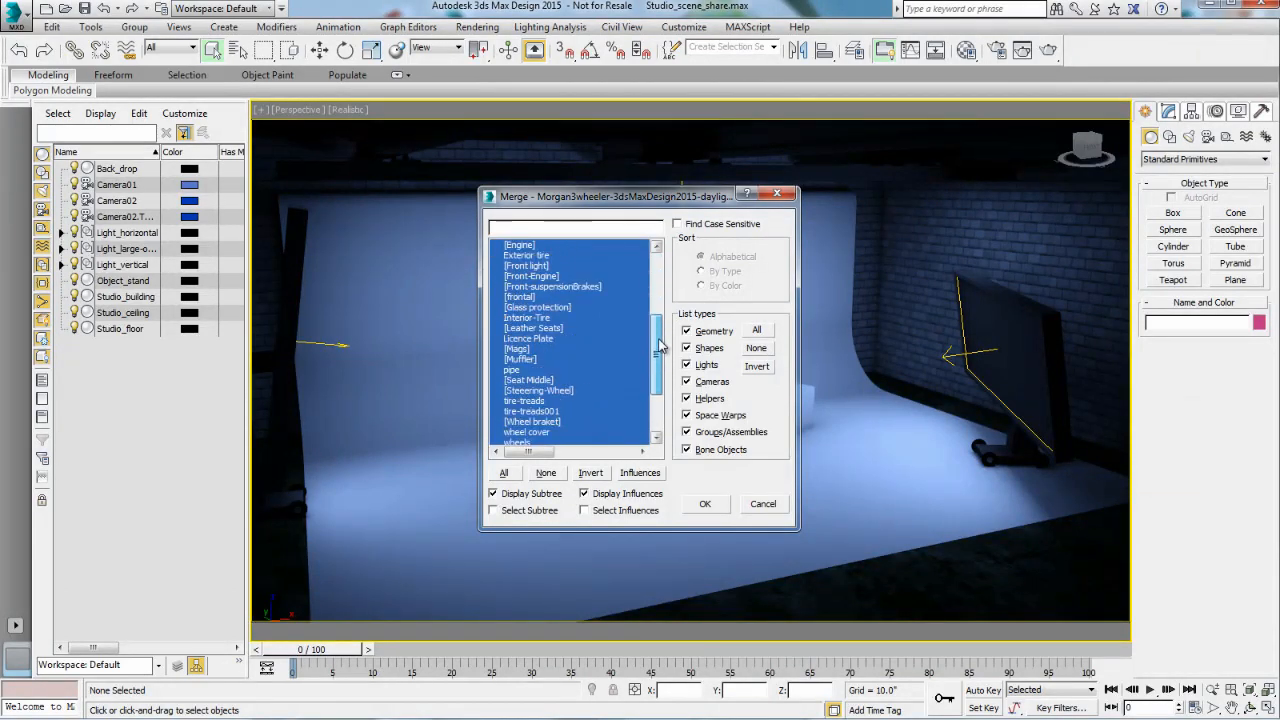
pyautogui.scroll(-3)
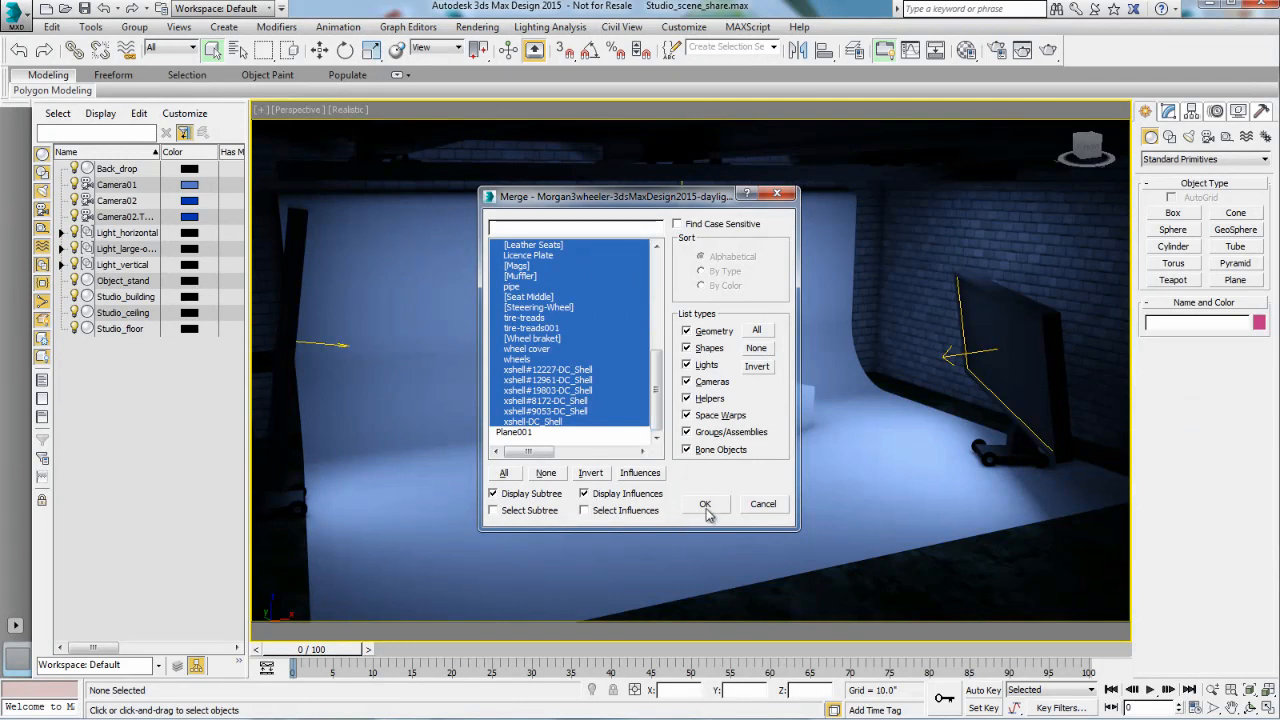
pyautogui.click(704, 504)
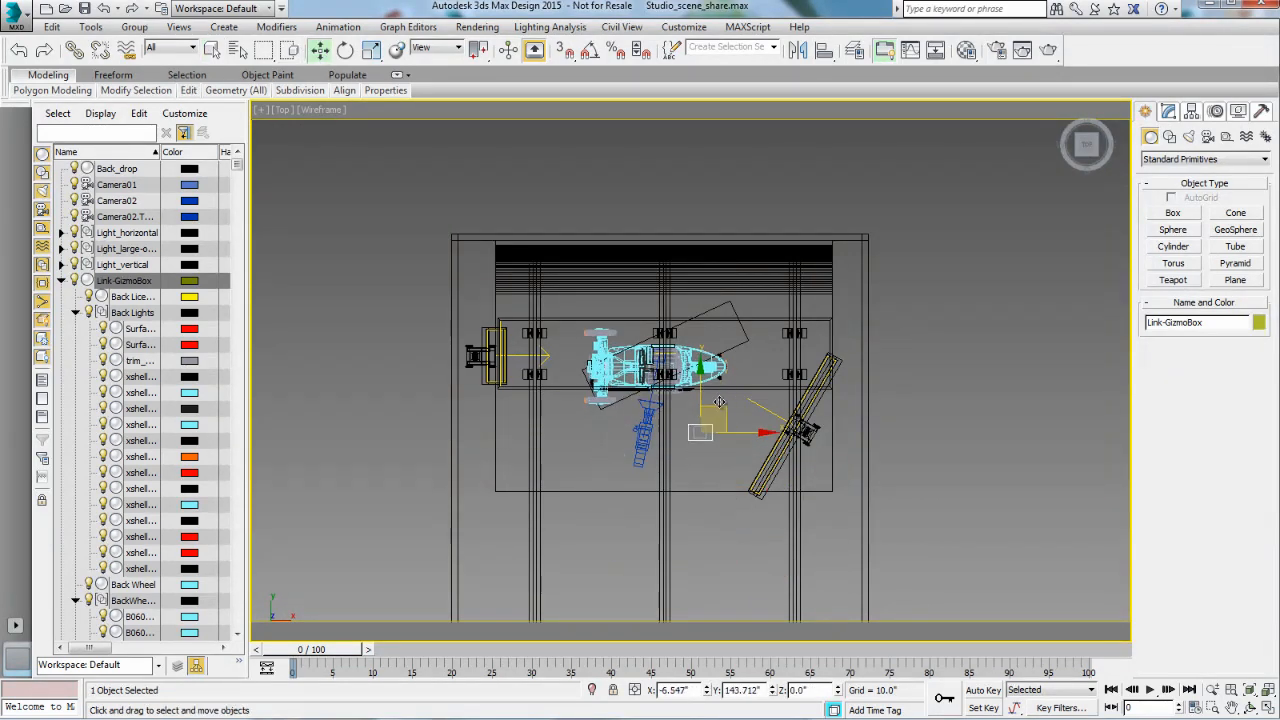
# Move Link-GizmoBox onto the studio set in the Top viewport and rotate it to an angle
pyautogui.moveTo(720, 400); pyautogui.dragTo(730, 390)
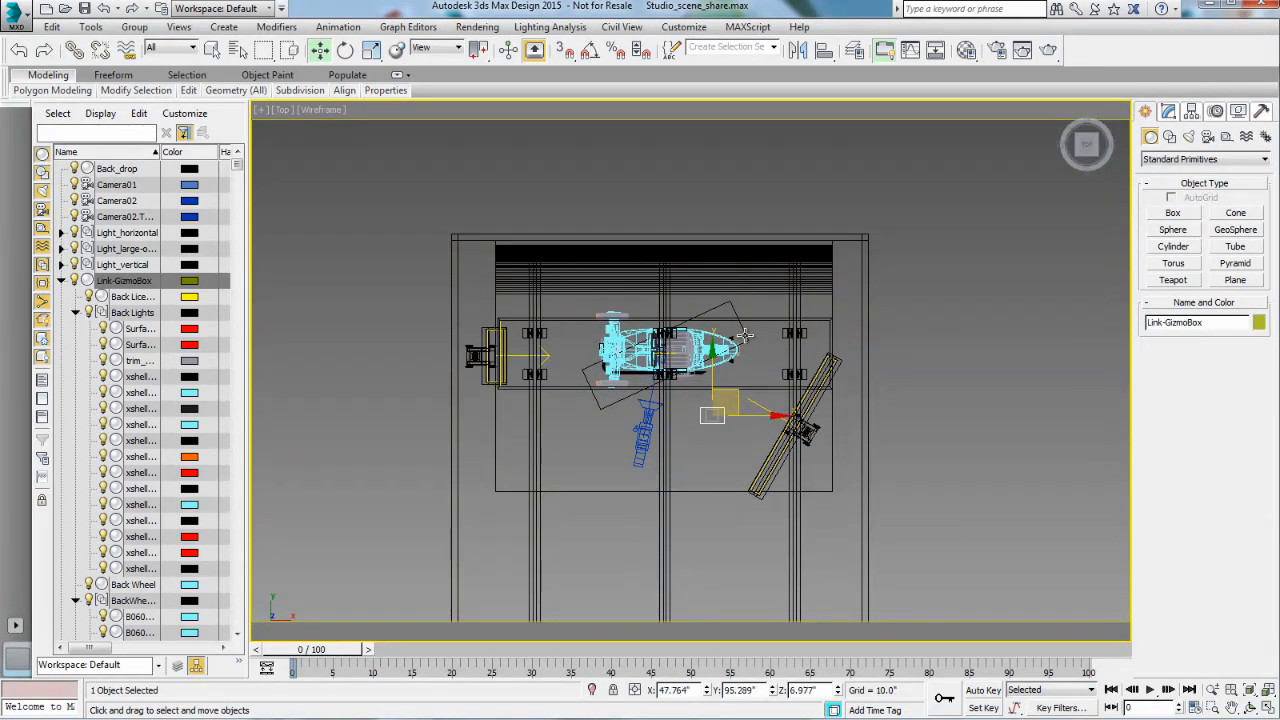
pyautogui.click(344, 50)
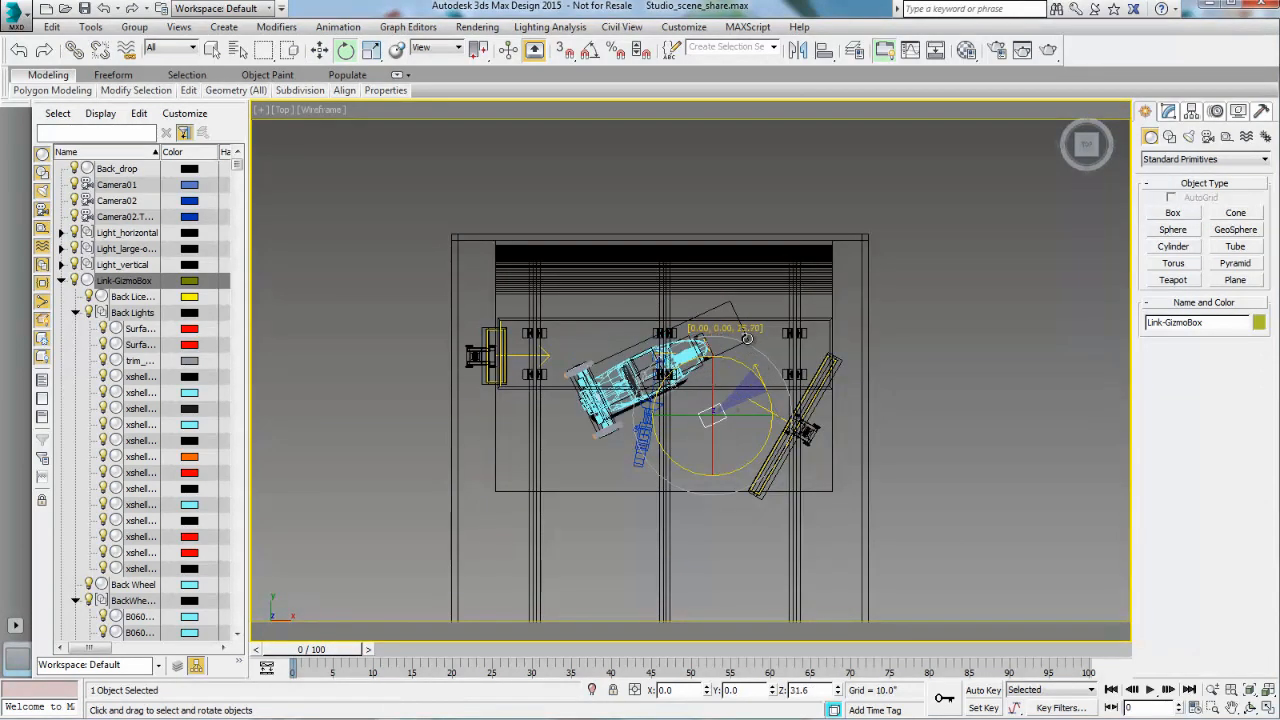
pyautogui.moveTo(748, 338); pyautogui.dragTo(756, 344)
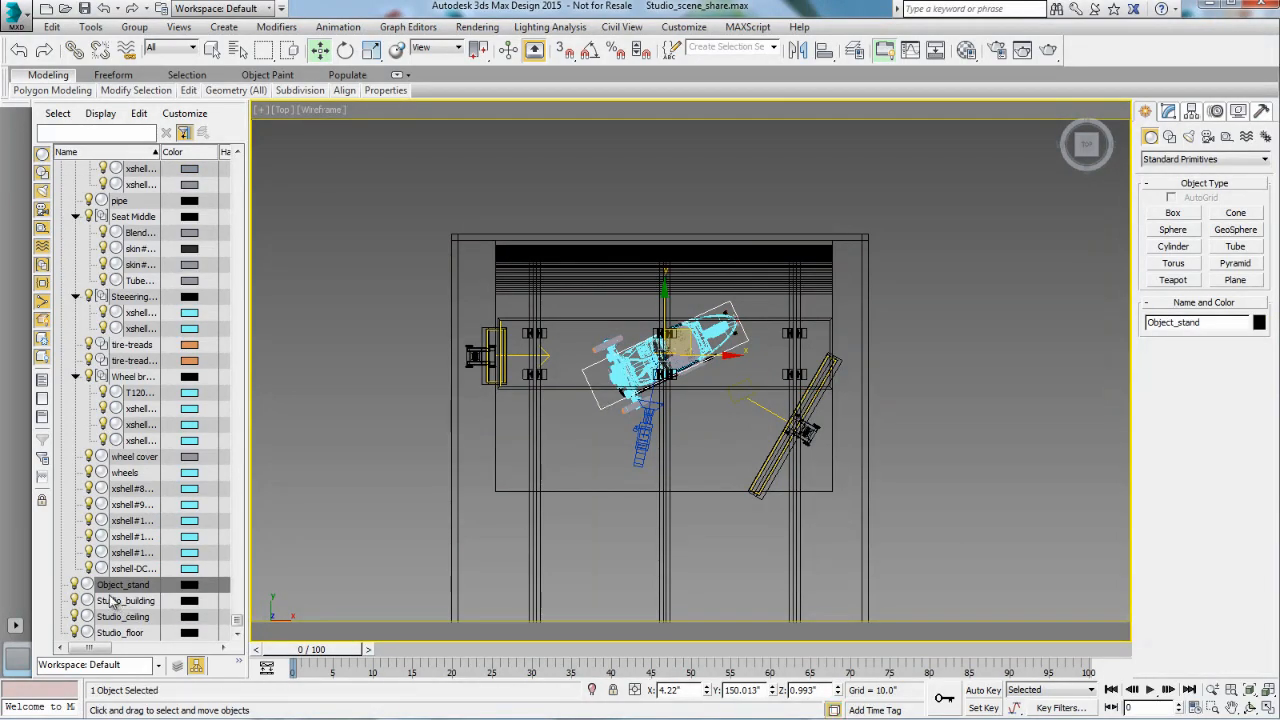
pyautogui.moveTo(436, 564)
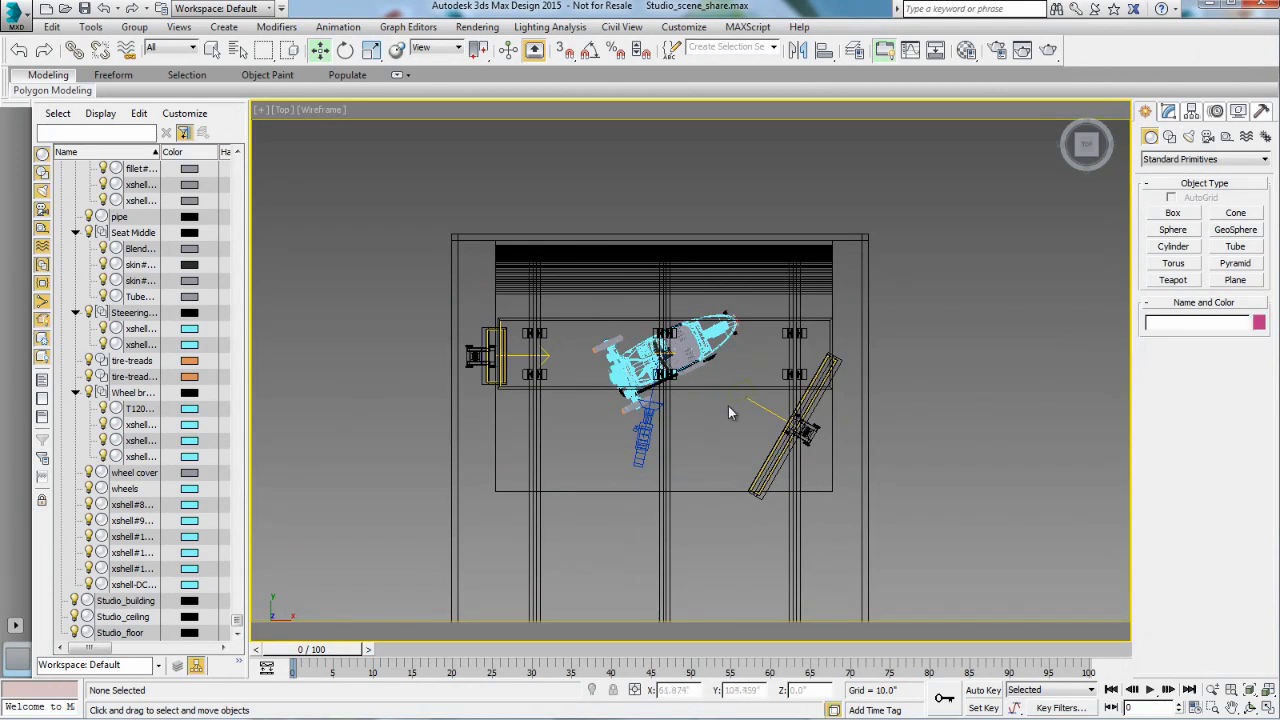
# Select the three-wheeler and bring up the Move Transform Type-In for its world X, Y, Z position
pyautogui.click(744, 380)
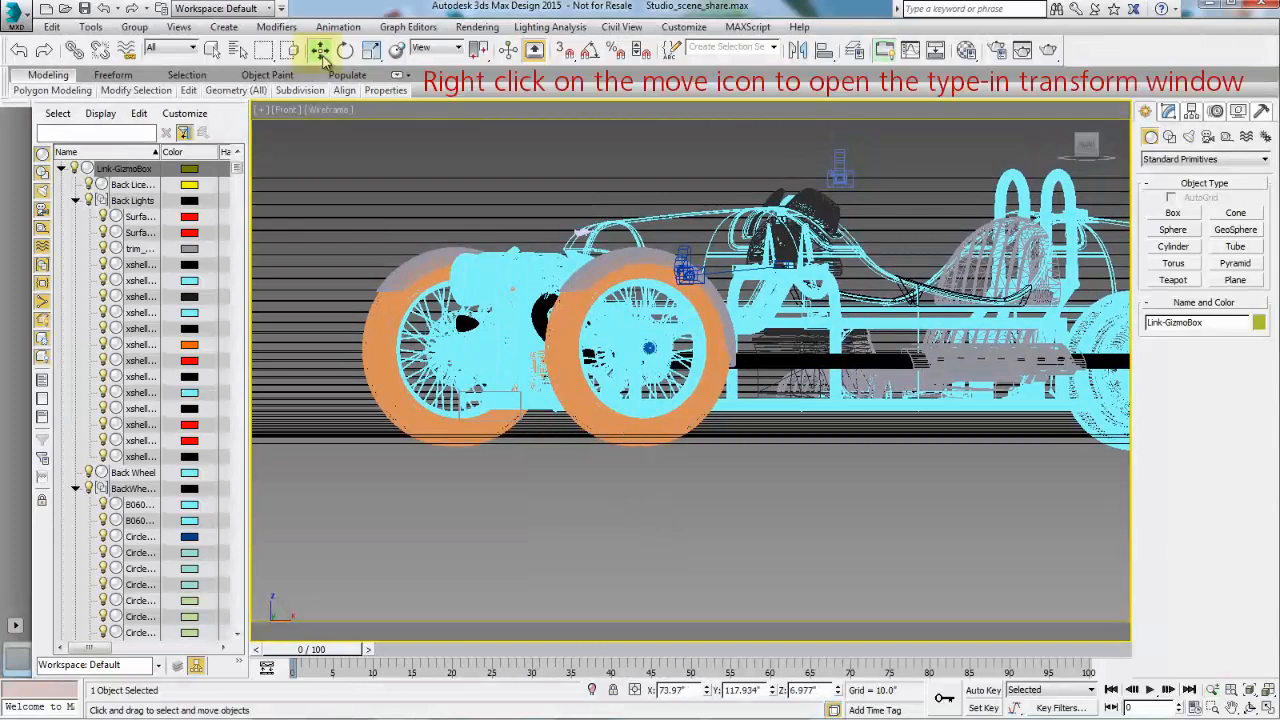
pyautogui.rightClick(320, 50)
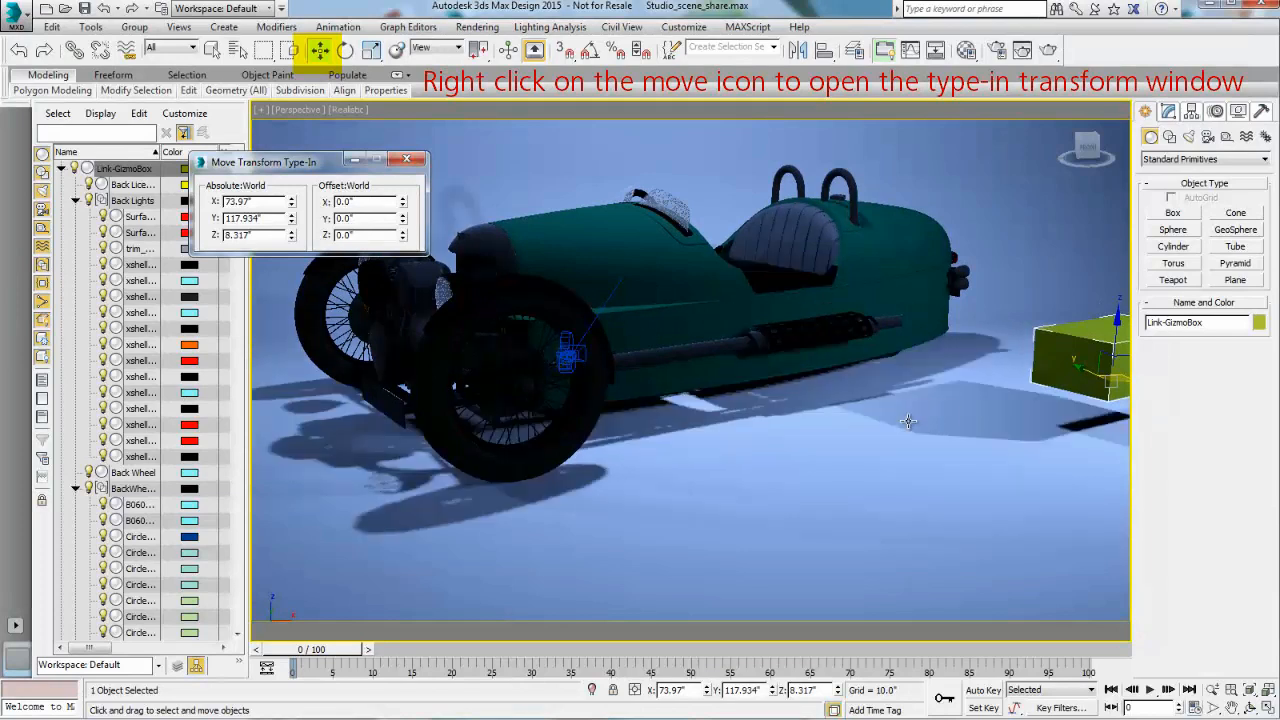
pyautogui.moveTo(296, 244)
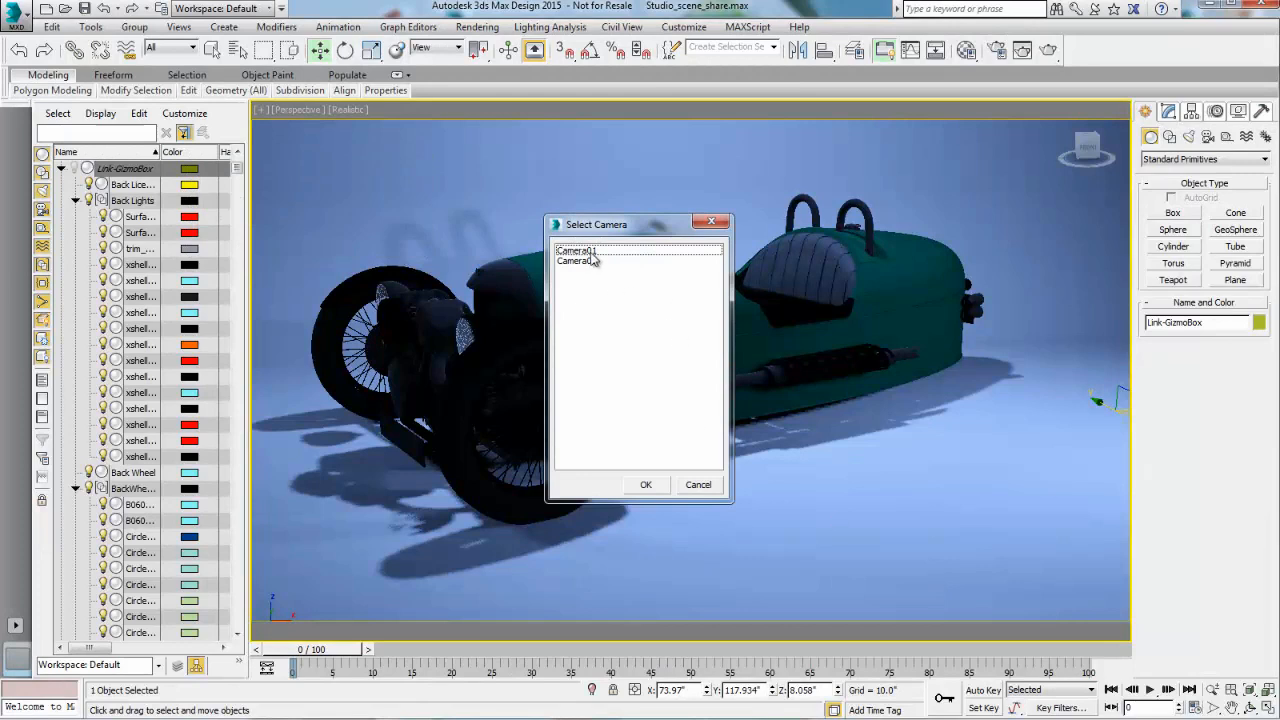
# Look through the first camera and set the render output size to HDTV (video)
pyautogui.click(644, 484)
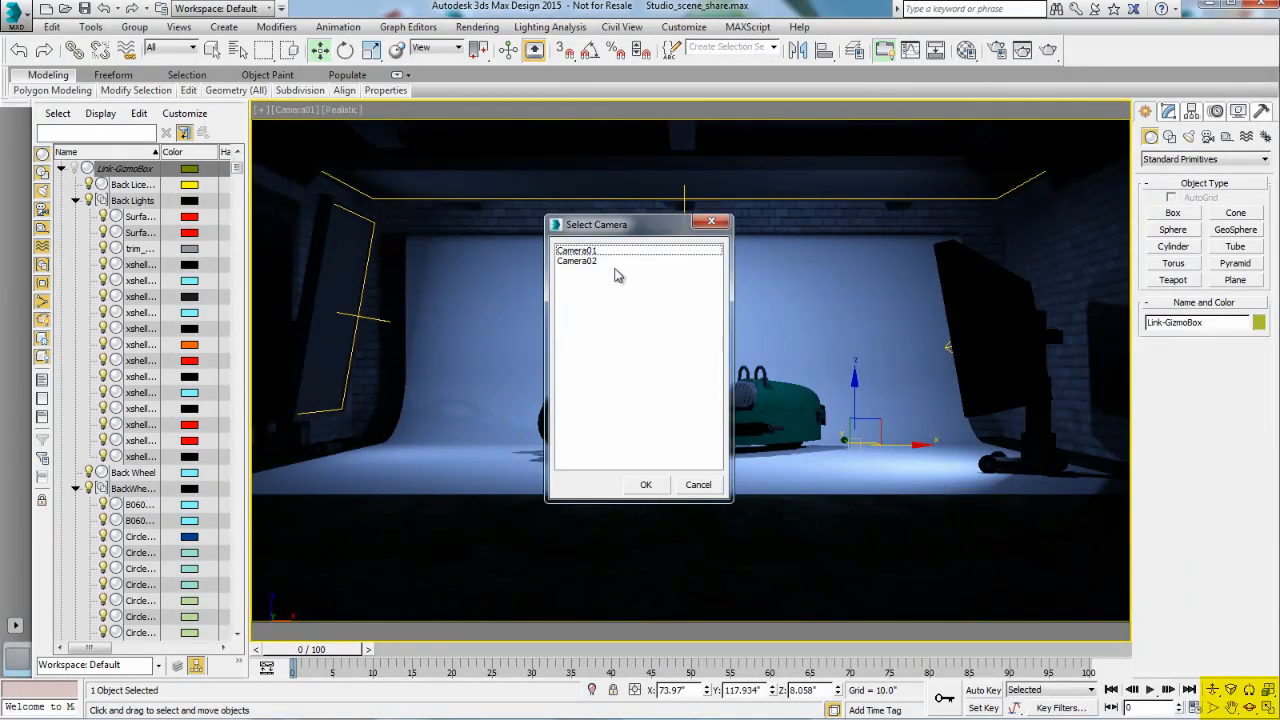
pyautogui.click(644, 484)
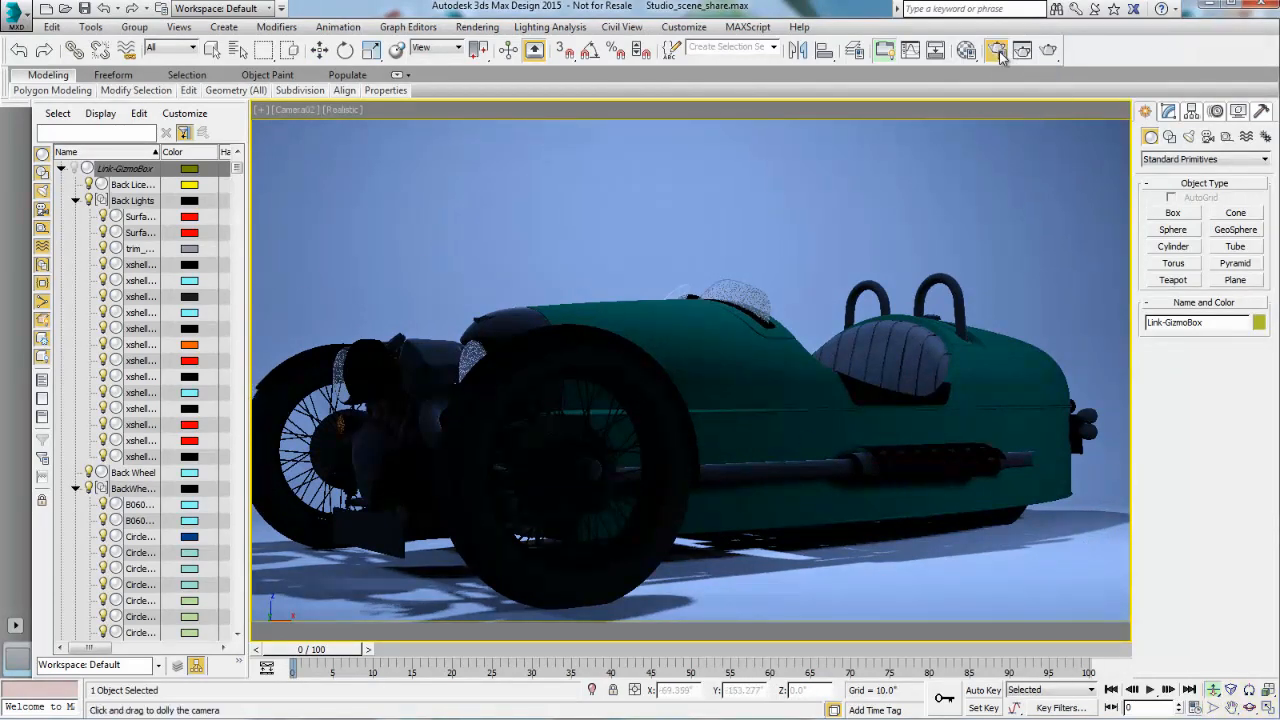
pyautogui.click(996, 50)
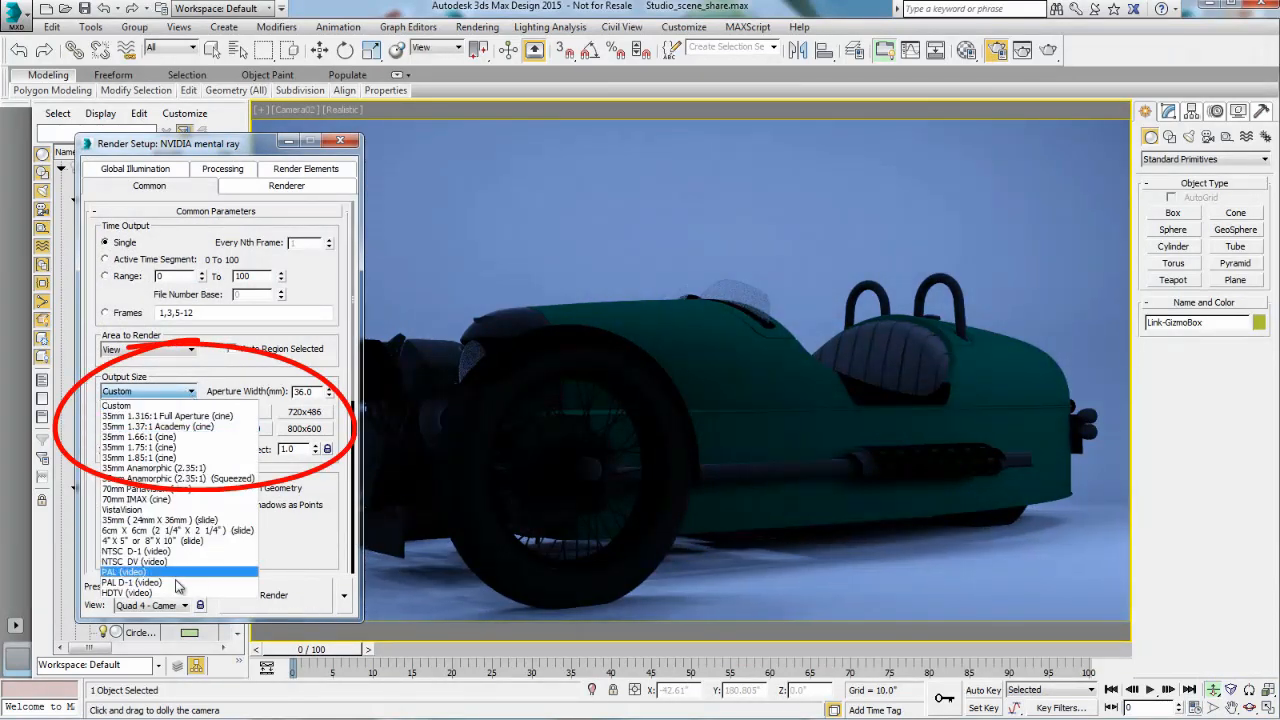
pyautogui.click(124, 592)
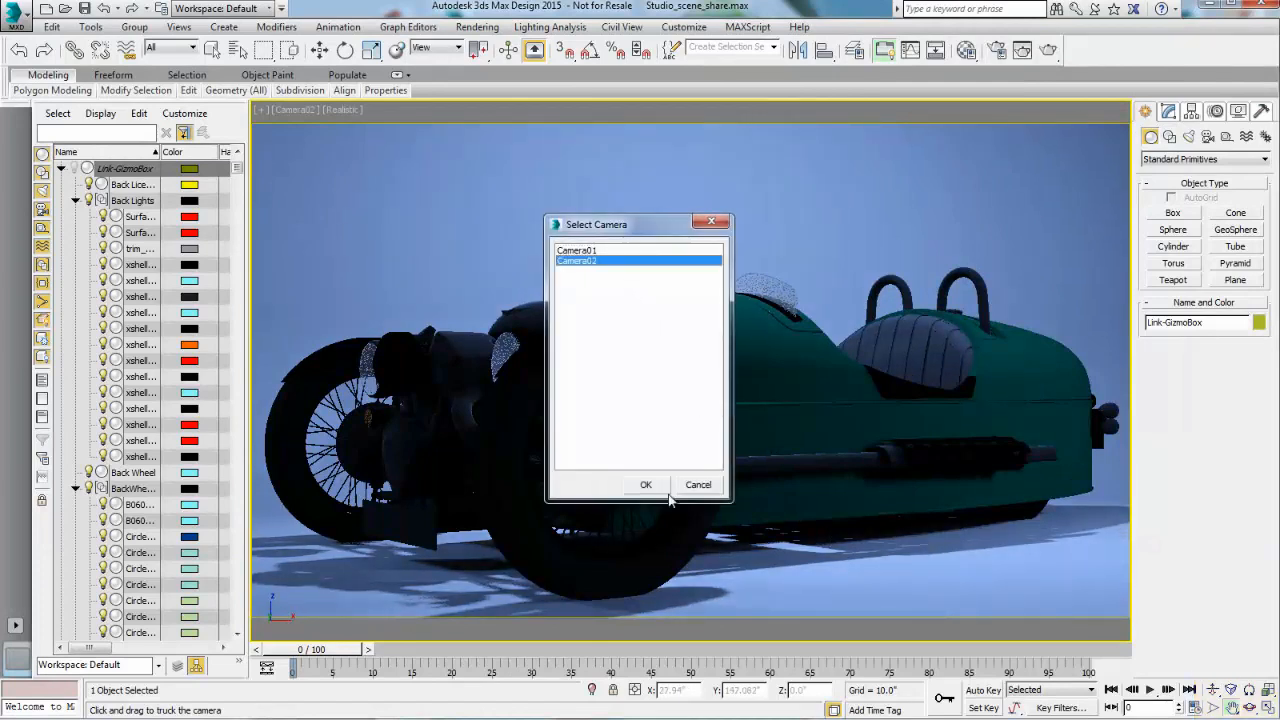
# Switch the view to Camera02 and dolly it in toward the car
pyautogui.click(644, 484)
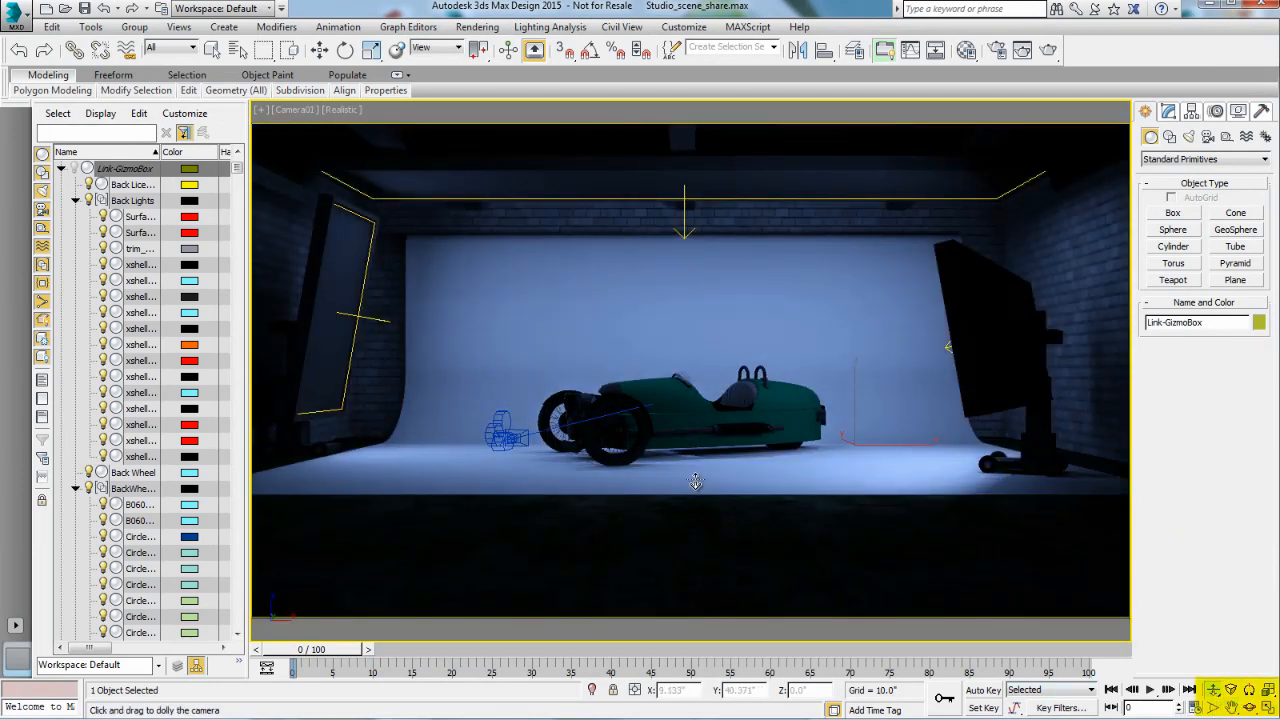
pyautogui.moveTo(696, 480); pyautogui.dragTo(688, 420)
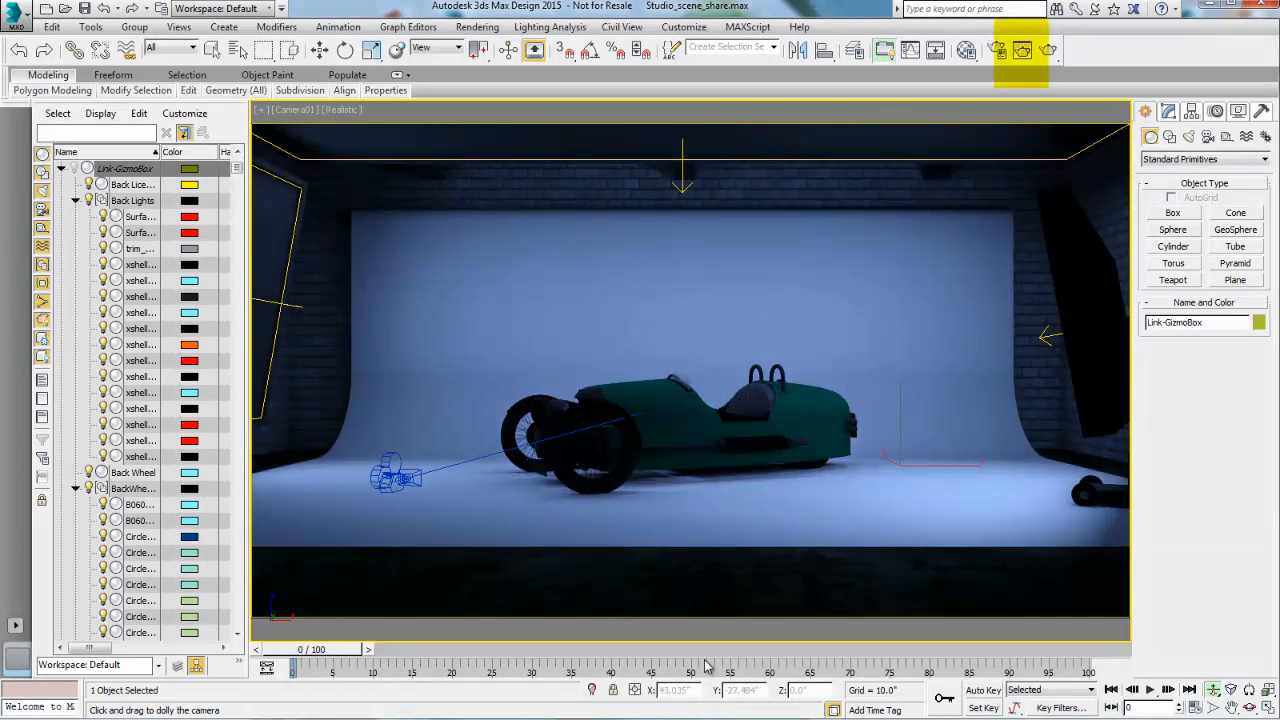
# Lower Image Precision, Soft Shadows and Final Gather to Low/Draft in the Rendered Frame Window, then begin Save As
pyautogui.click(1020, 50)
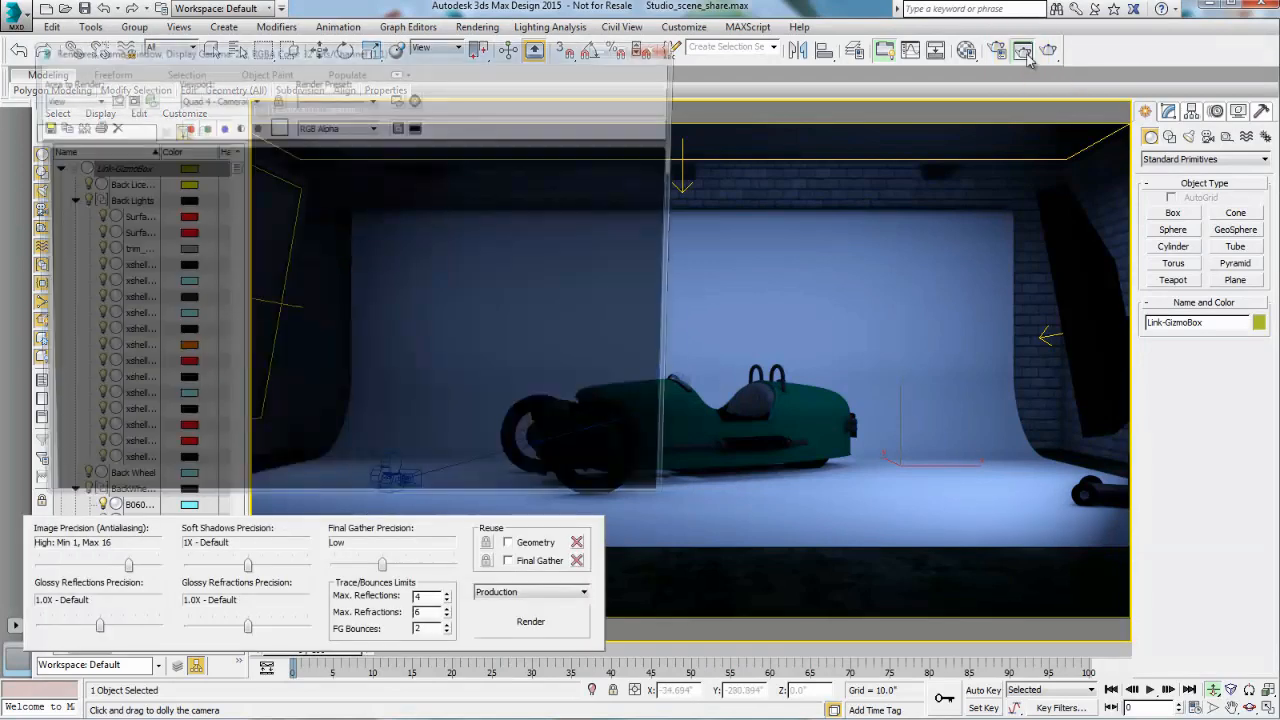
pyautogui.click(1024, 50)
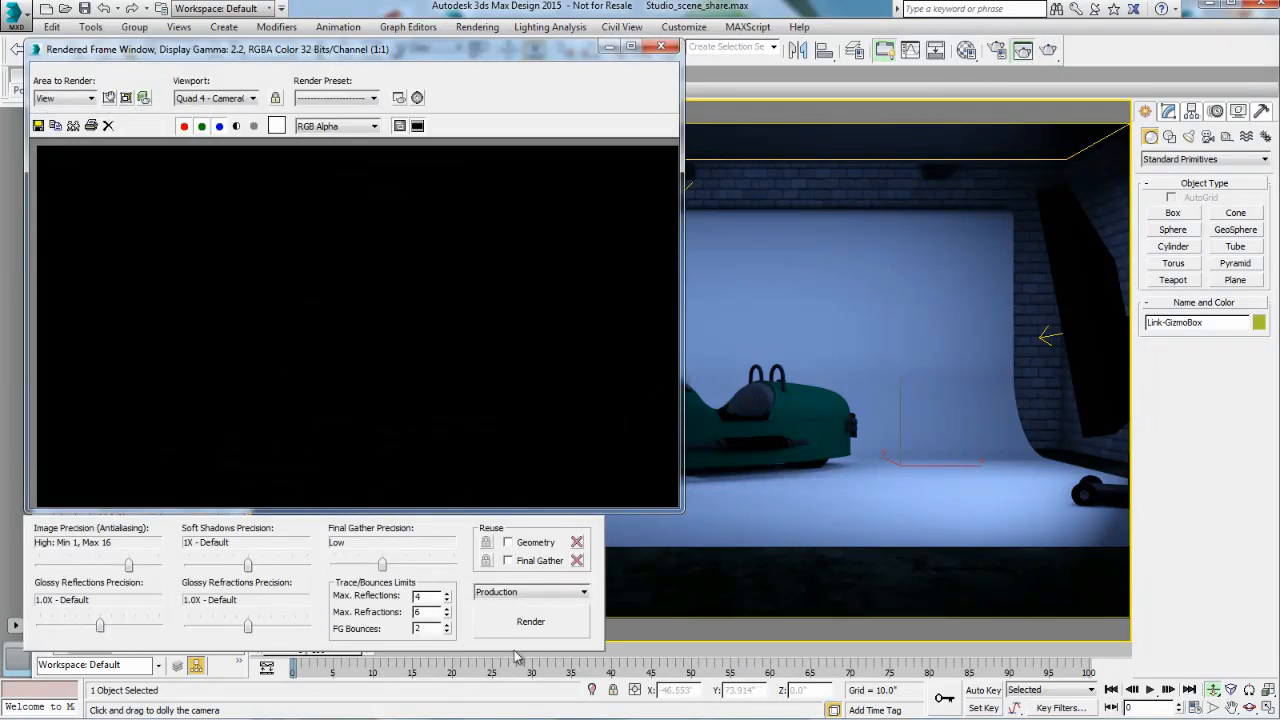
pyautogui.moveTo(128, 564); pyautogui.dragTo(68, 564)
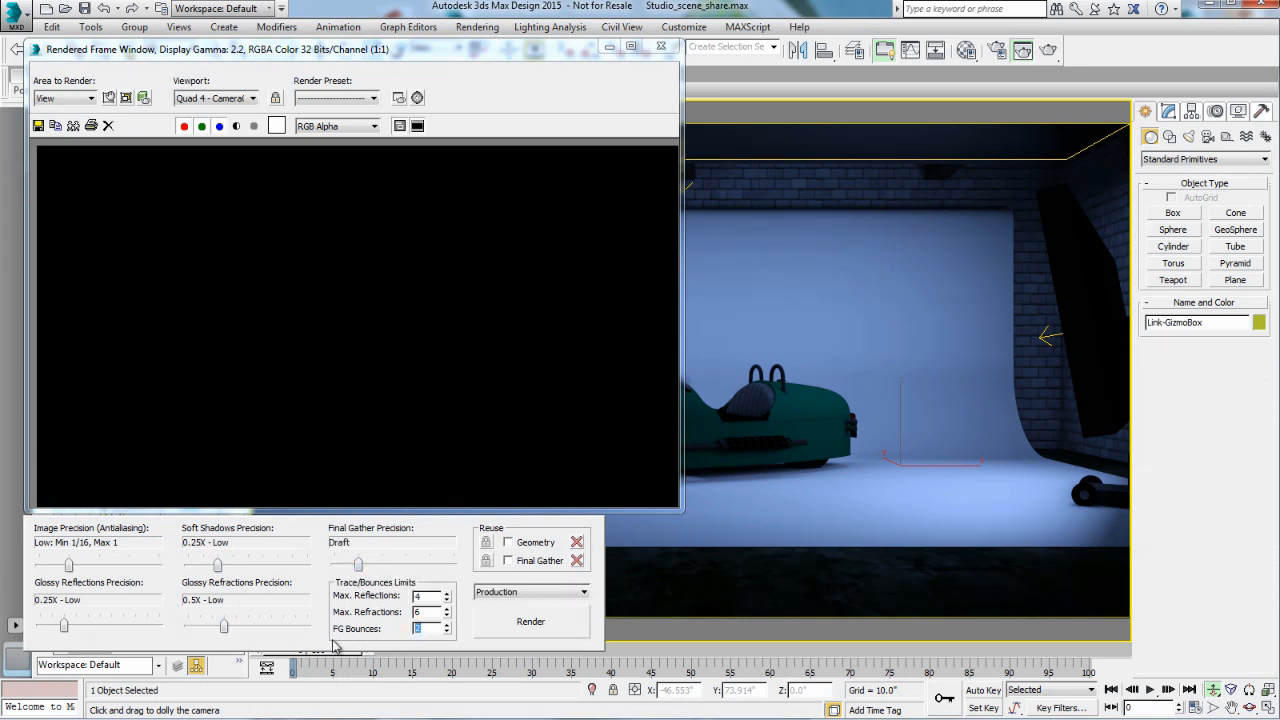
pyautogui.moveTo(368, 648)
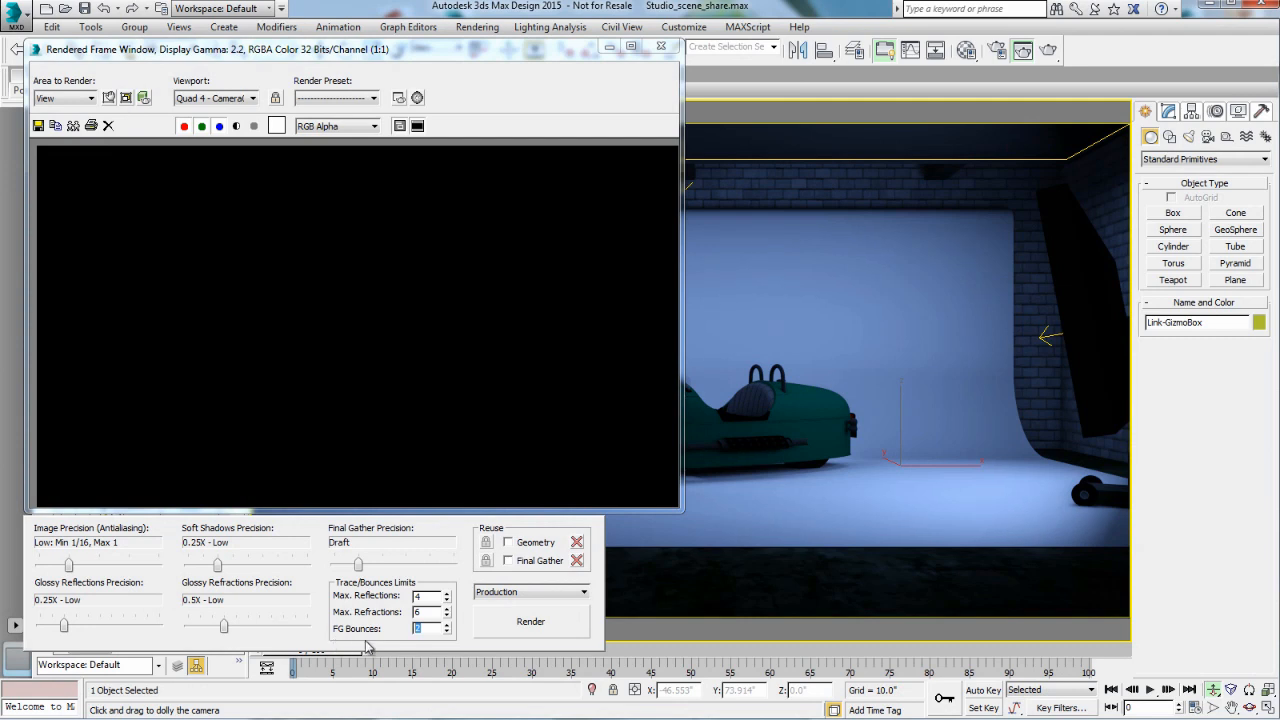
pyautogui.moveTo(532, 620)
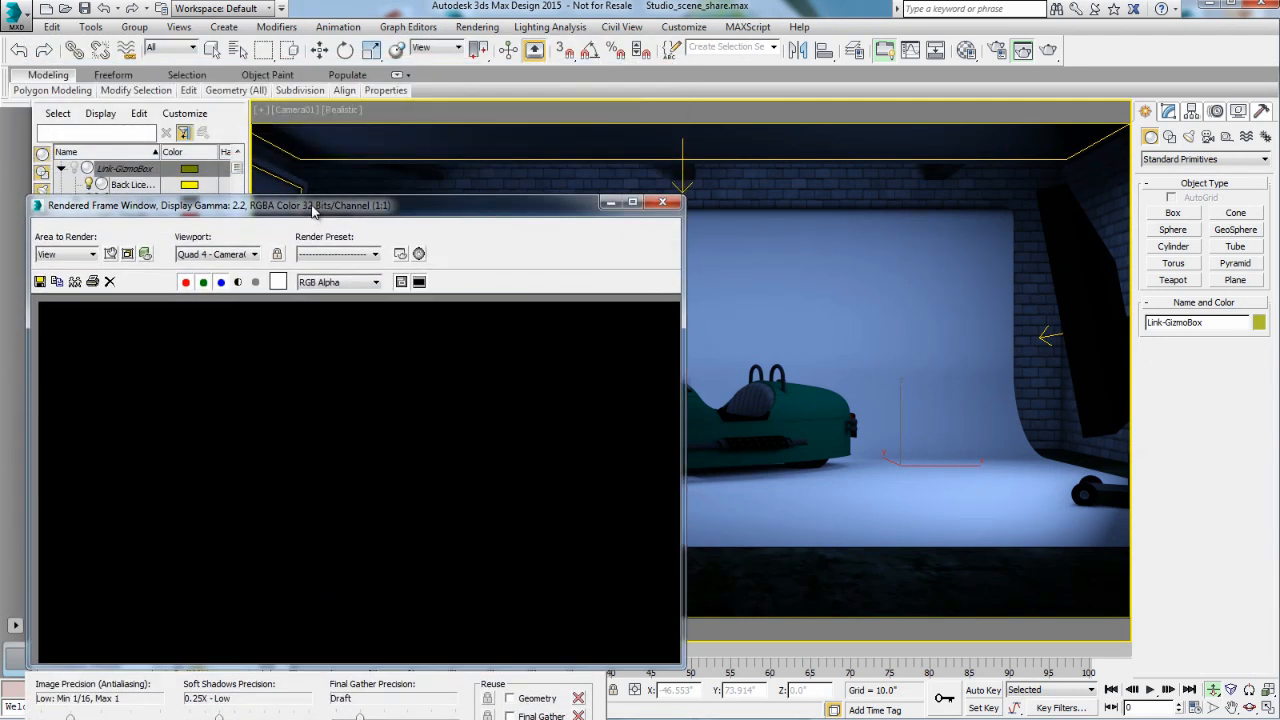
pyautogui.click(16, 12)
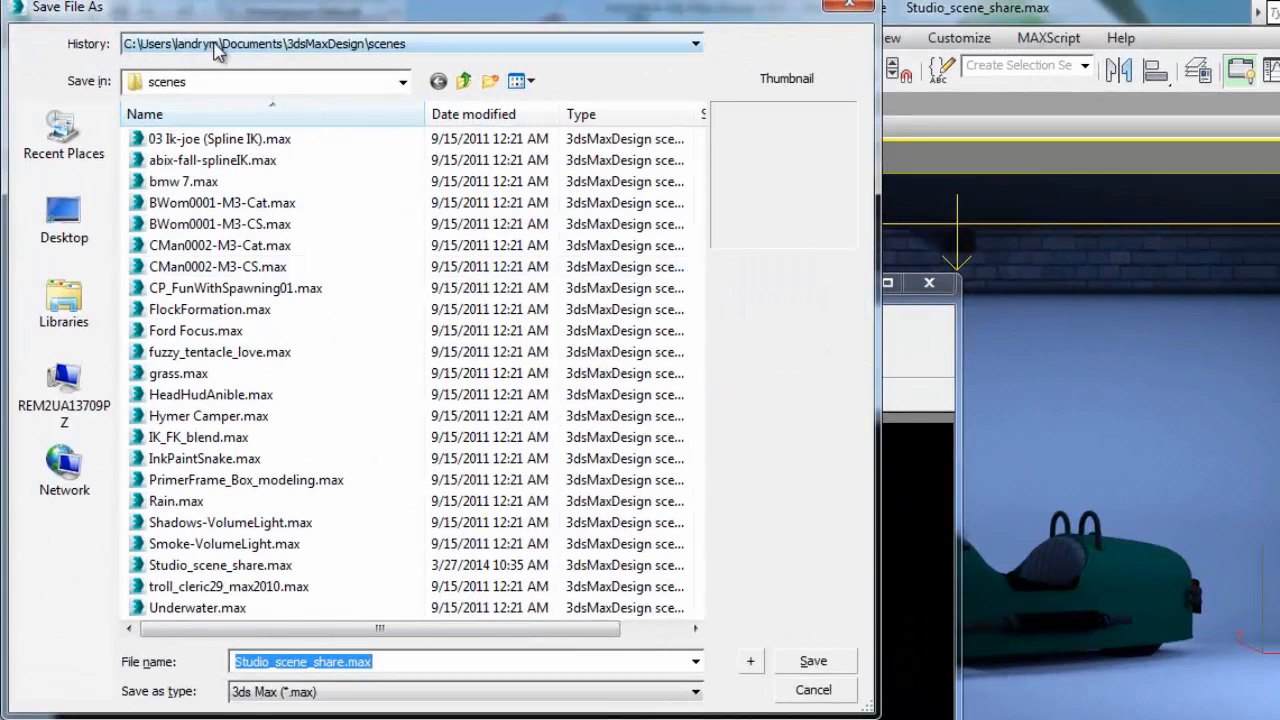
# Save the scene as Morgan3wheeler-3dsMaxDesign2015-Studio-mentalray.max in the InventorWorkflow scenes folder
pyautogui.click(404, 80)
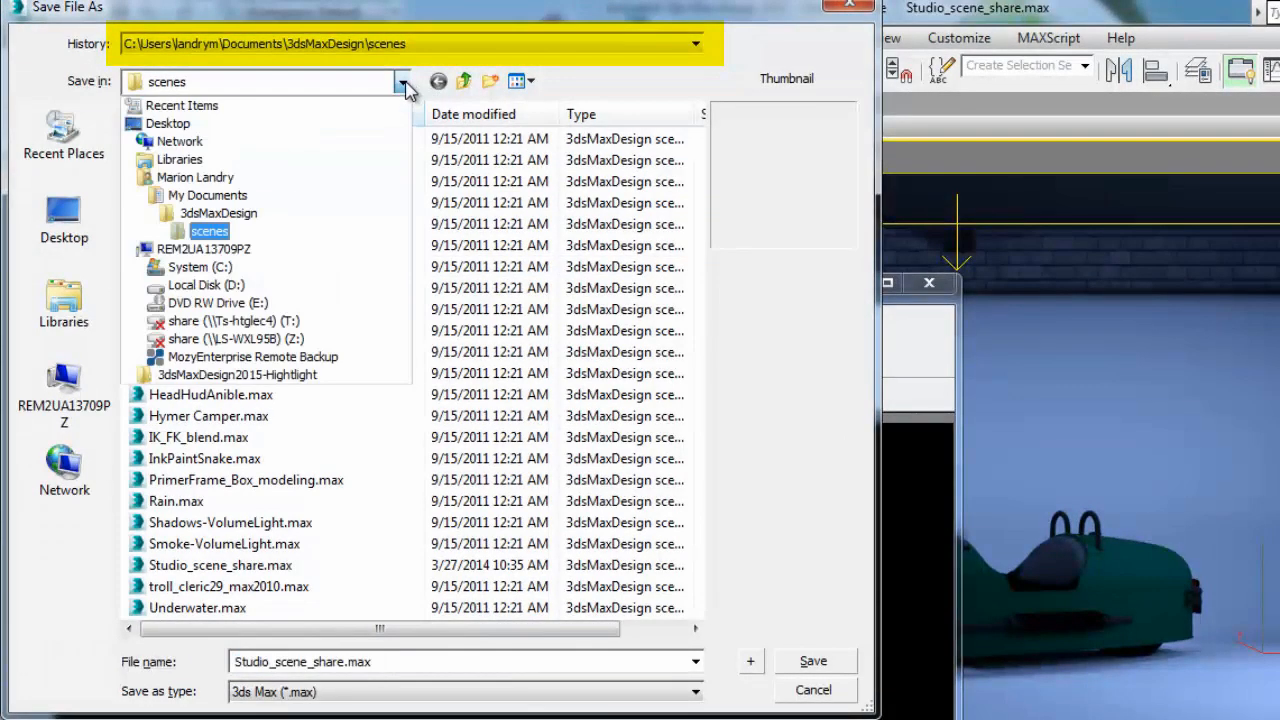
pyautogui.click(692, 44)
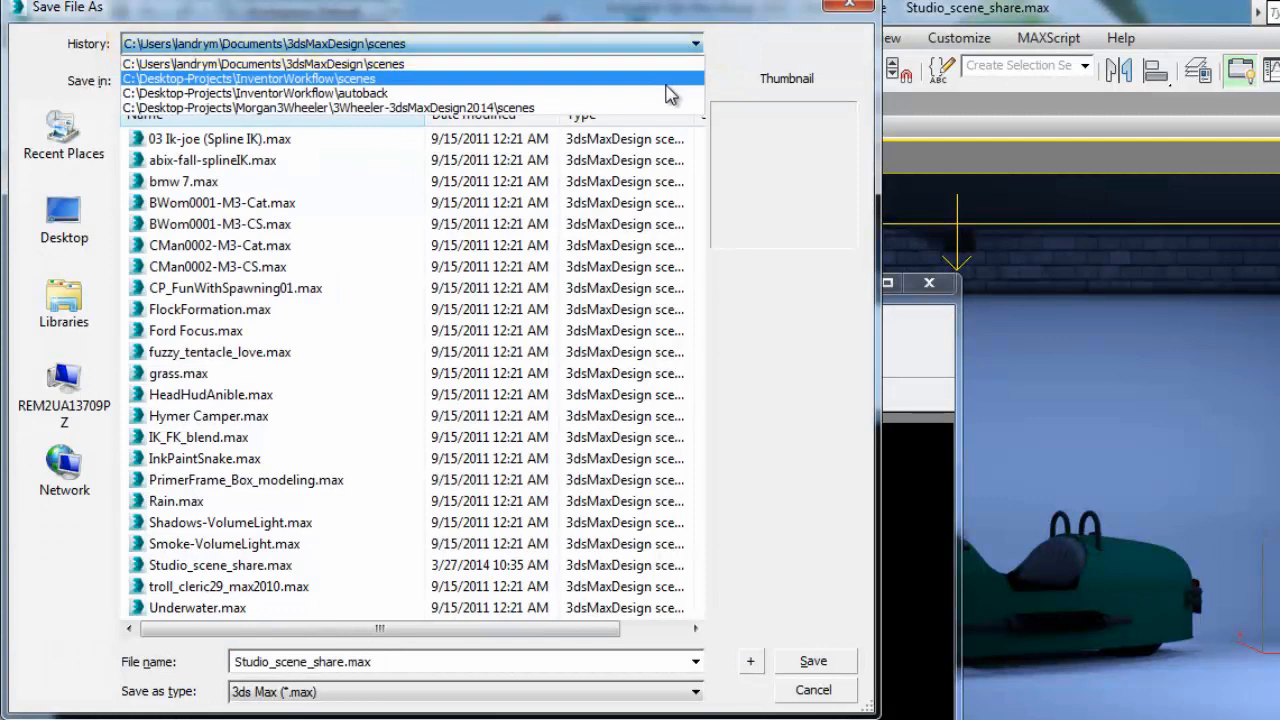
pyautogui.click(252, 78)
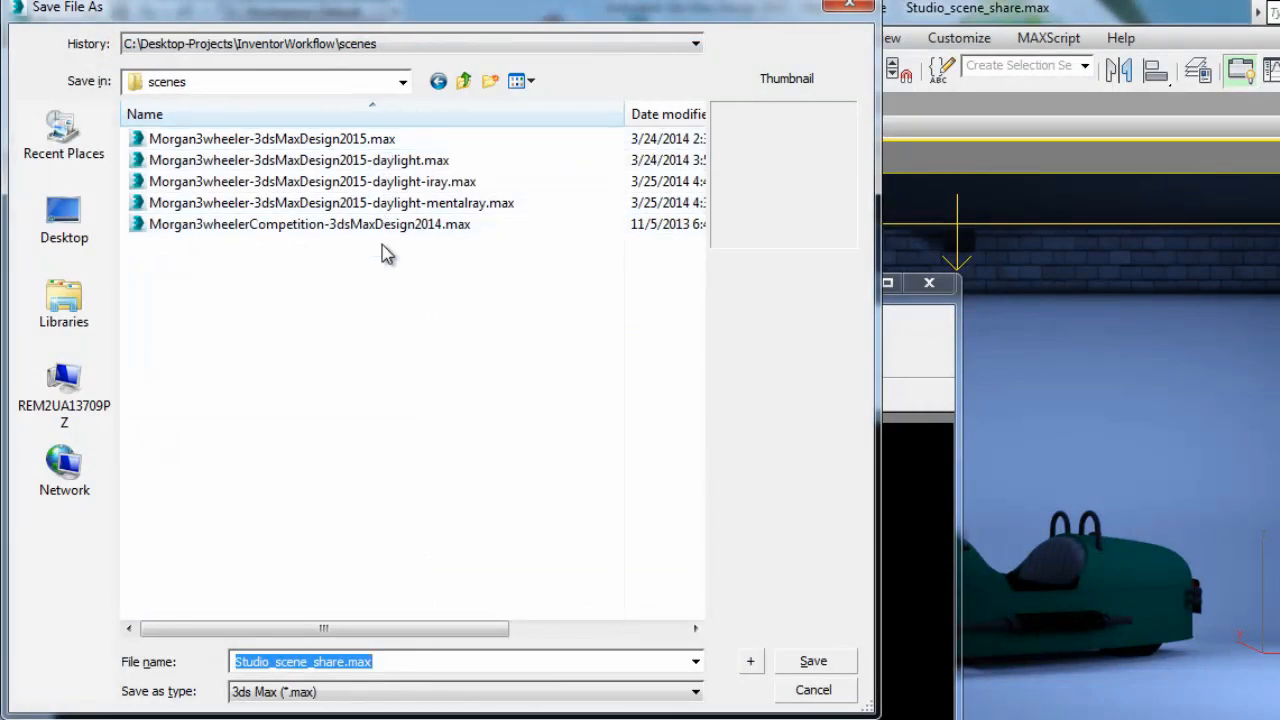
pyautogui.click(312, 180)
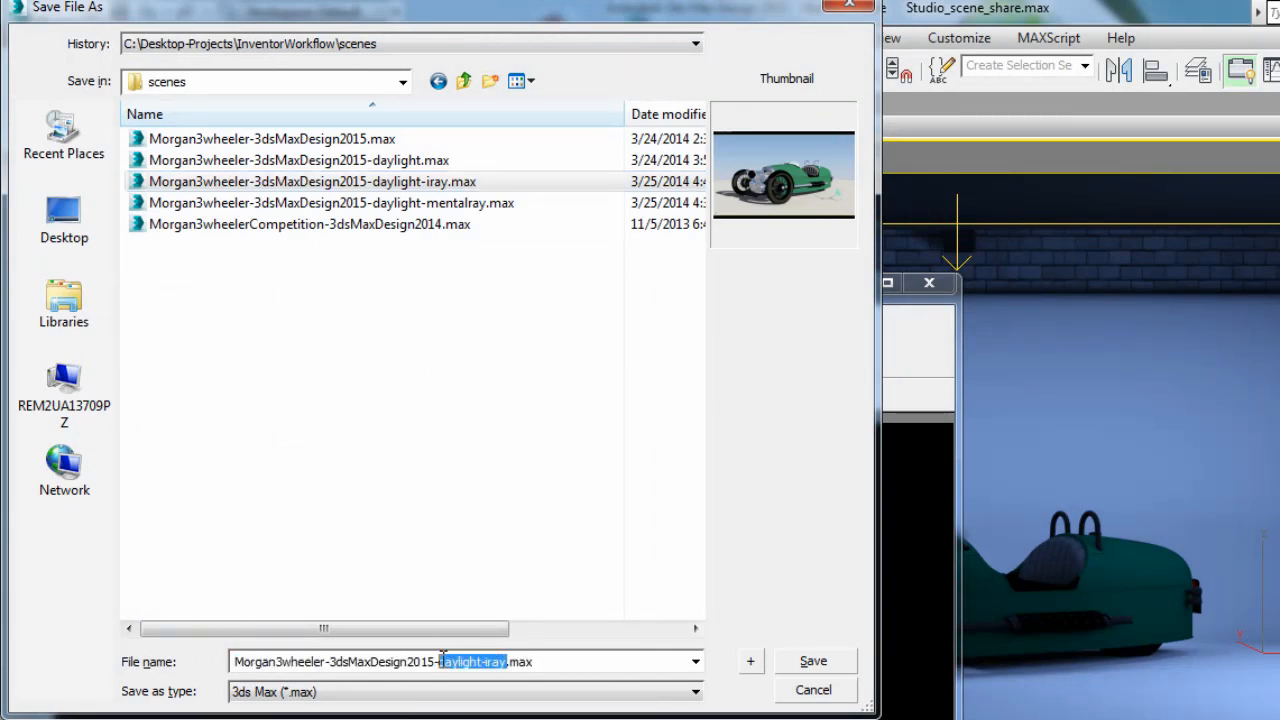
pyautogui.write('Studio-ment')
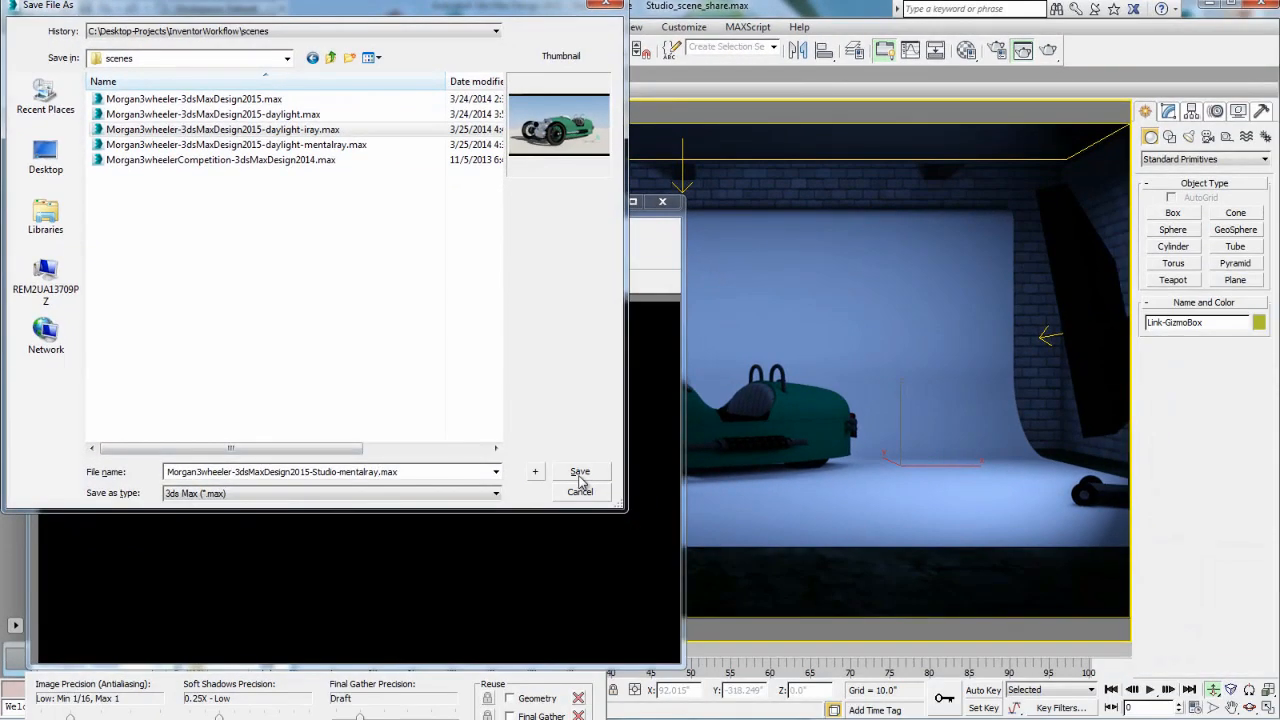
pyautogui.click(580, 472)
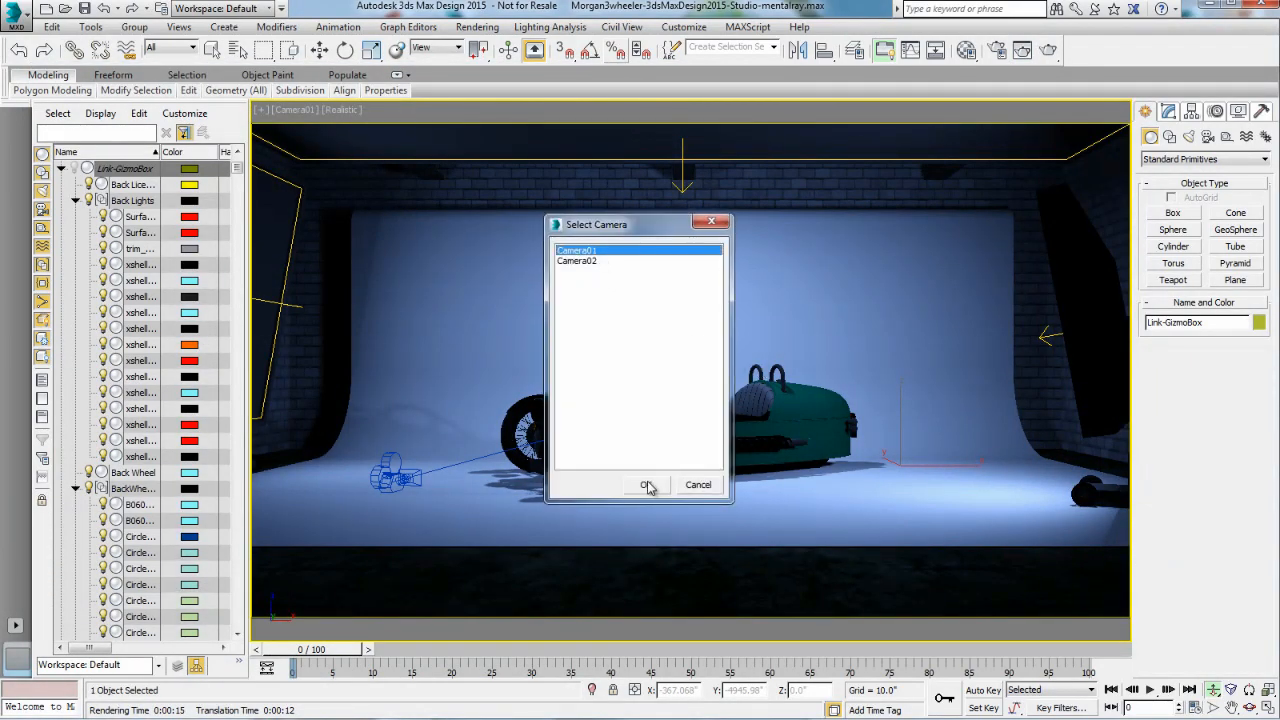
# Render the Camera01 view with mental ray, raising soft shadow quality to Medium
pyautogui.click(644, 484)
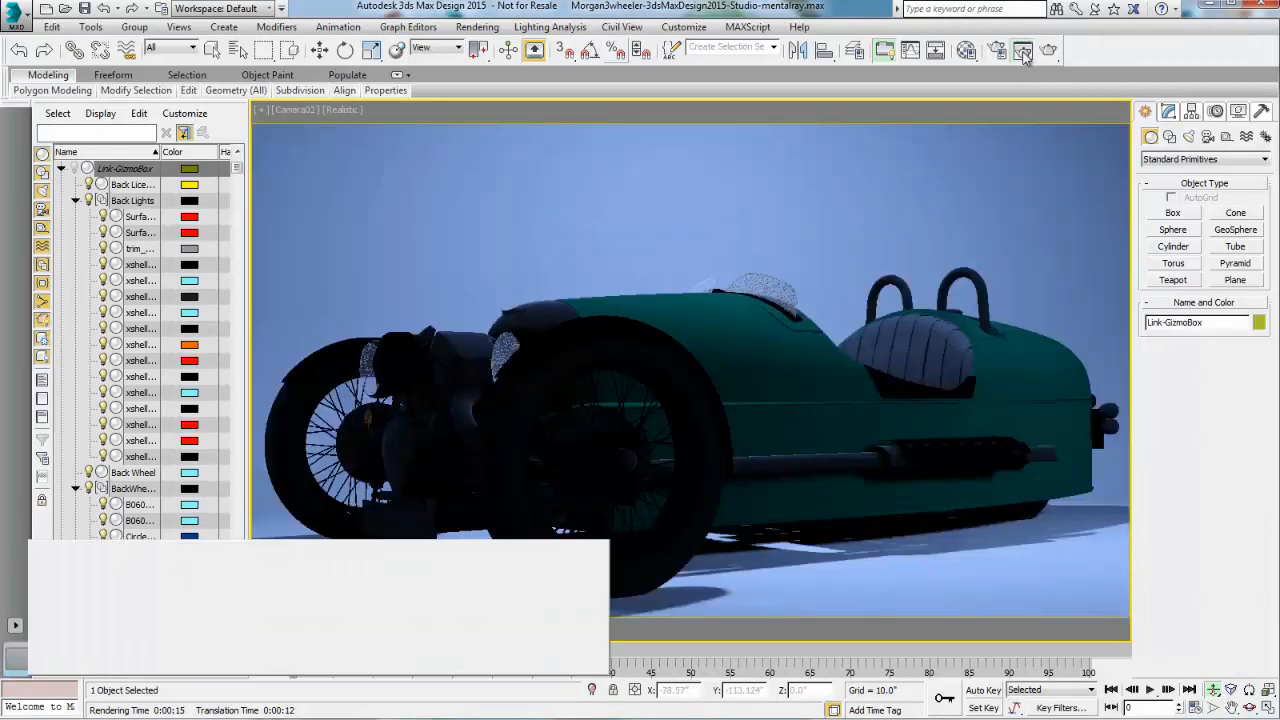
pyautogui.click(1024, 50)
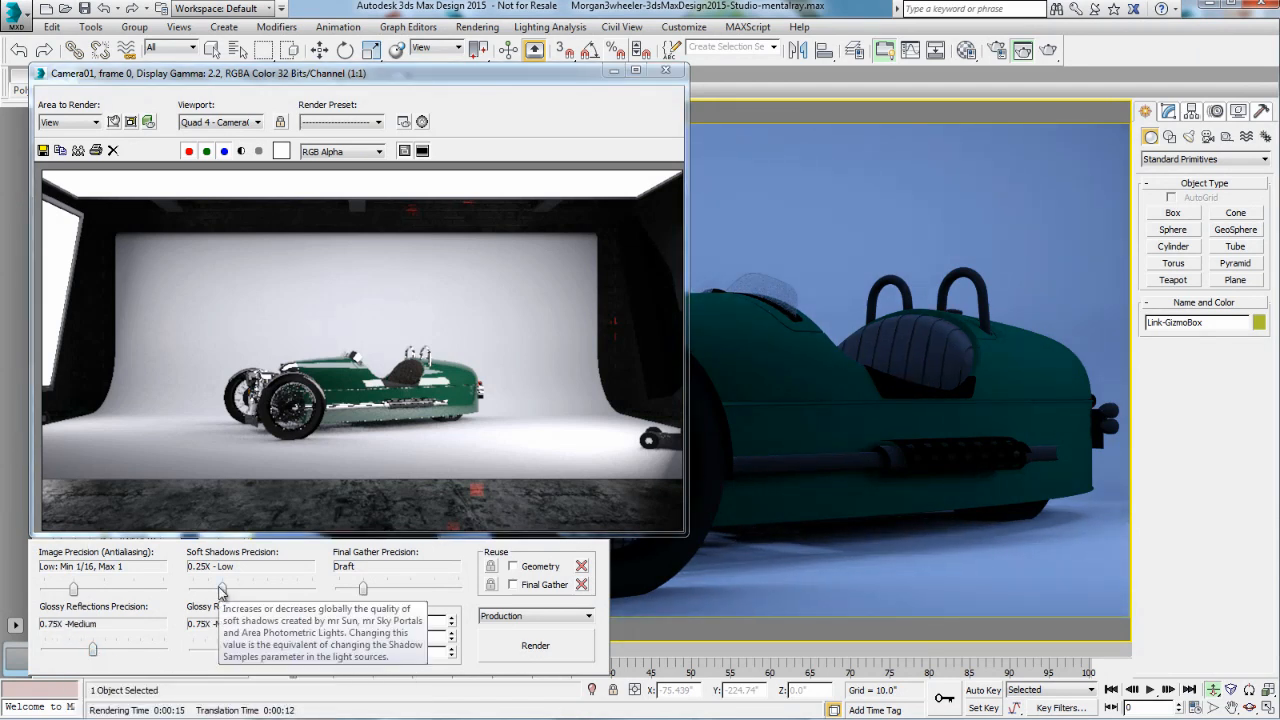
pyautogui.click(536, 644)
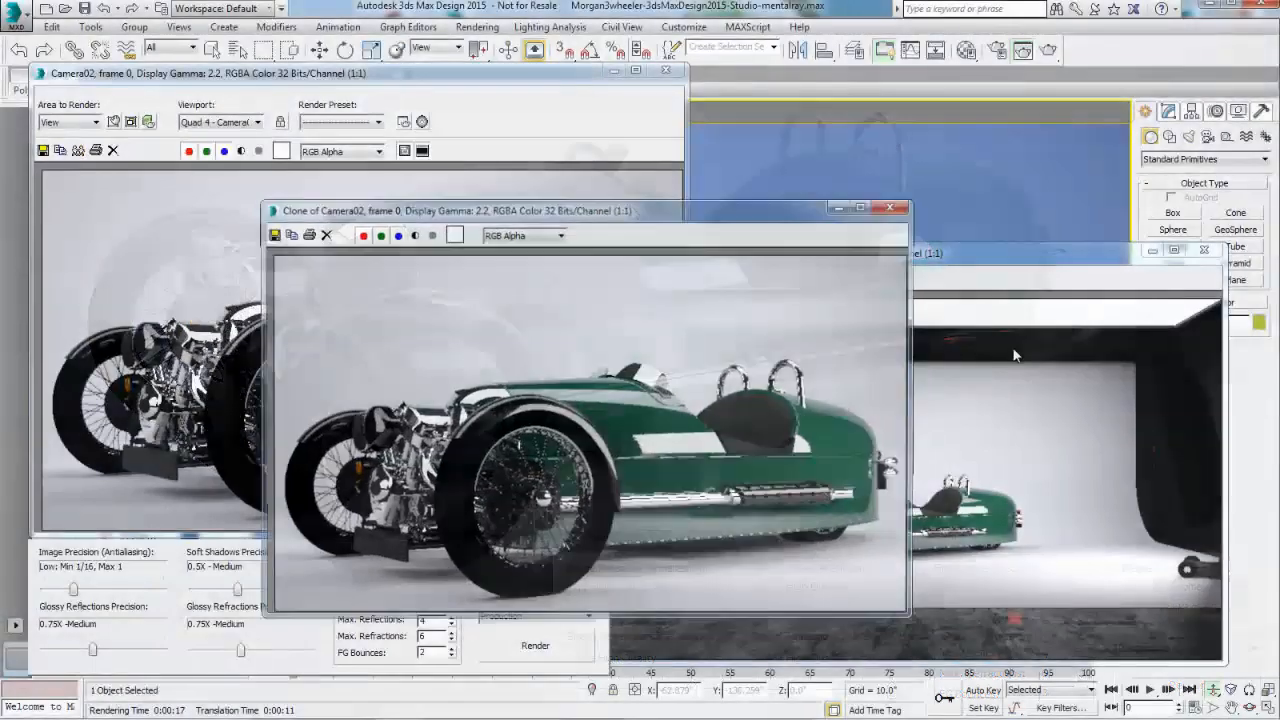
# Review the Assign Renderer list (scanline, iray, Quicksilver) in Render Setup for mental ray
pyautogui.click(888, 206)
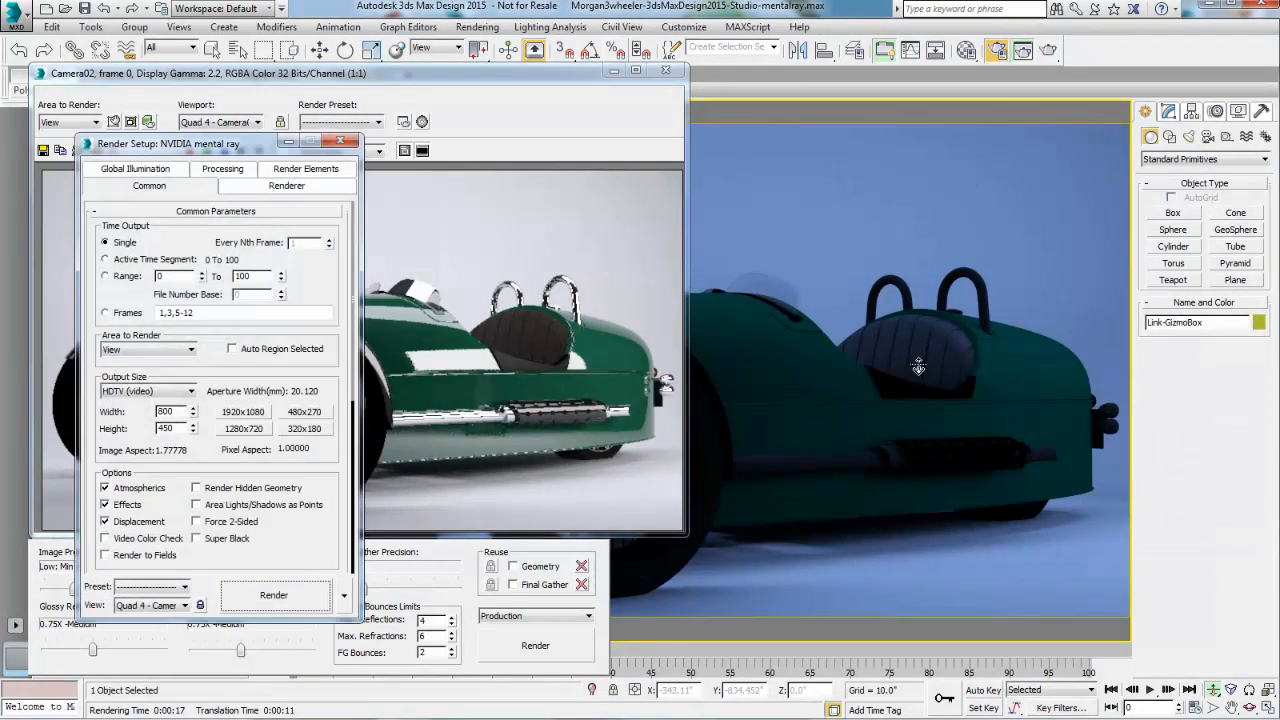
pyautogui.scroll(-3)
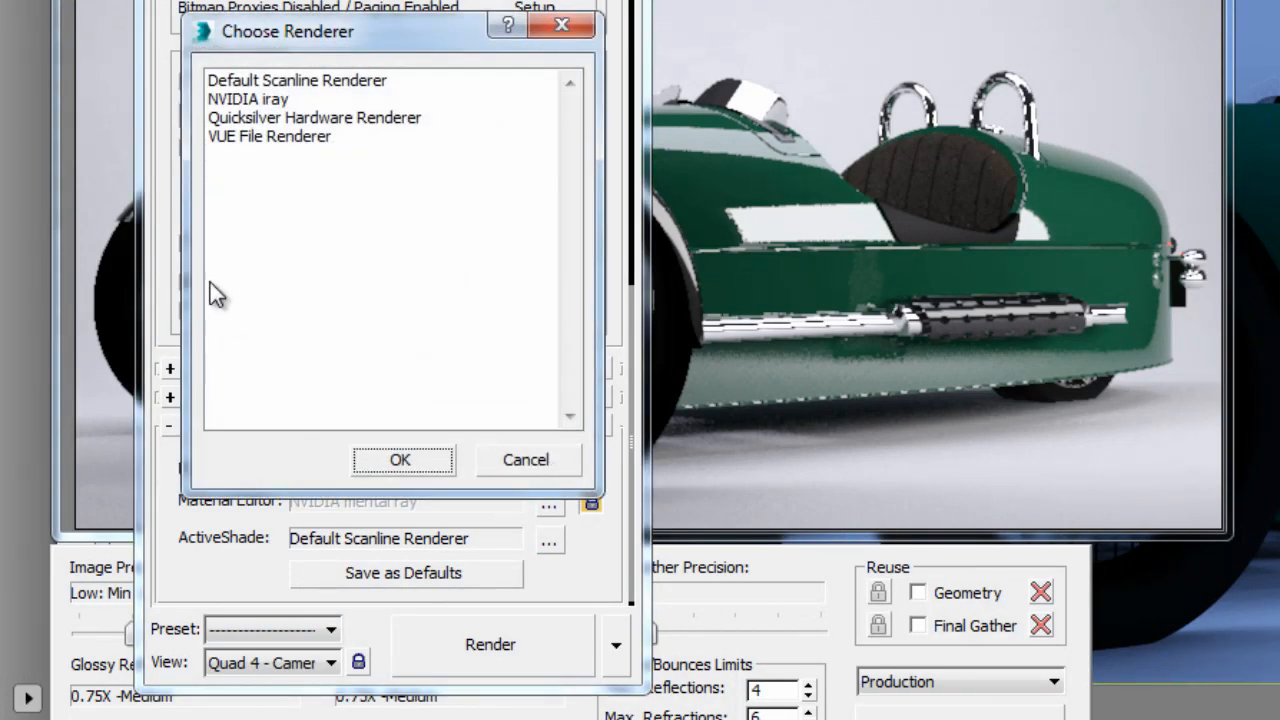
pyautogui.click(400, 458)
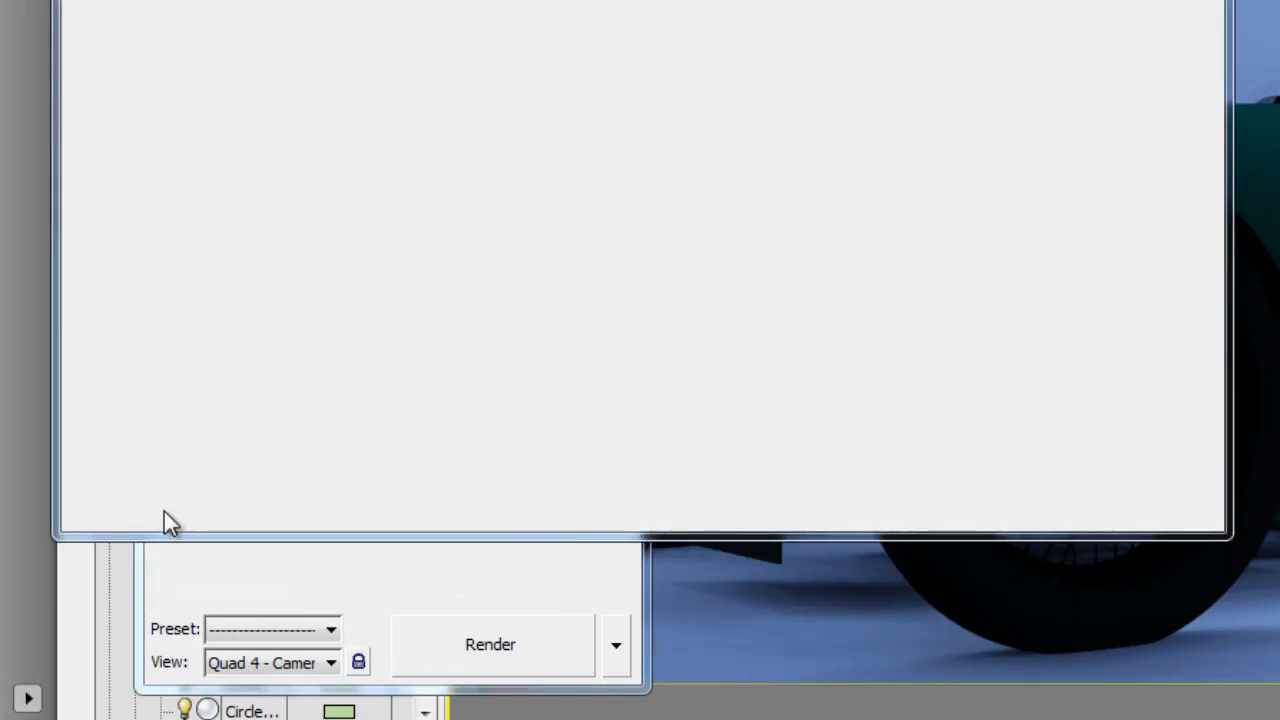